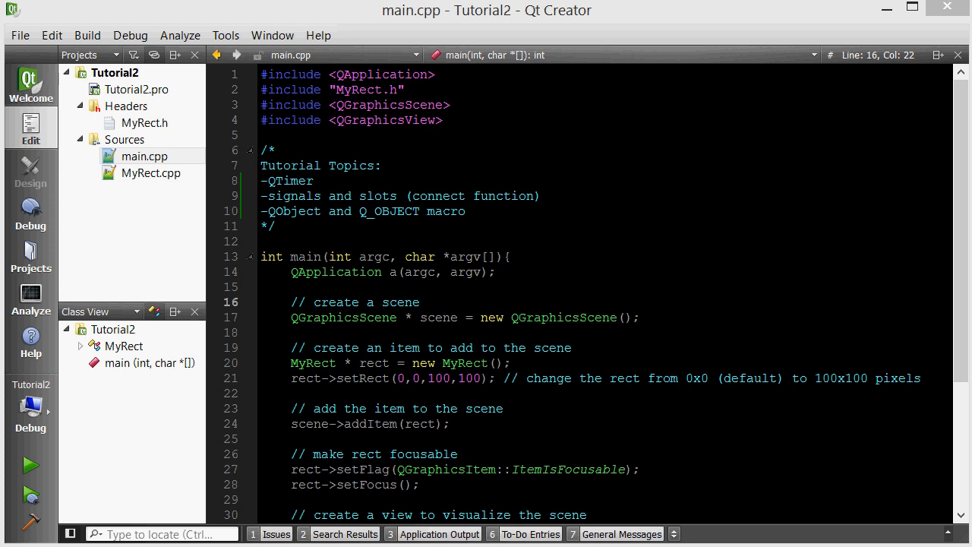
Step: Build and run Tutorial2, then focus its window showing the 100×100 rectangle
{"action": "left_click", "coordinate": [542, 196]}
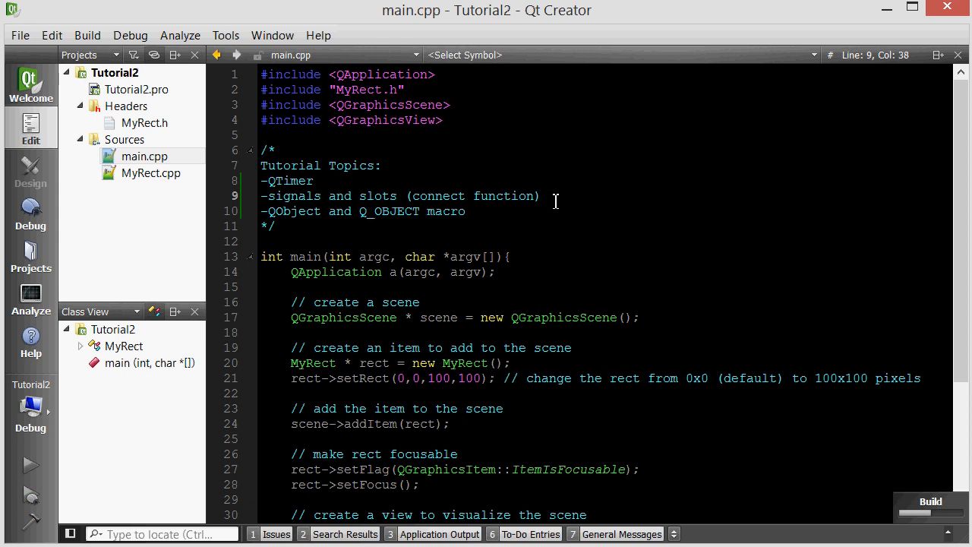
{"action": "left_click", "coordinate": [30, 465]}
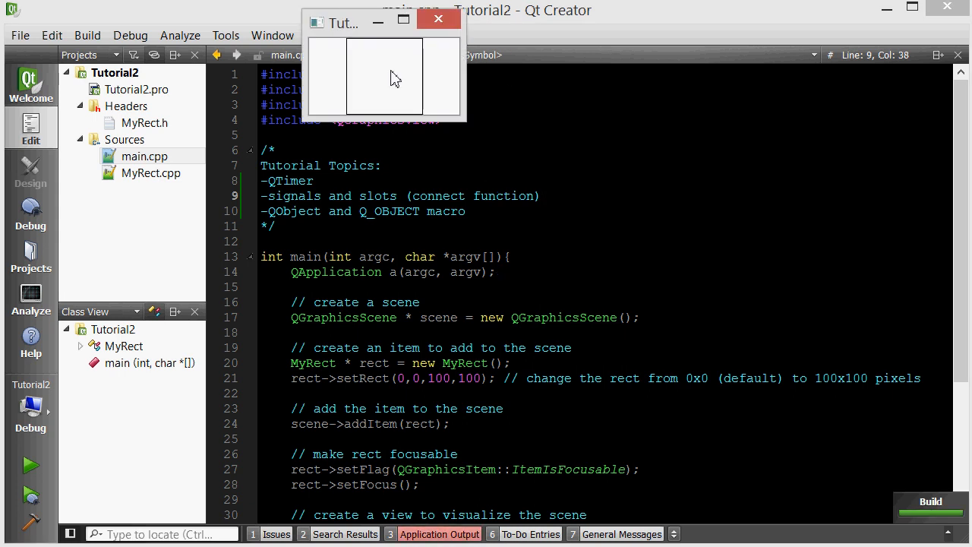
{"action": "left_click", "coordinate": [403, 19]}
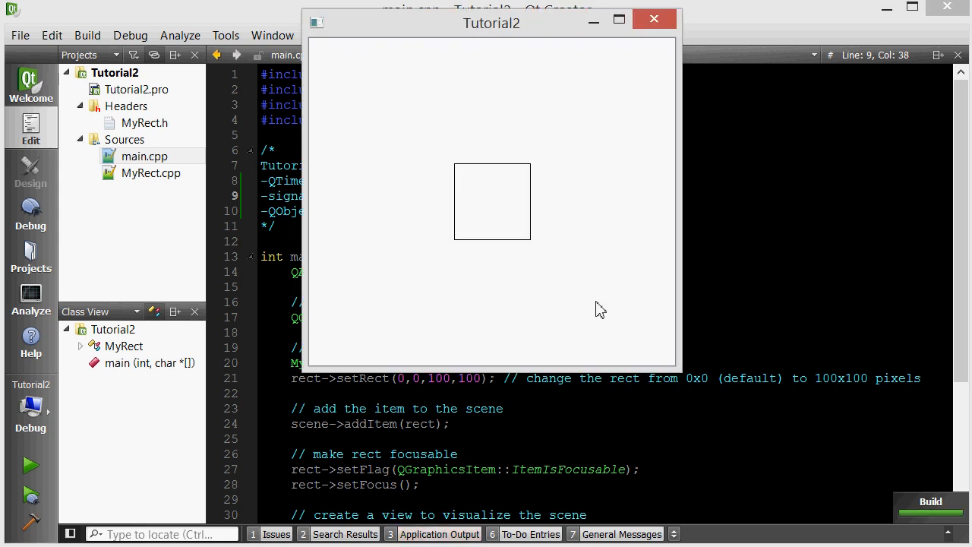
{"action": "mouse_move", "coordinate": [596, 287]}
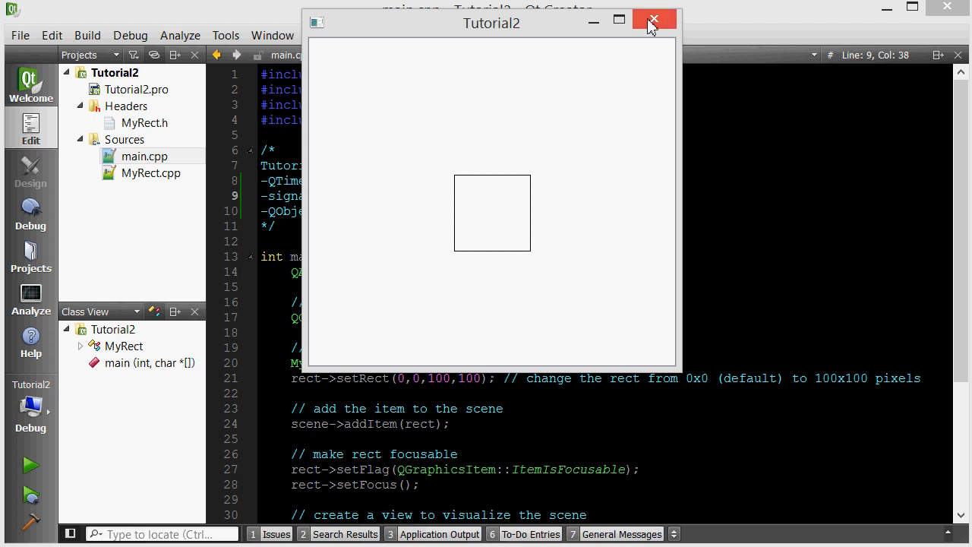
Step: Close the Tutorial2 game window and return to the main.cpp code
{"action": "left_click", "coordinate": [653, 19]}
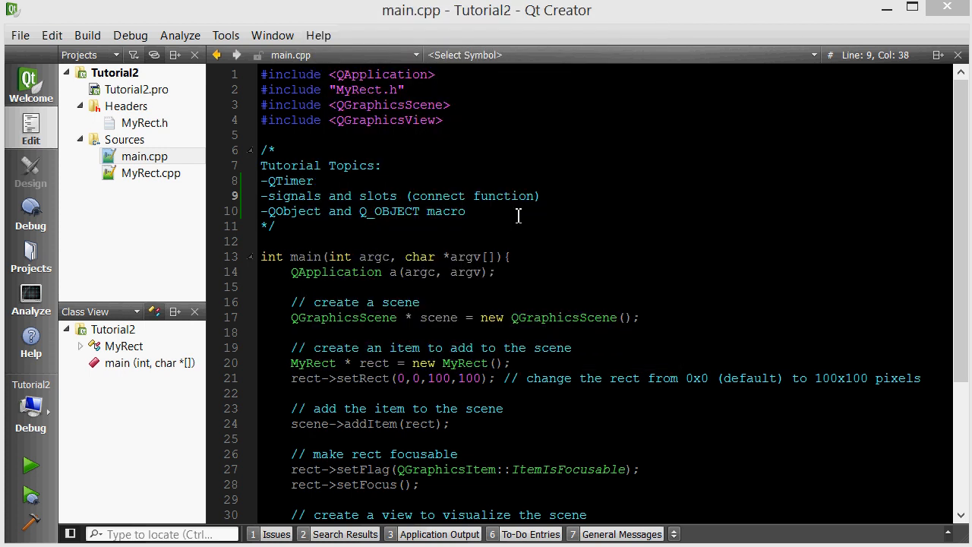
{"action": "left_click", "coordinate": [489, 211]}
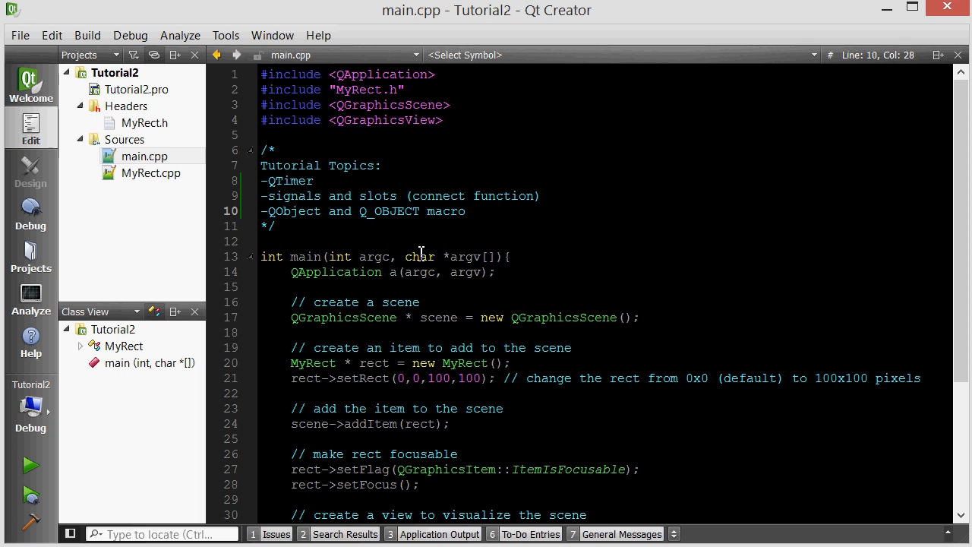
{"action": "left_click", "coordinate": [465, 211]}
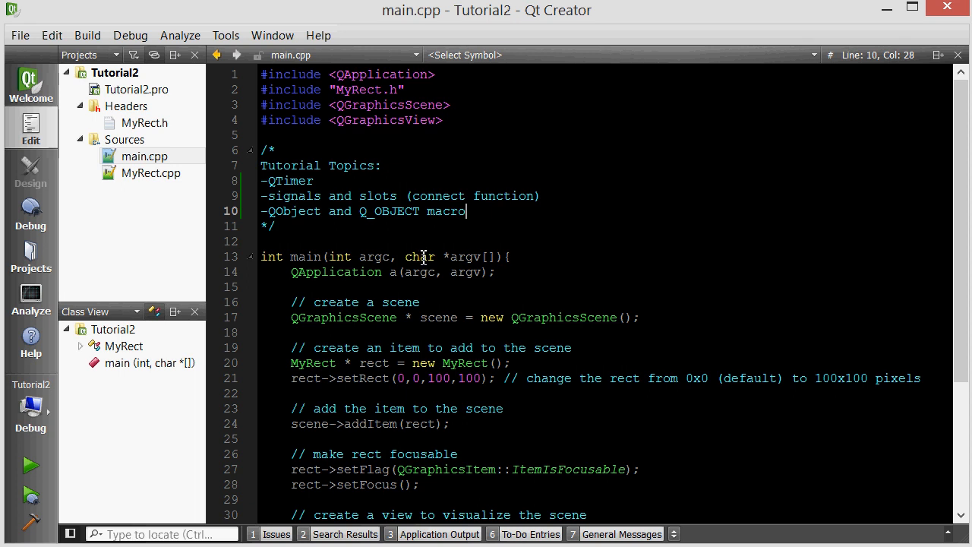
{"action": "mouse_move", "coordinate": [408, 264]}
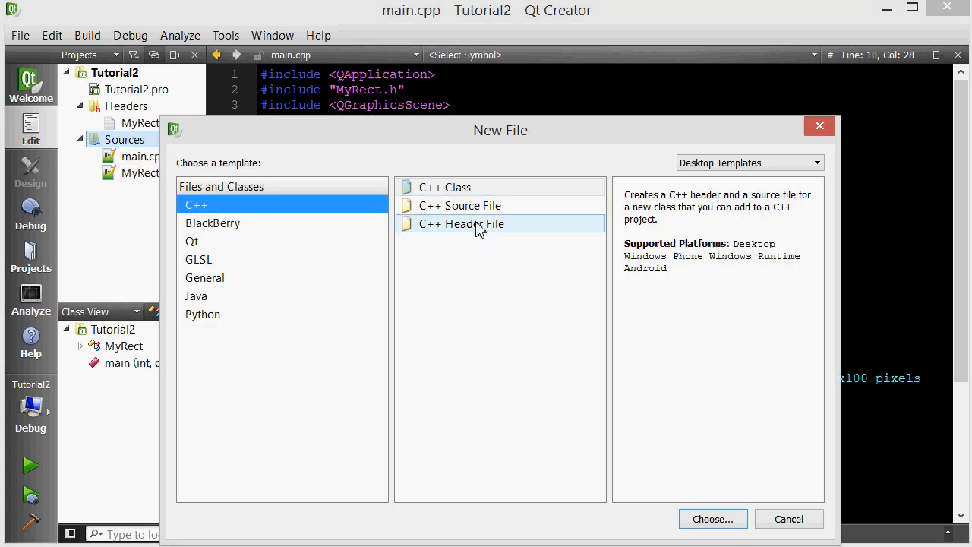
Step: Create Bullet.h from the C++ Header template and Bullet.cpp from the C++ Source template
{"action": "left_click", "coordinate": [711, 519]}
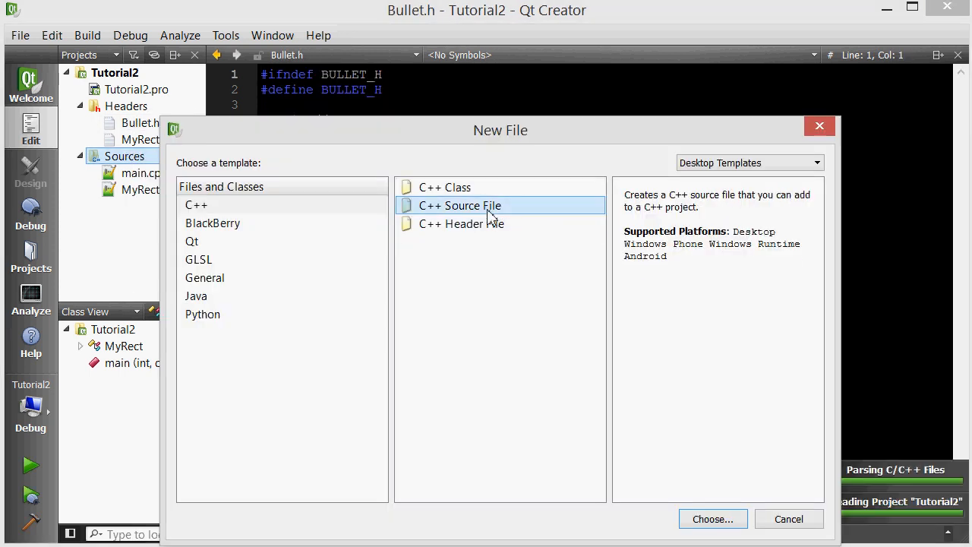
{"action": "left_click", "coordinate": [712, 518]}
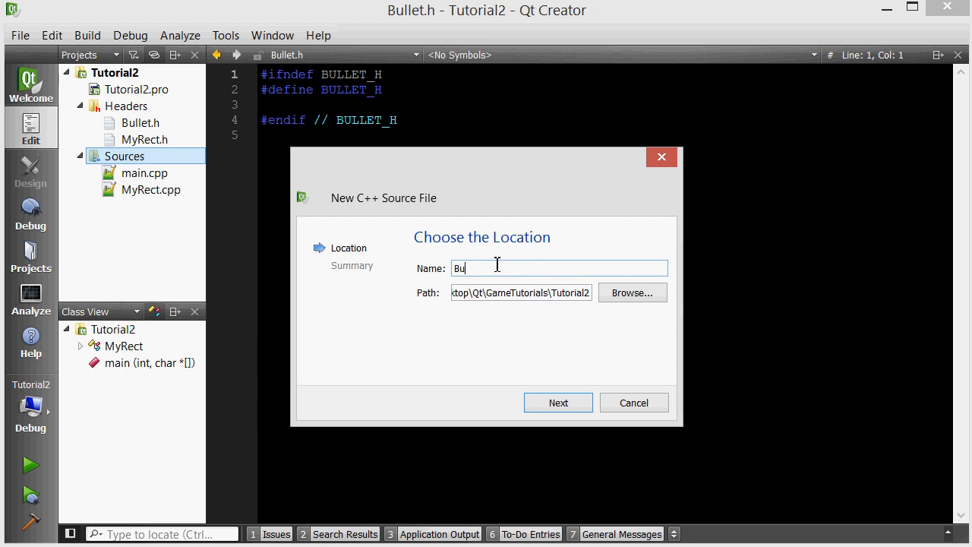
{"action": "left_click", "coordinate": [557, 403]}
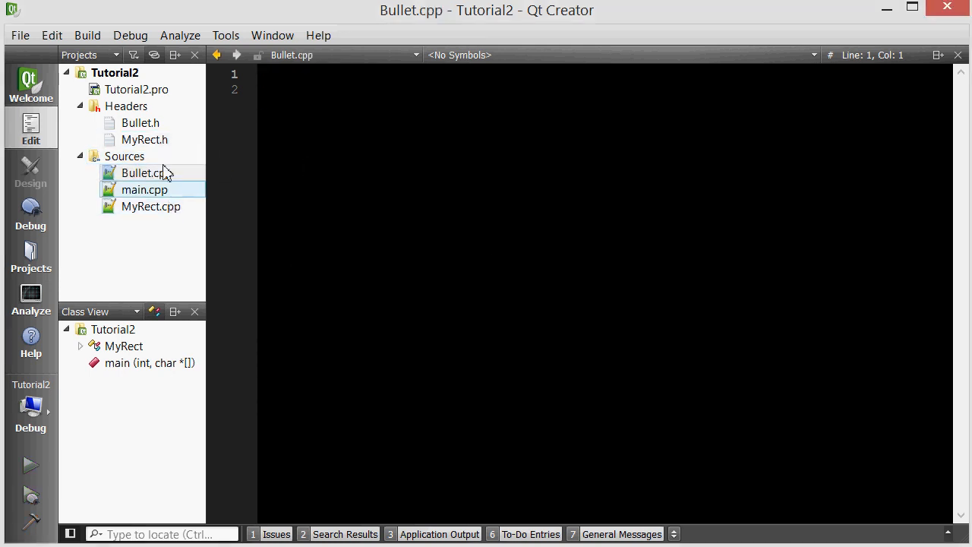
Step: In Bullet.h, declare class Bullet : public QGraphicsRectItem and include <QGraphicsRectItem>
{"action": "double_click", "coordinate": [140, 122]}
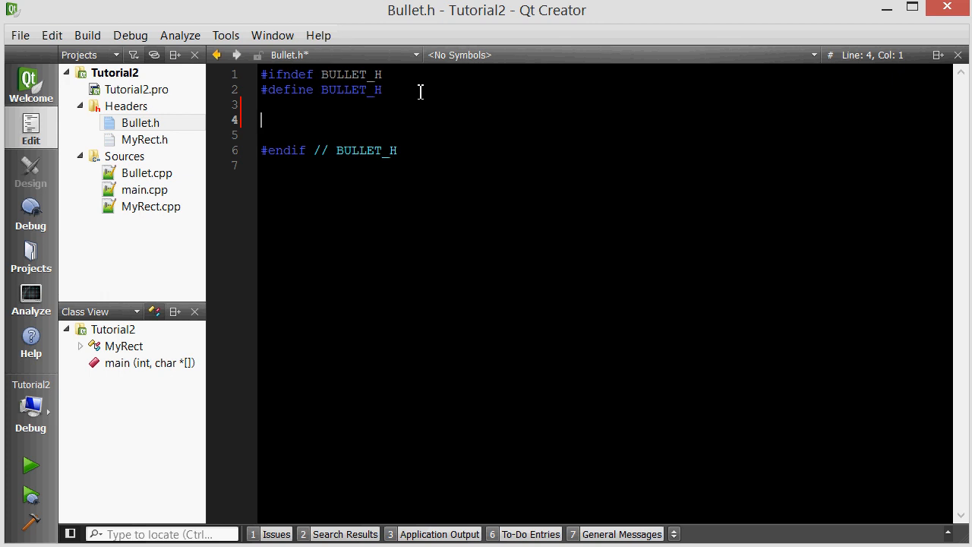
{"action": "type", "text": "classs Bullet: public QGraphi"}
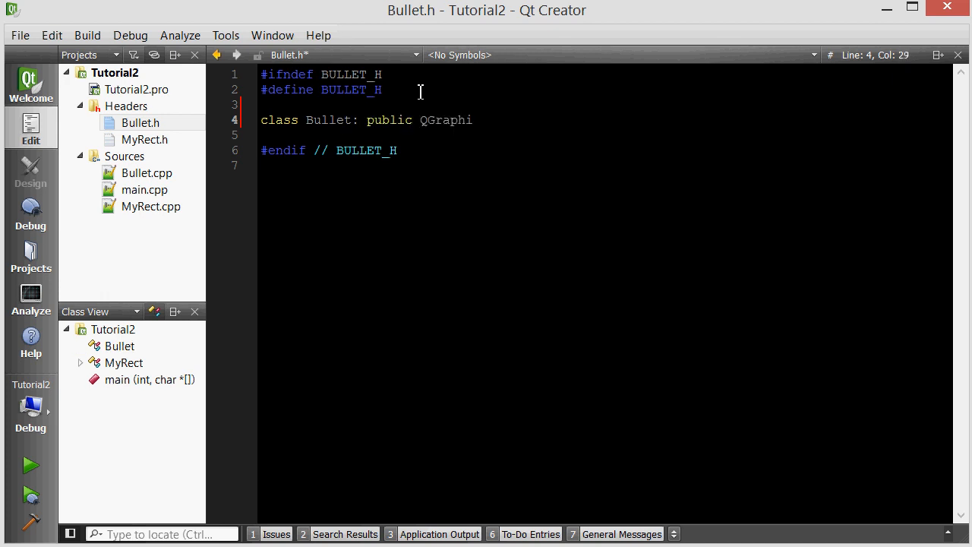
{"action": "type", "text": "cRectItem"}
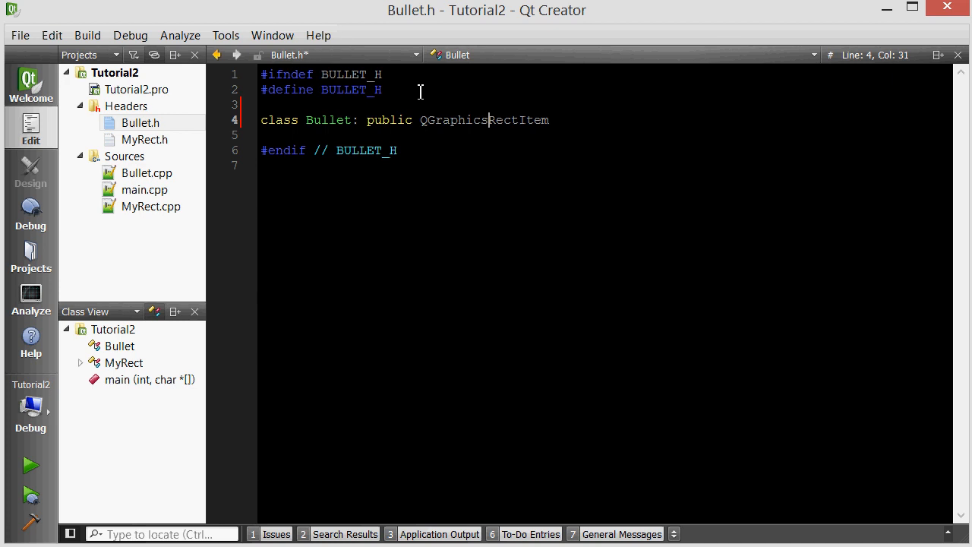
{"action": "key", "text": "Return"}
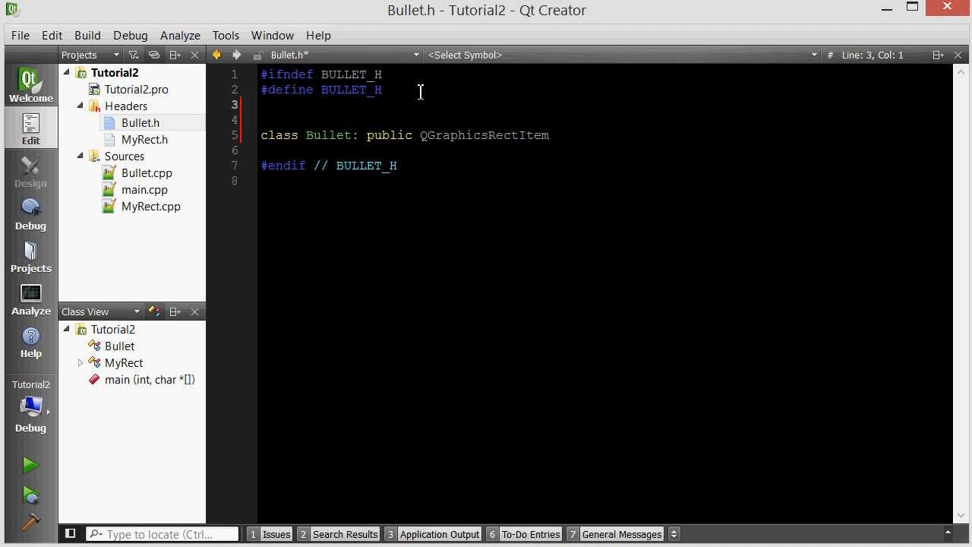
{"action": "type", "text": "#incl"}
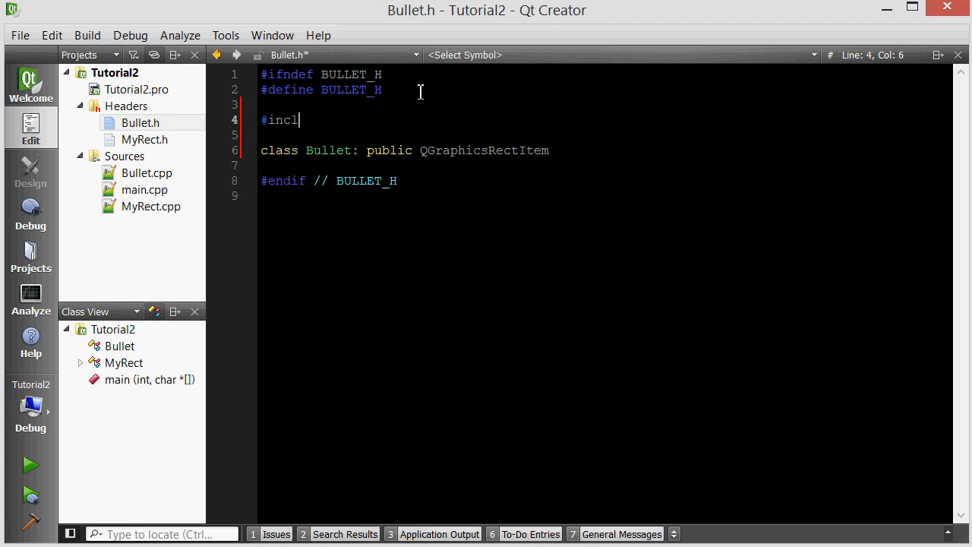
{"action": "type", "text": "ude <QGraphicsRec"}
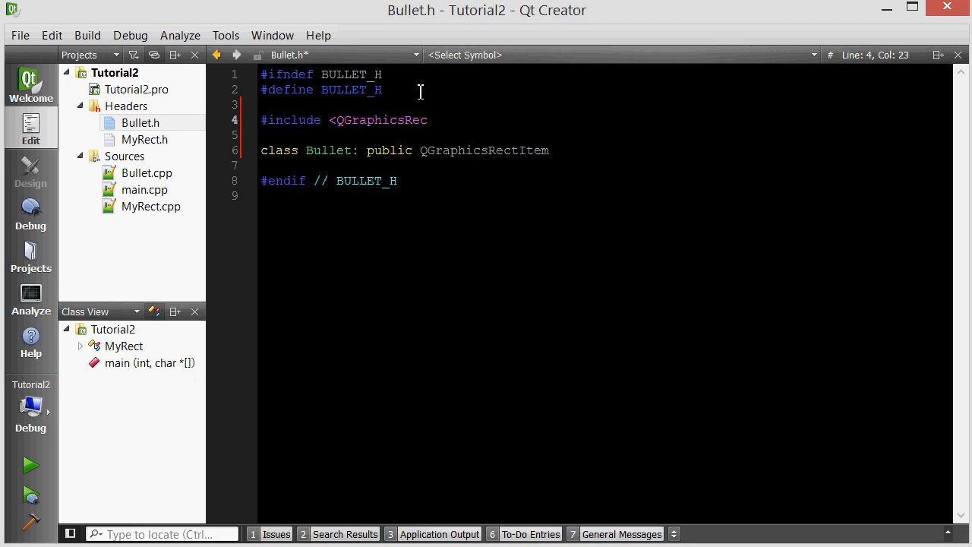
{"action": "type", "text": "tItem>"}
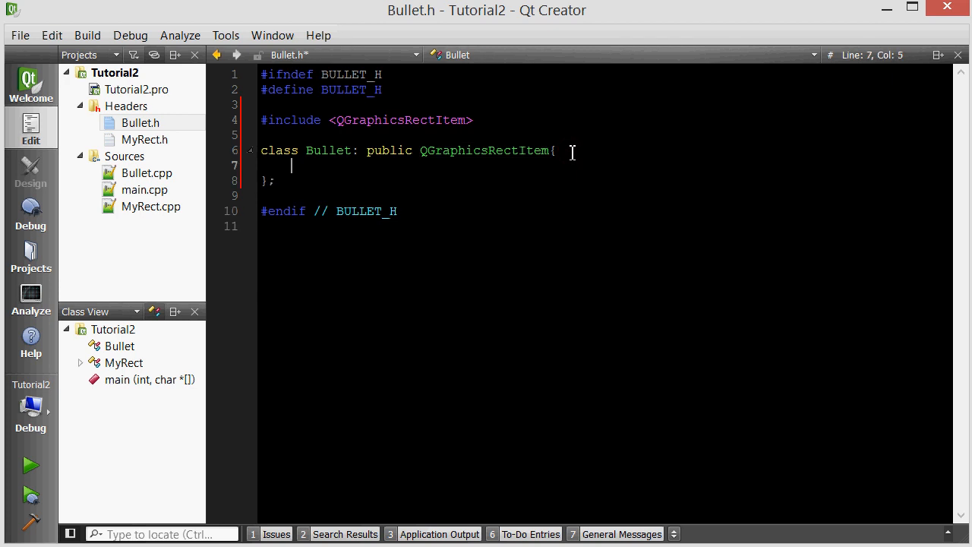
Step: Add a public Bullet() constructor declaration to the class
{"action": "type", "text": "public:"}
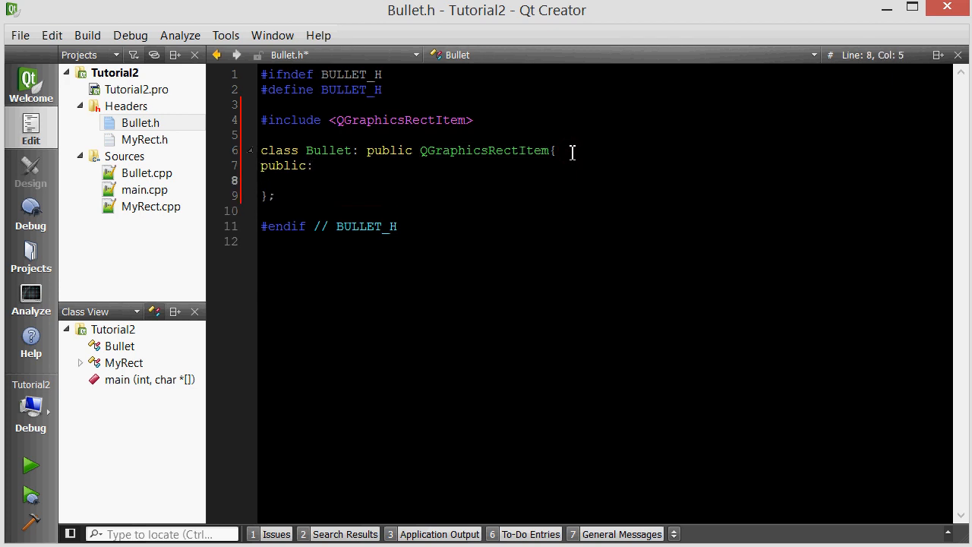
{"action": "type", "text": "Bullet"}
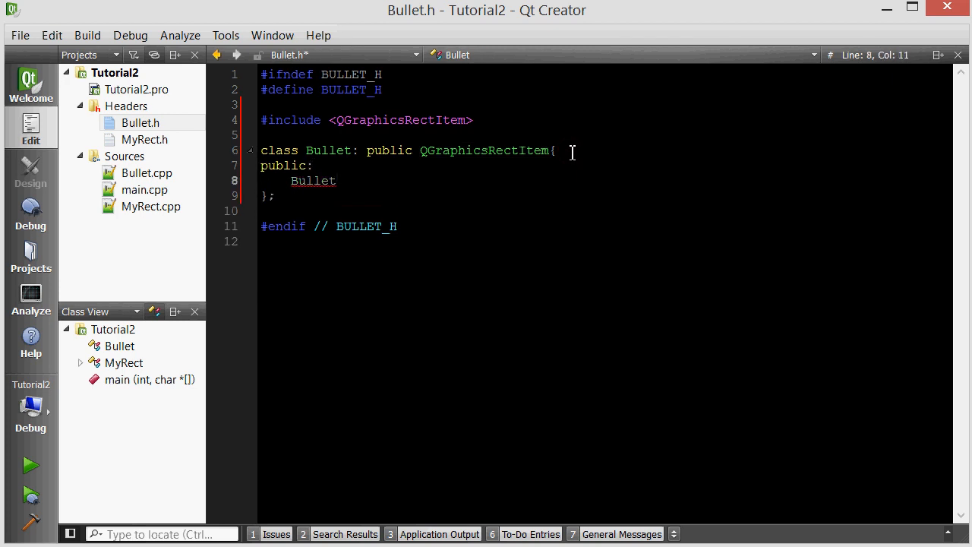
{"action": "type", "text": "("}
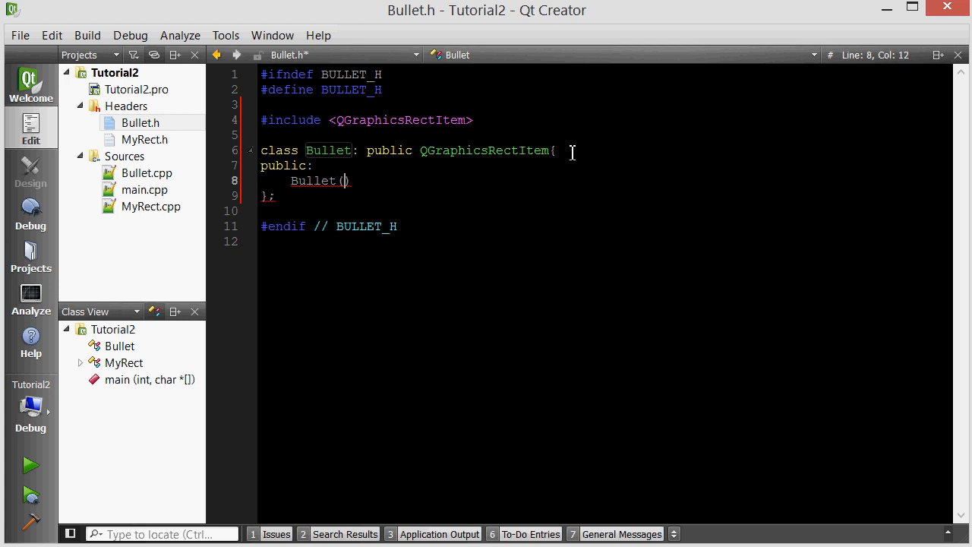
{"action": "type", "text": ";"}
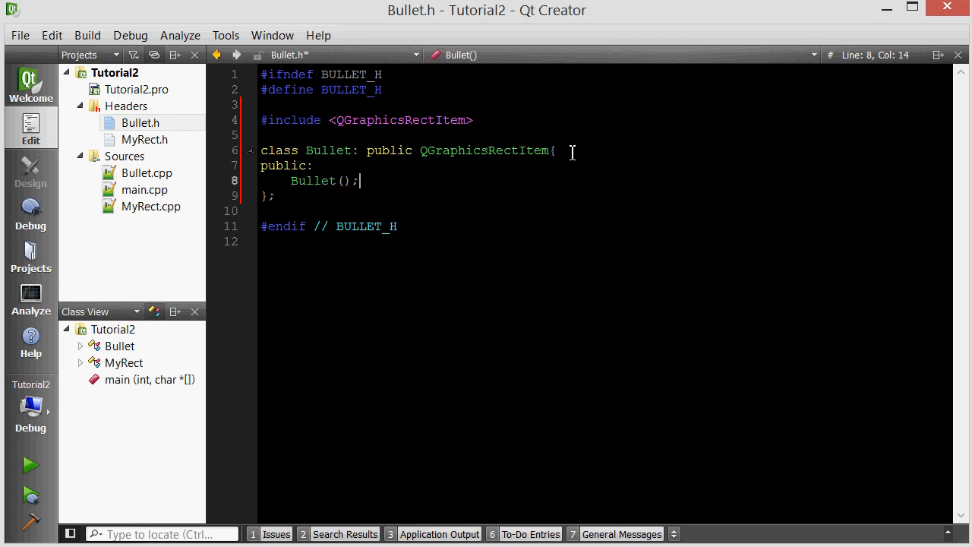
{"action": "key", "text": "Return"}
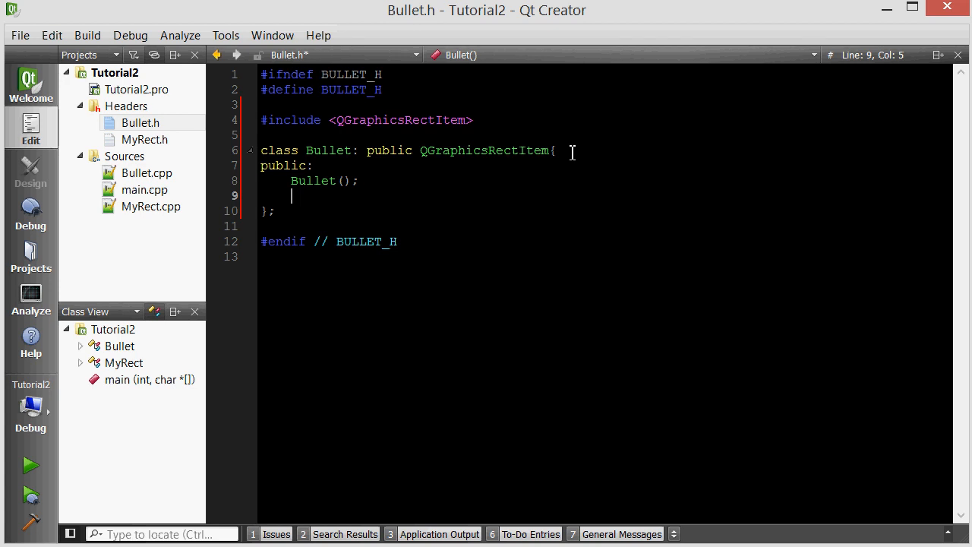
{"action": "key", "text": "Backspace"}
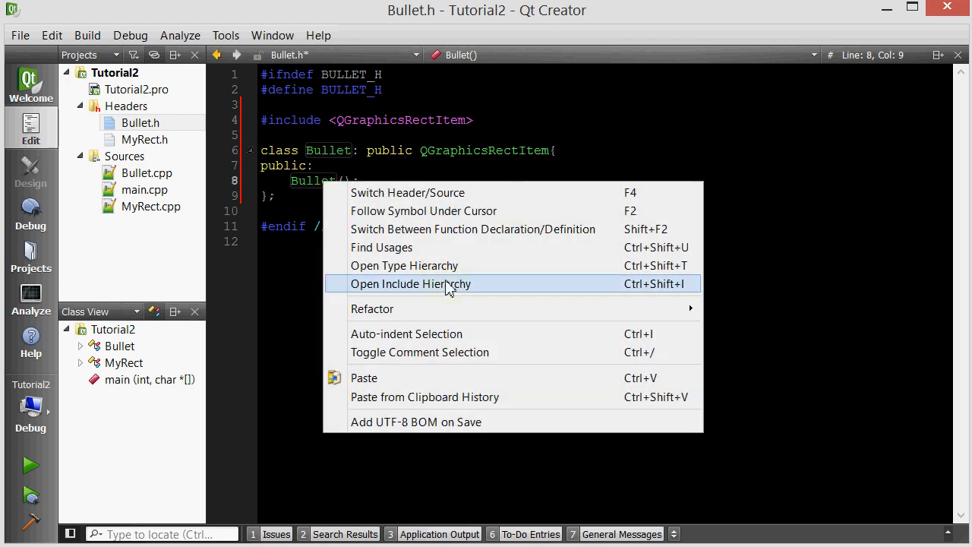
Step: Define the Bullet::Bullet() constructor in Bullet.cpp and include the Bullet header
{"action": "left_click", "coordinate": [407, 192]}
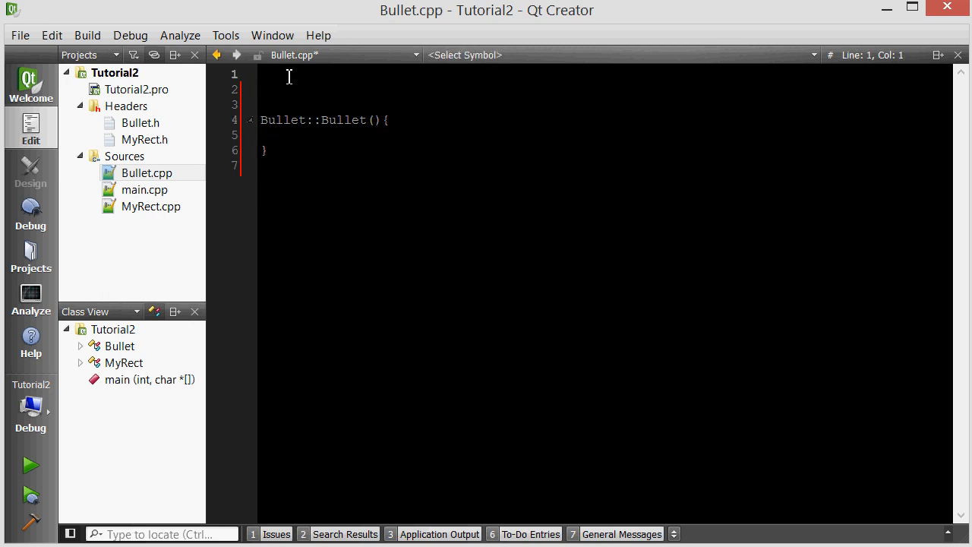
{"action": "type", "text": "#include"}
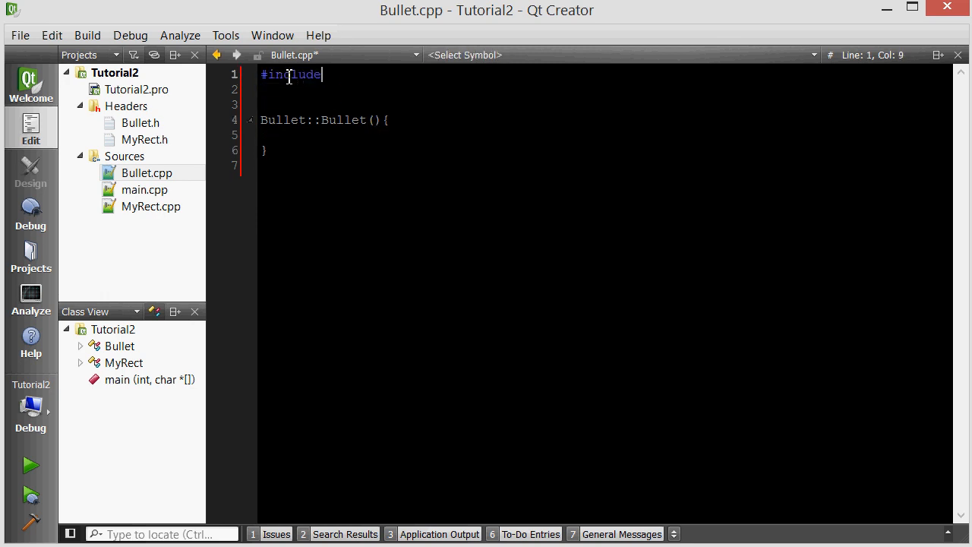
{"action": "type", "text": "\"My\""}
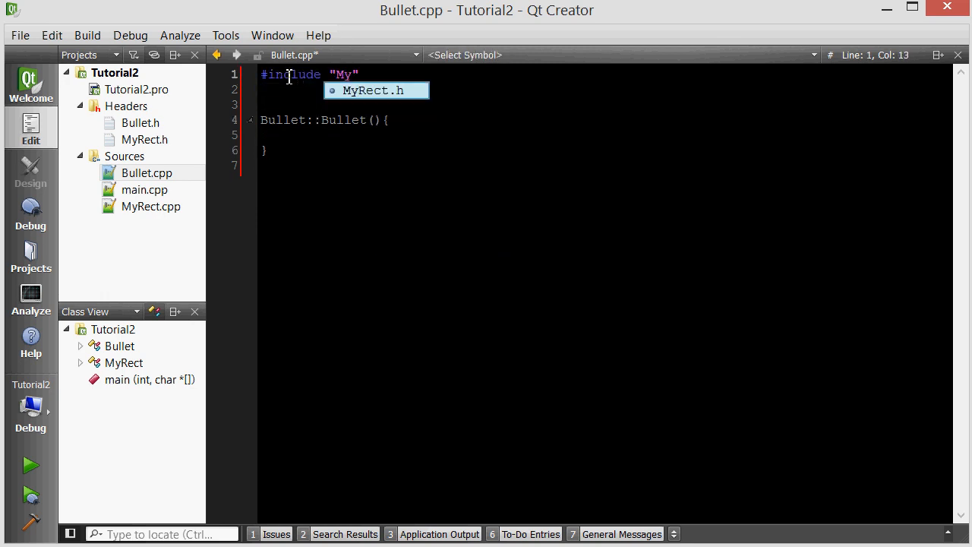
{"action": "type", "text": "Bullet.h"}
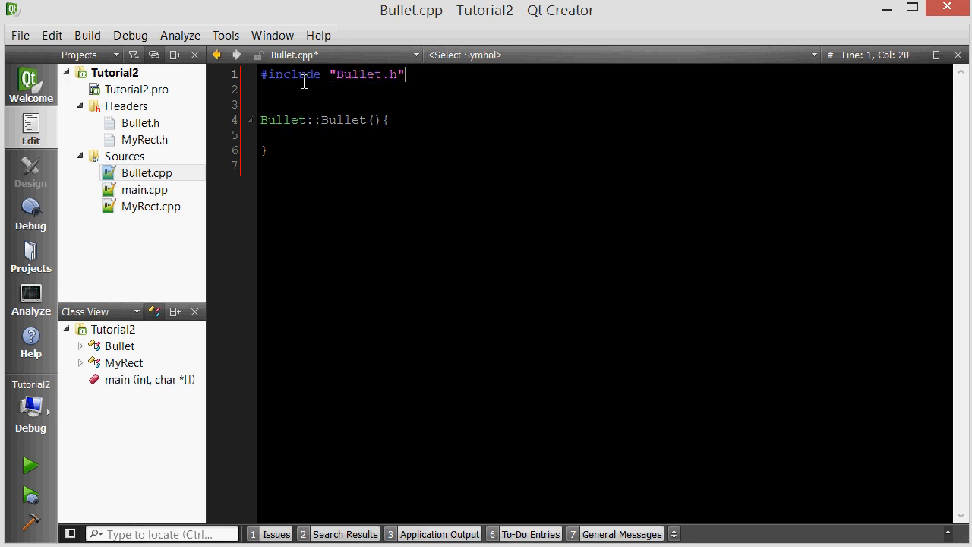
Step: Inside the constructor body, call setRect(0,0,10,50)
{"action": "left_click", "coordinate": [293, 135]}
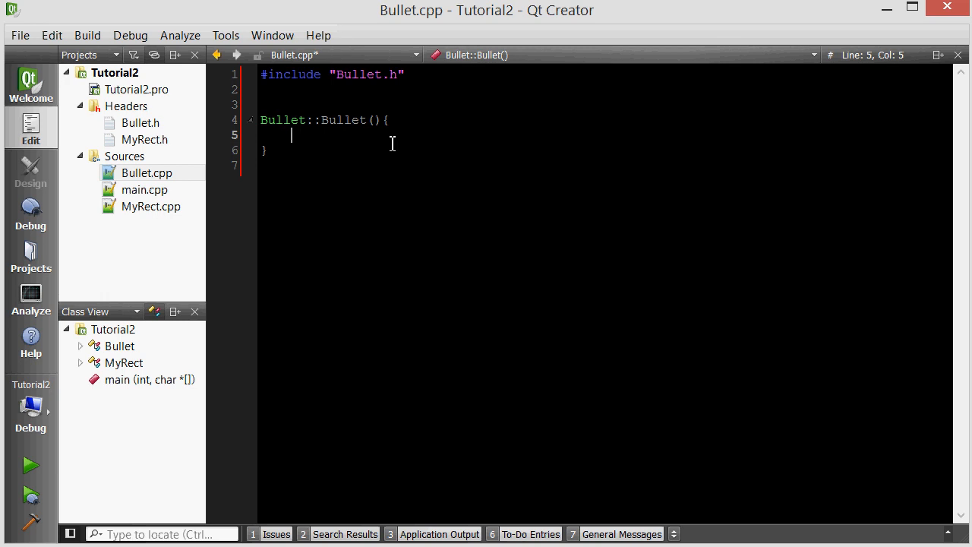
{"action": "type", "text": "setRec"}
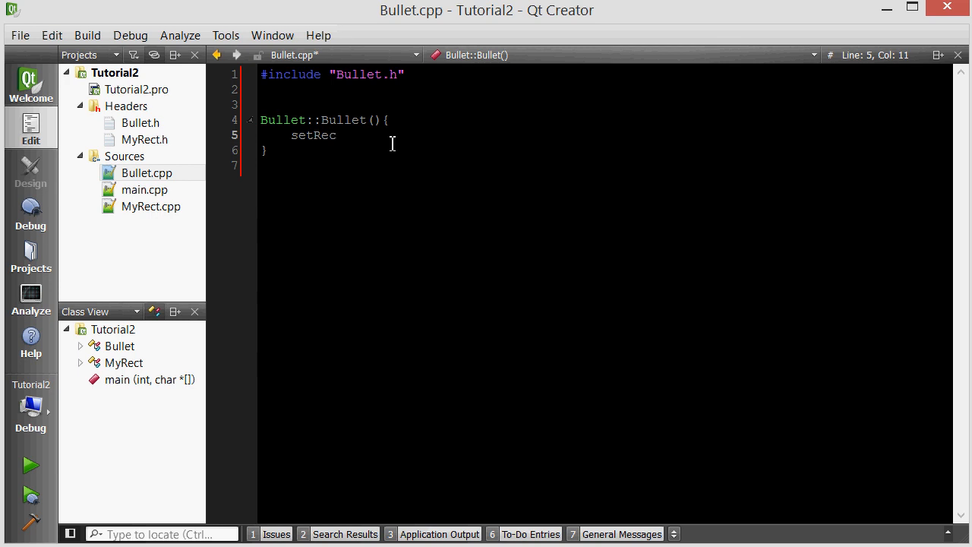
{"action": "type", "text": "t()"}
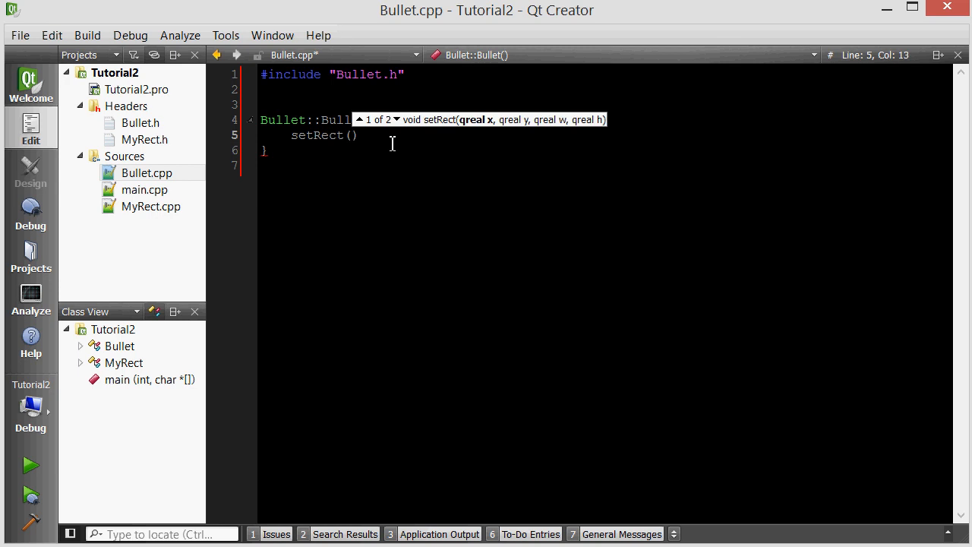
{"action": "type", "text": "0,0"}
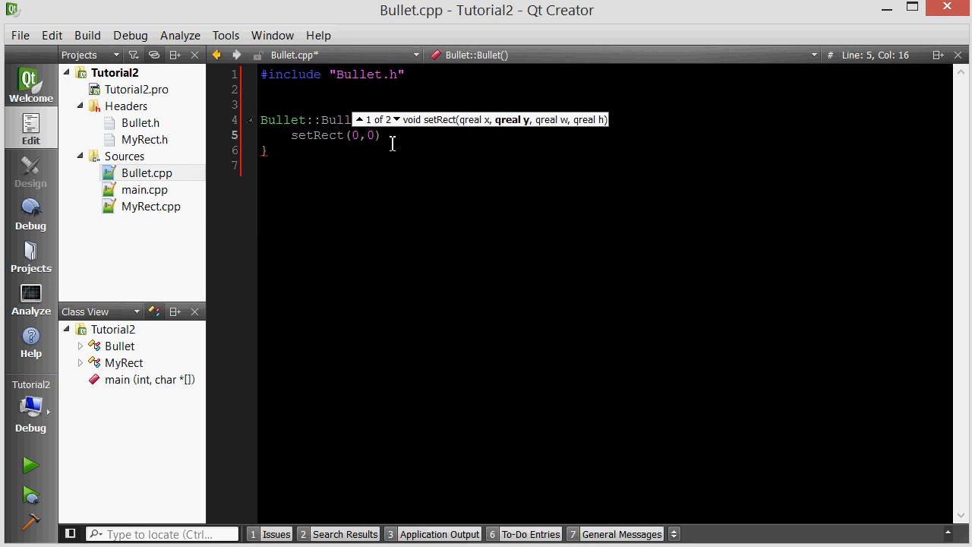
{"action": "type", "text": ","}
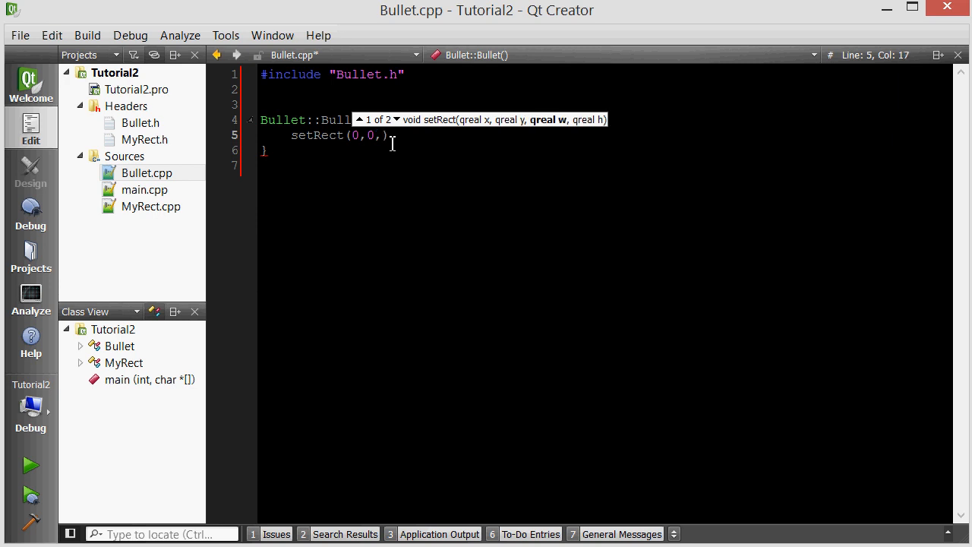
{"action": "type", "text": "10,"}
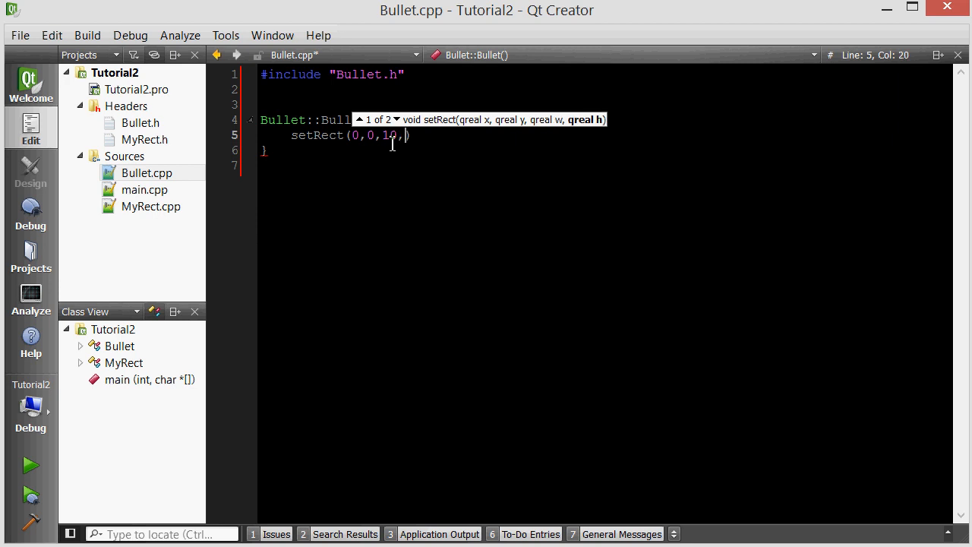
{"action": "type", "text": "50)"}
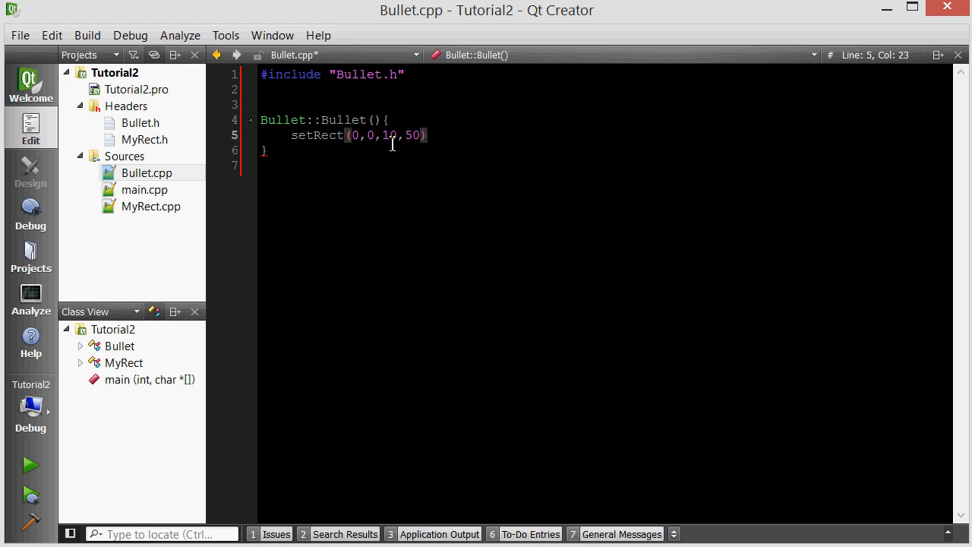
{"action": "type", "text": ";"}
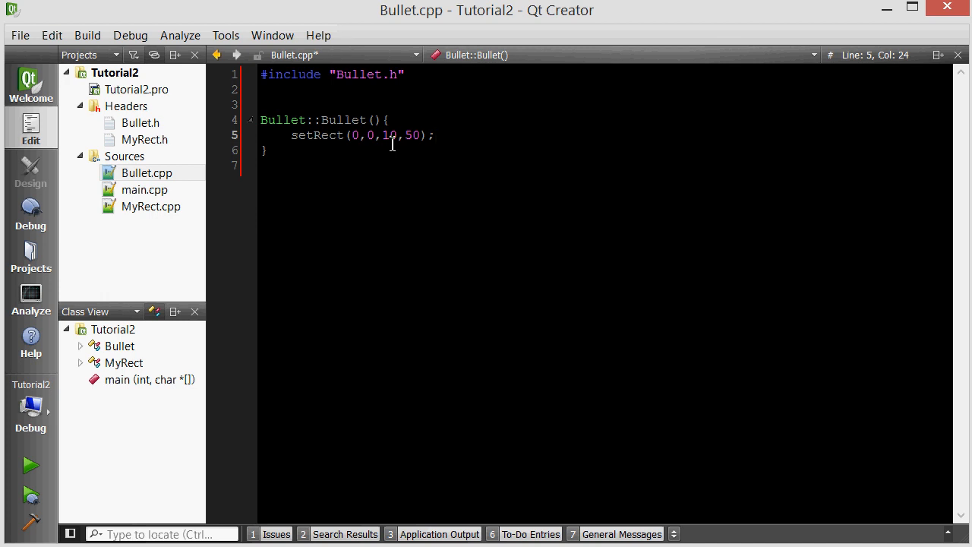
{"action": "mouse_move", "coordinate": [464, 142]}
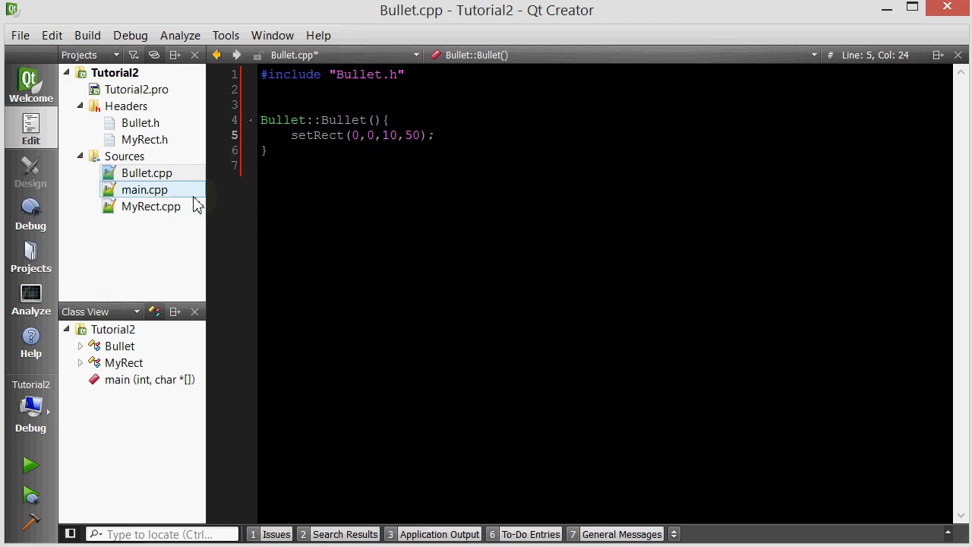
Step: In MyRect.cpp's keyPressEvent, add an else-if branch for Qt::Key_Space
{"action": "left_click", "coordinate": [151, 206]}
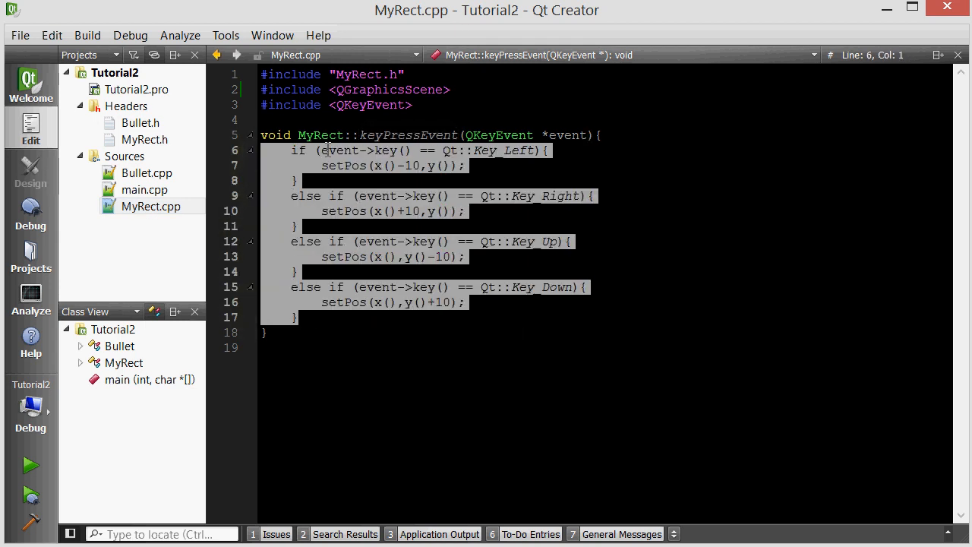
{"action": "double_click", "coordinate": [408, 135]}
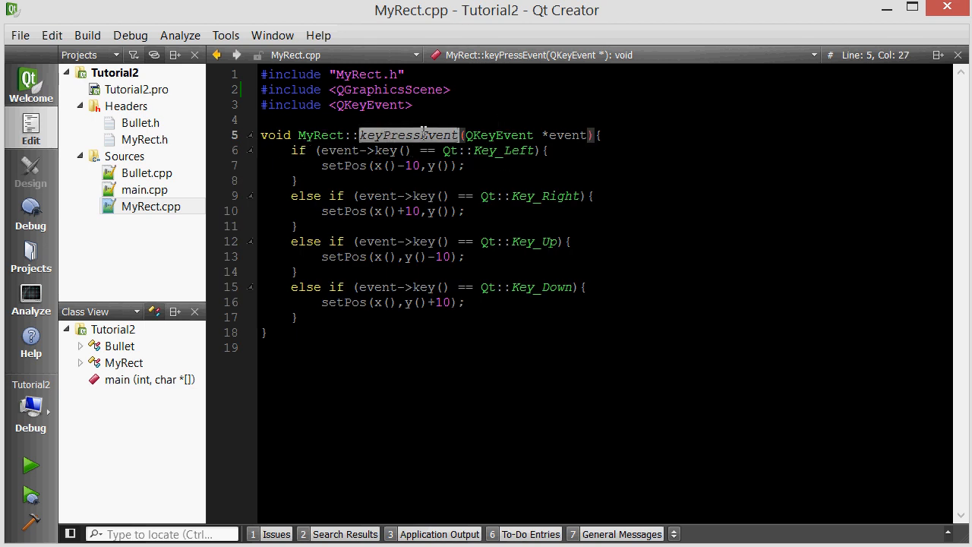
{"action": "left_click", "coordinate": [535, 196]}
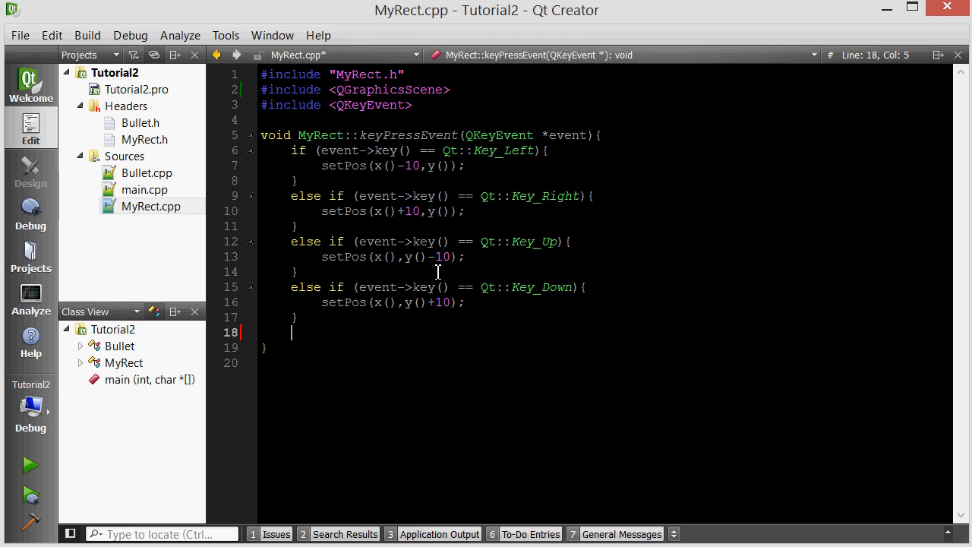
{"action": "type", "text": "el"}
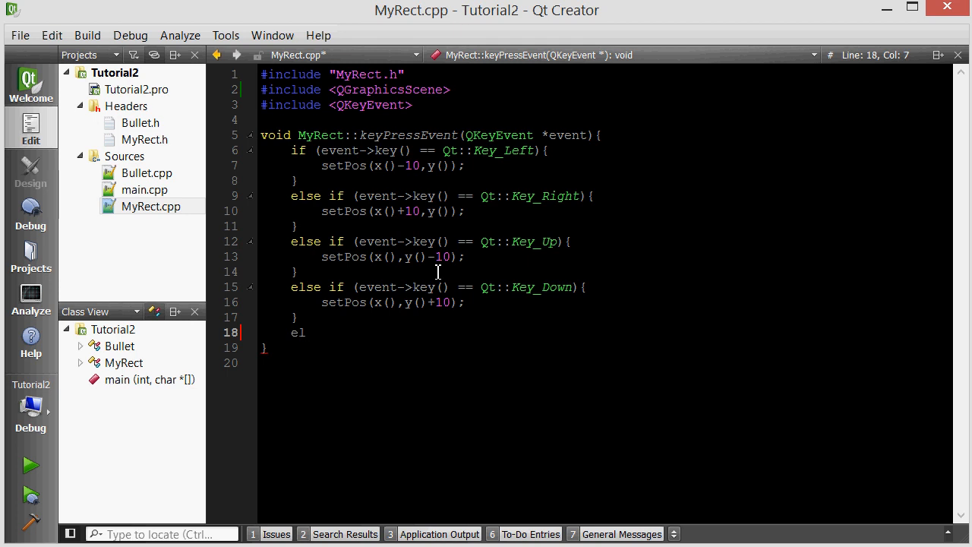
{"action": "type", "text": "se if (event-"}
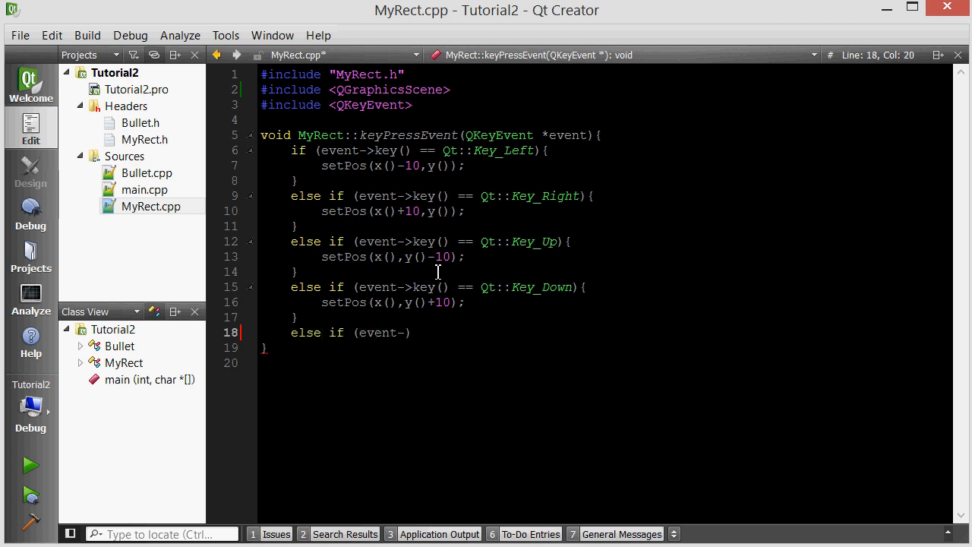
{"action": "type", "text": "key("}
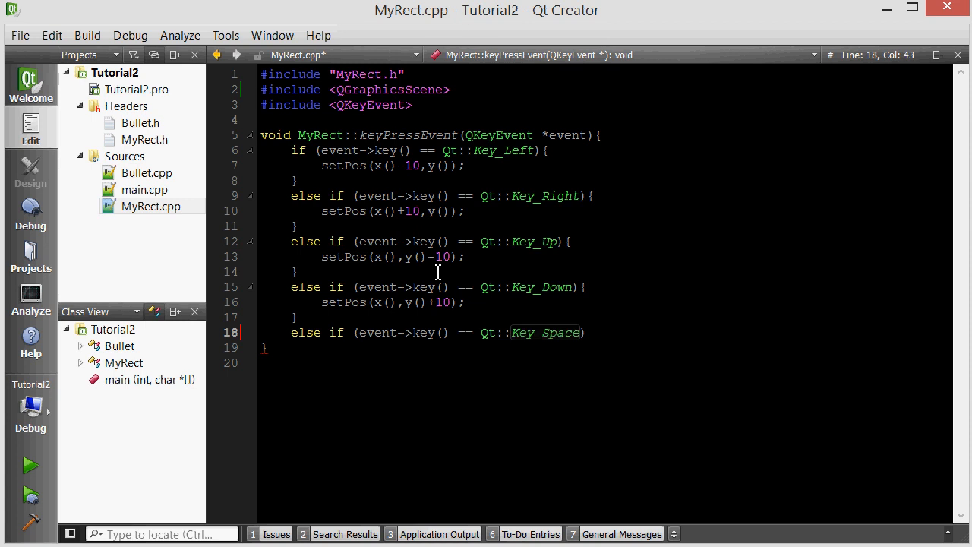
{"action": "type", "text": "{"}
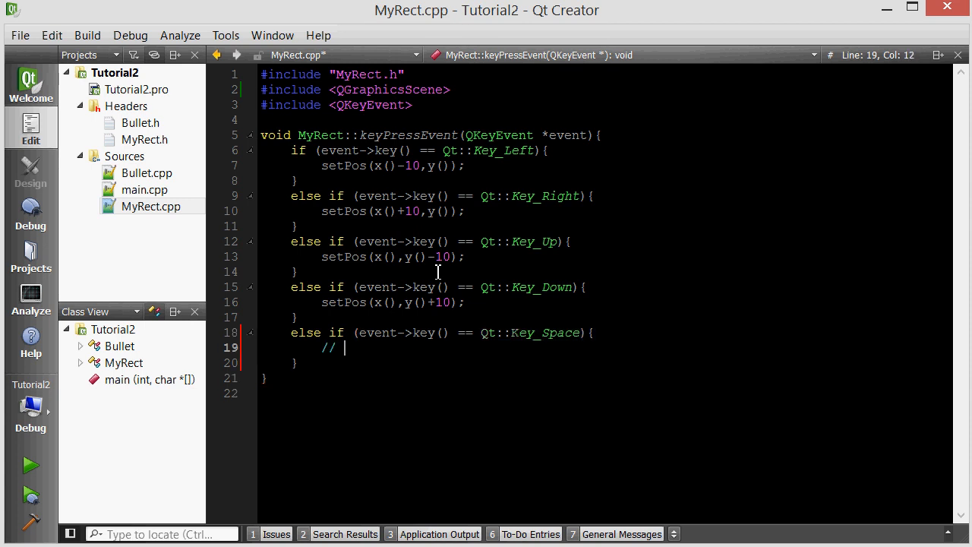
Step: Include "Bullet.h" and create Bullet * bullet = new Bullet() in the space branch
{"action": "type", "text": "create a bullet"}
{"action": "left_click", "coordinate": [605, 120]}
{"action": "type", "text": "#include"}
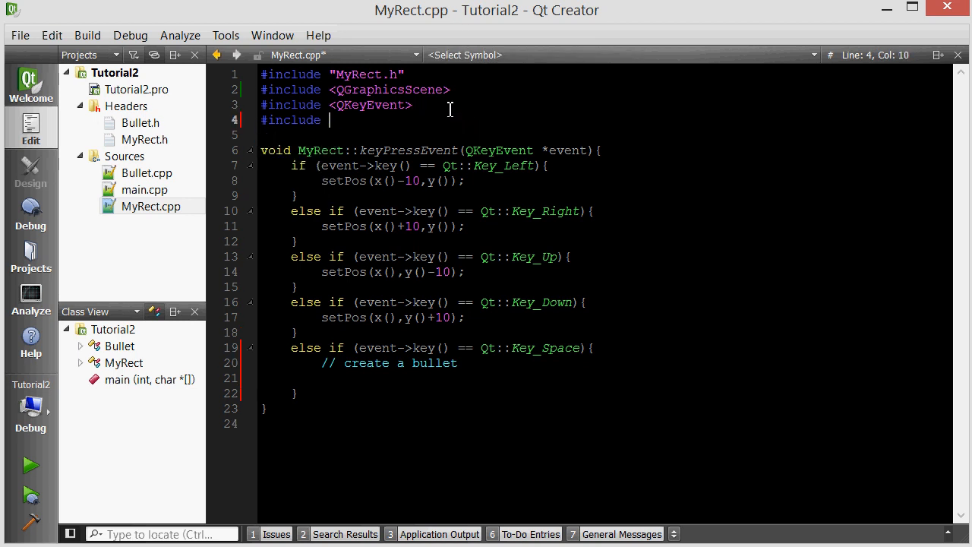
{"action": "type", "text": "\"Bull\""}
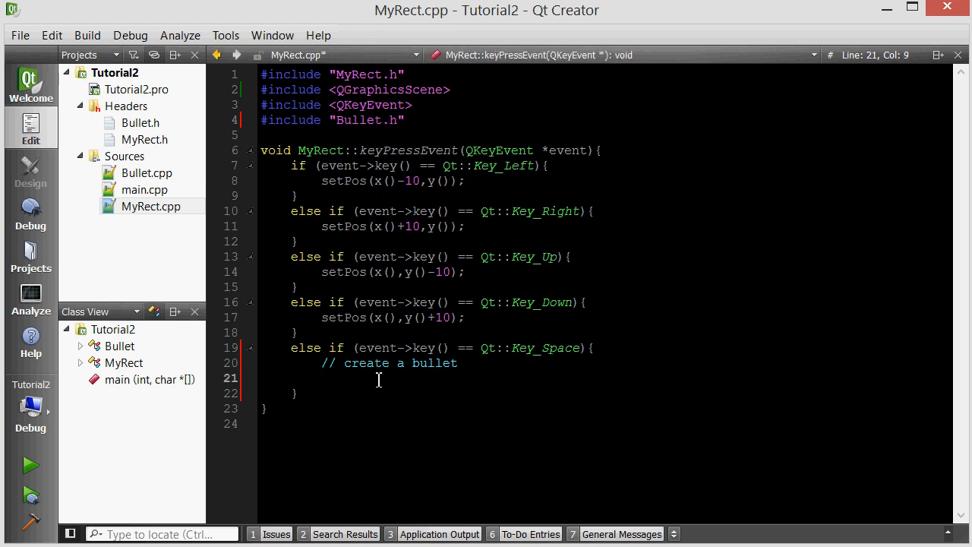
{"action": "type", "text": "Bullet * bullet"}
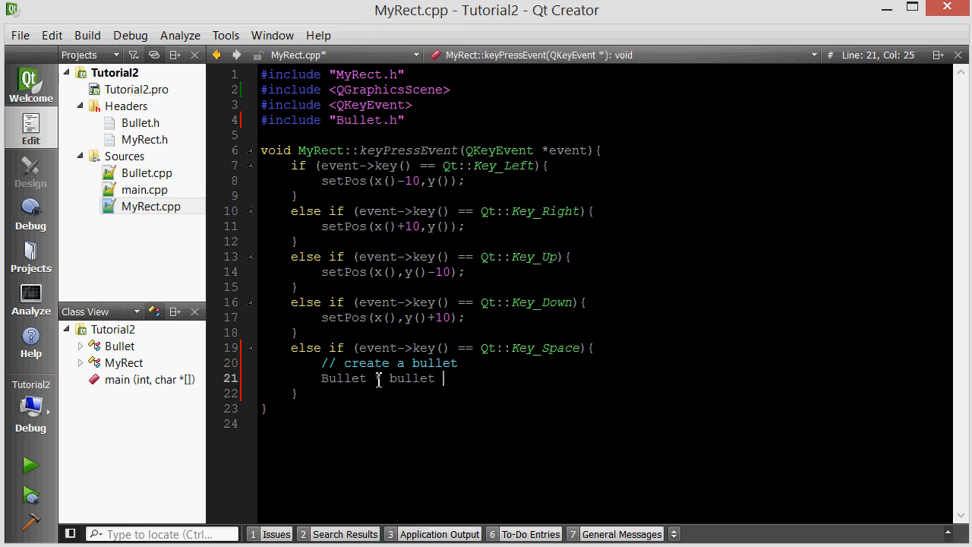
{"action": "type", "text": "= new Bullet();"}
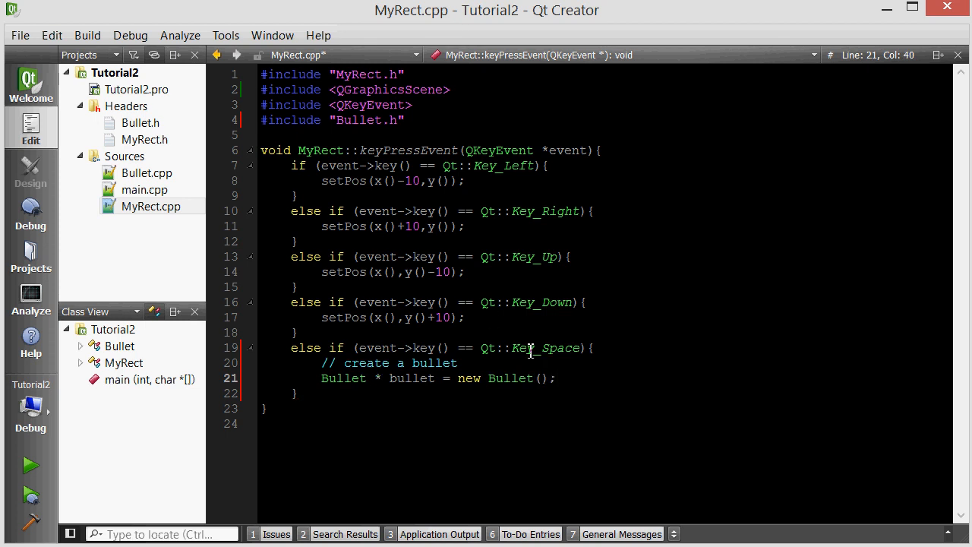
{"action": "mouse_move", "coordinate": [510, 378]}
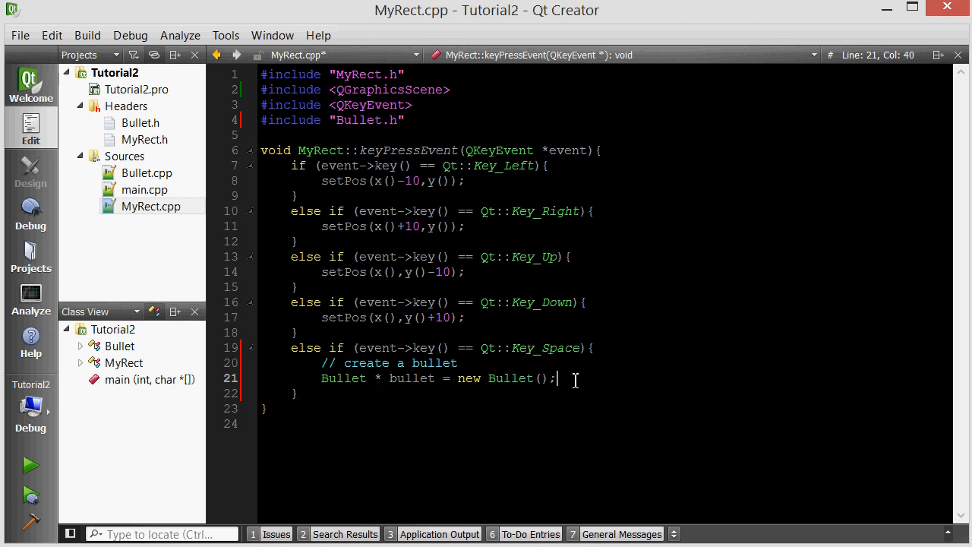
{"action": "mouse_move", "coordinate": [648, 379]}
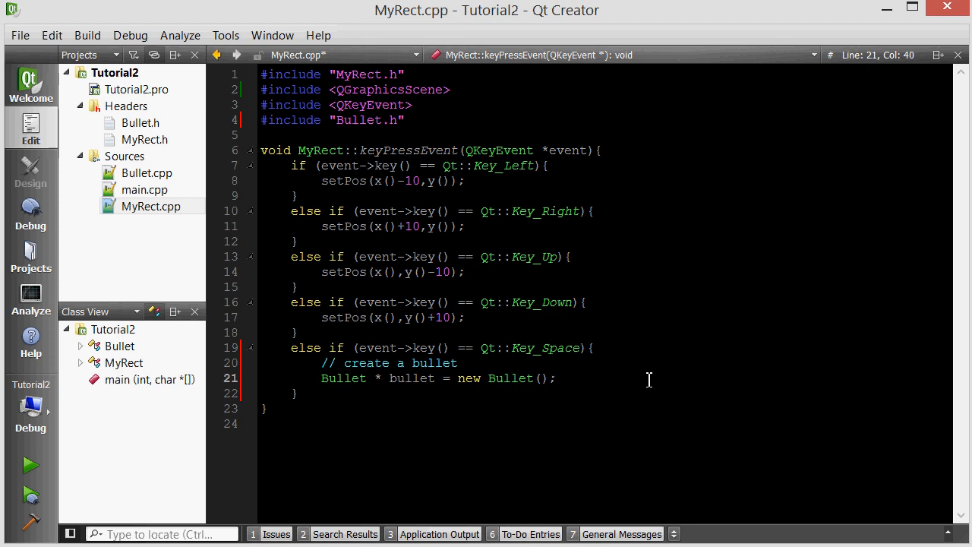
Step: Include <QDebug> and add qDebug() << "bullet created"; after creating the bullet
{"action": "left_click", "coordinate": [459, 135]}
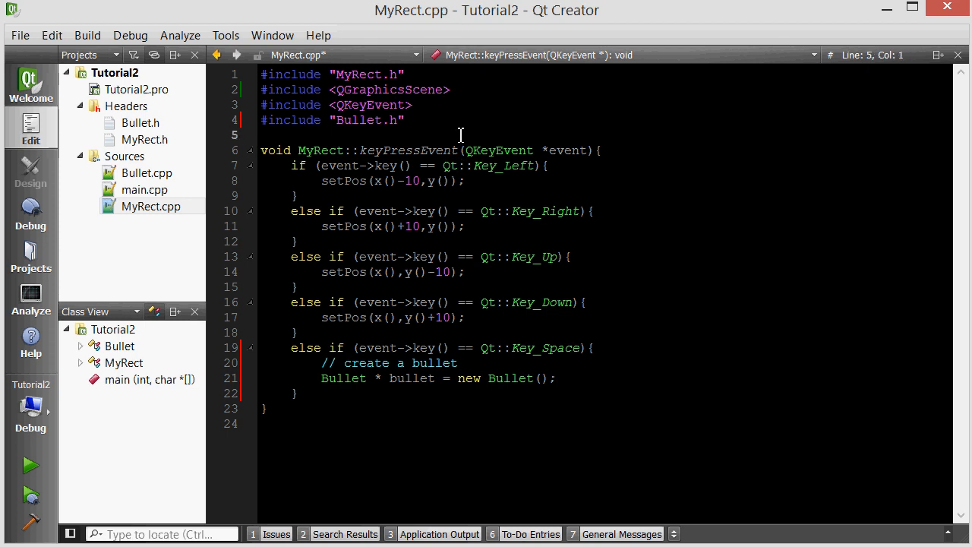
{"action": "type", "text": "#include <QDebug>"}
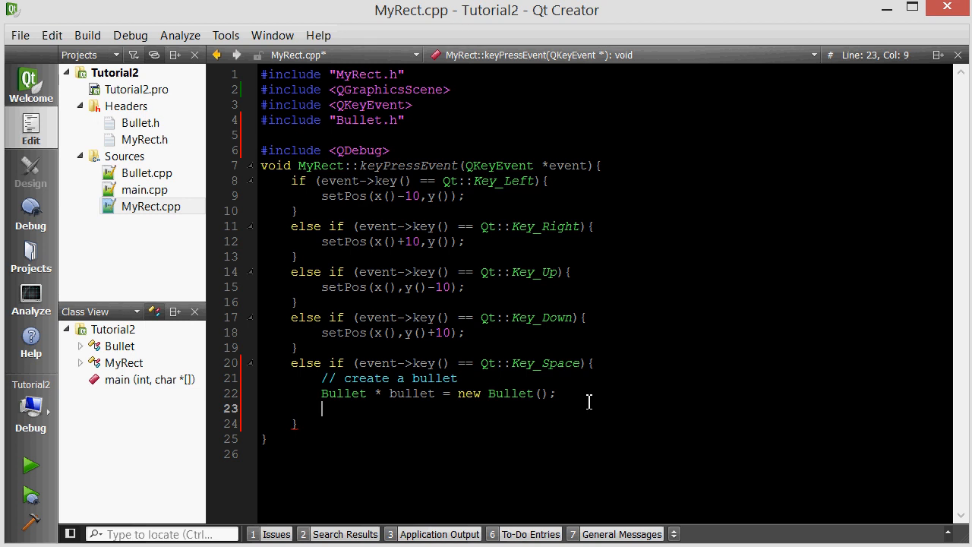
{"action": "type", "text": "qDebug()"}
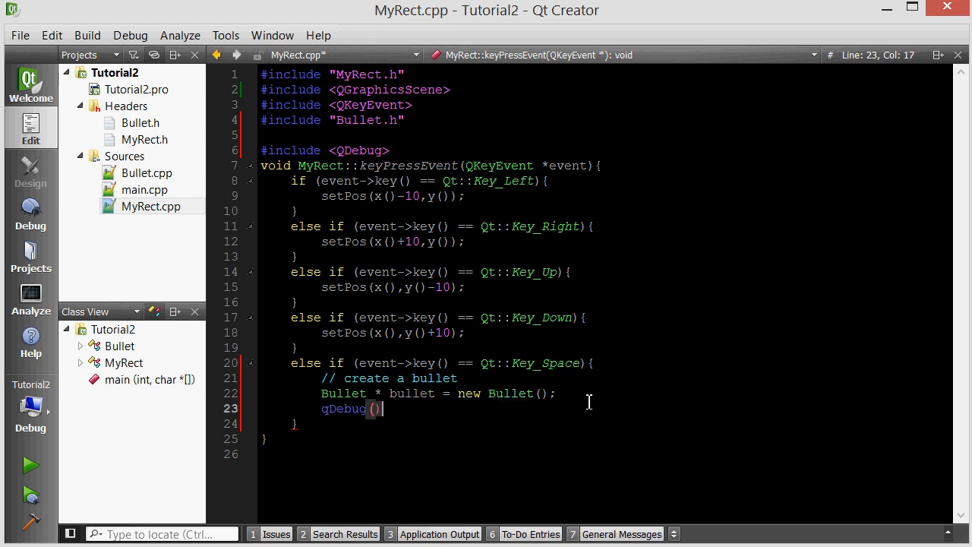
{"action": "type", "text": "<< \"bullet cre"}
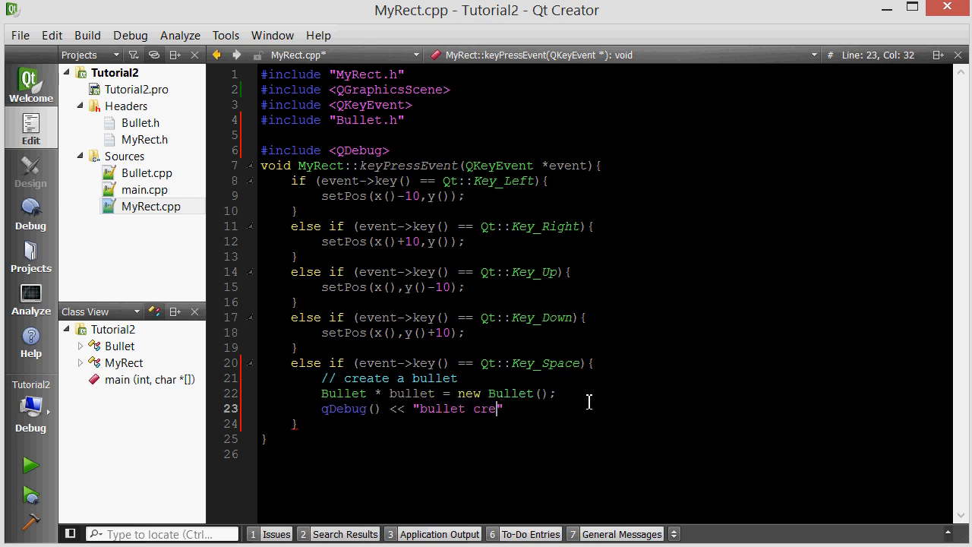
{"action": "type", "text": "ated\";"}
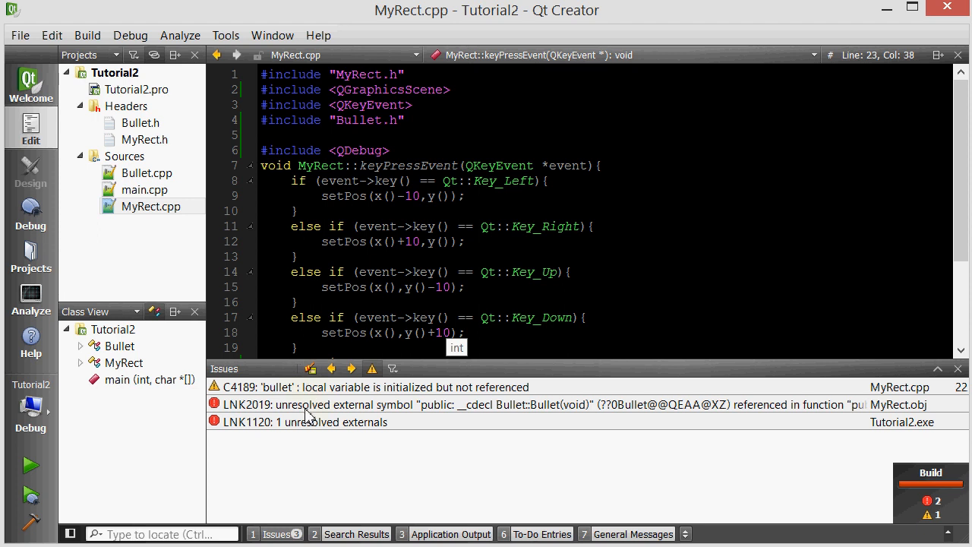
{"action": "mouse_move", "coordinate": [388, 415]}
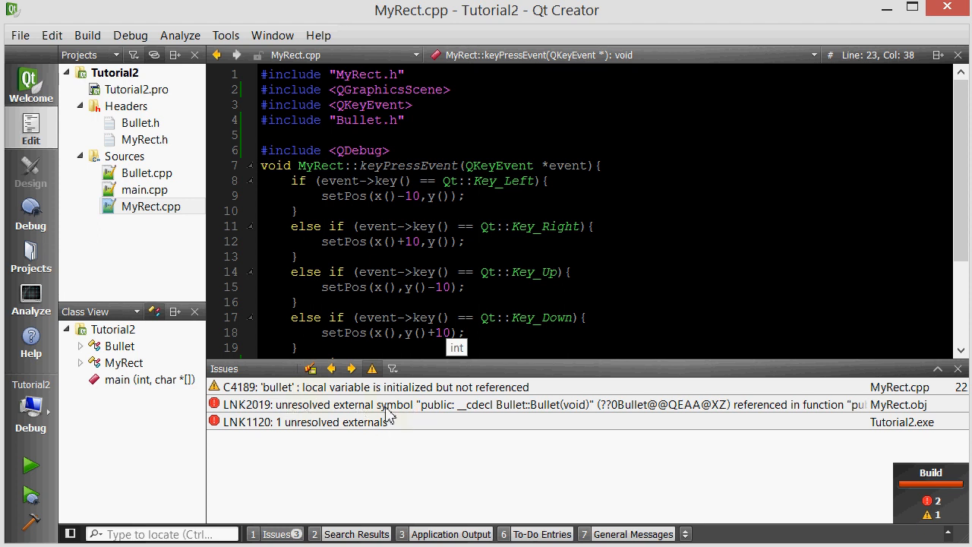
Step: Clean all build output, rerun Tutorial2, and press Space to log 'bullet created'
{"action": "left_click", "coordinate": [145, 139]}
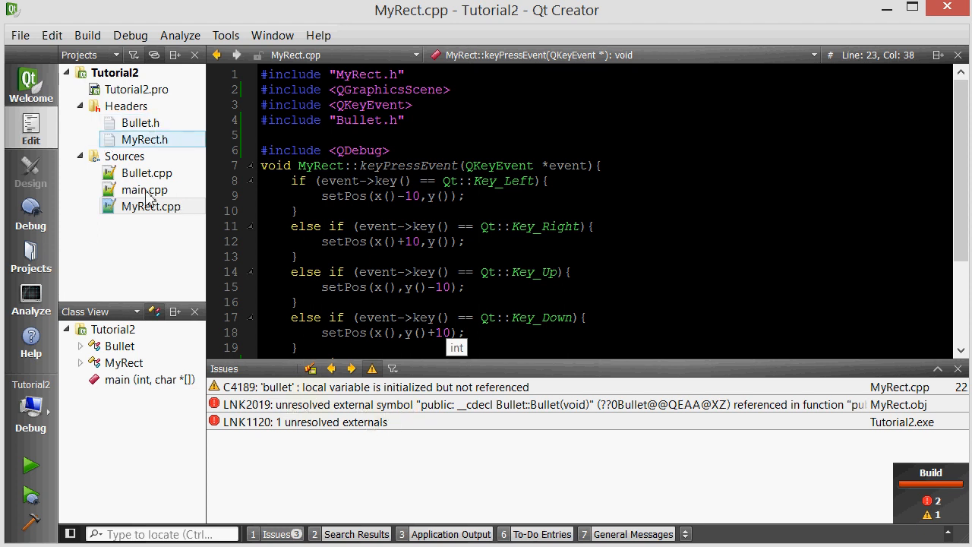
{"action": "left_click", "coordinate": [86, 35]}
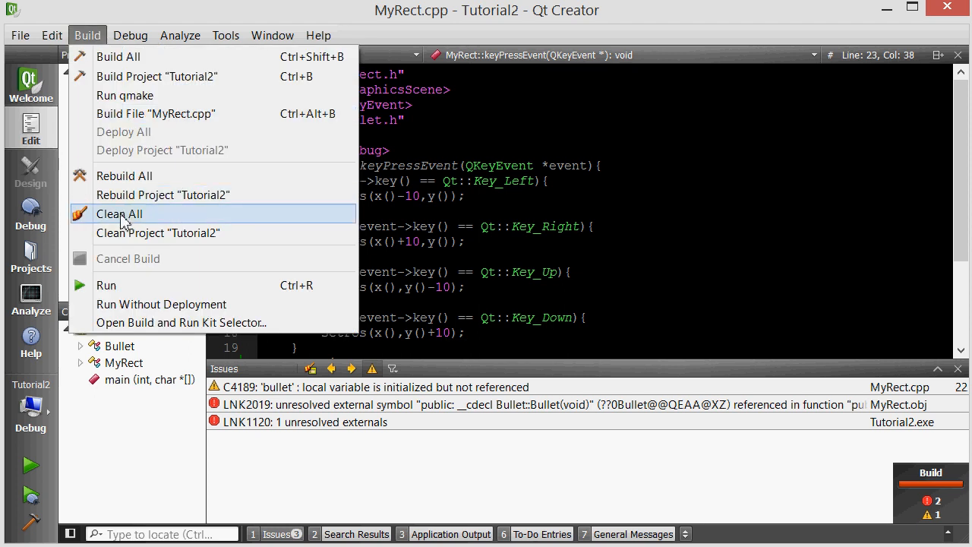
{"action": "left_click", "coordinate": [118, 213]}
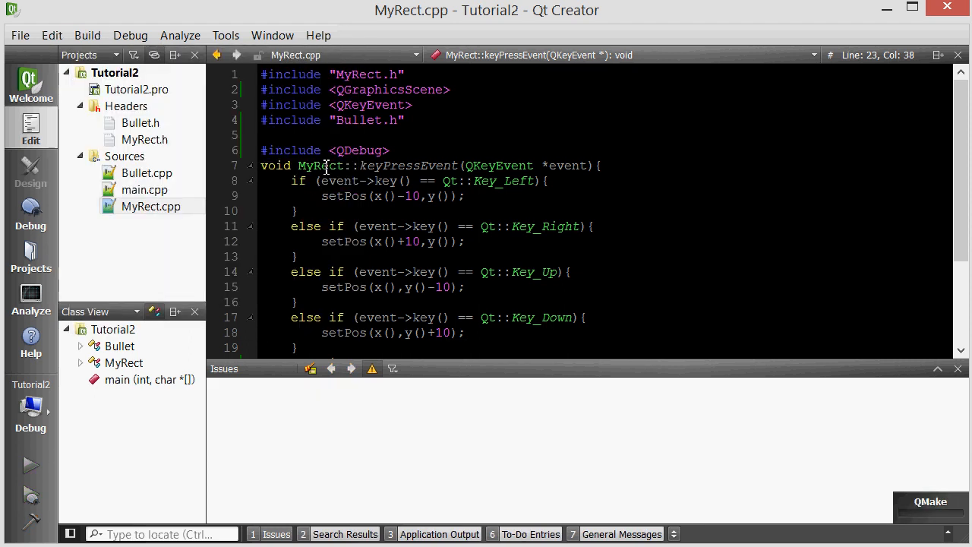
{"action": "left_click", "coordinate": [322, 196]}
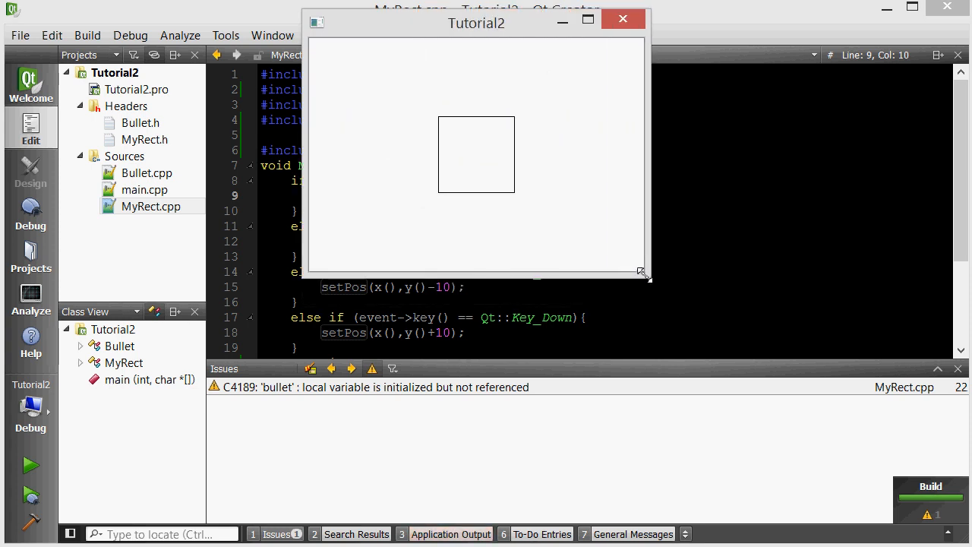
{"action": "left_click", "coordinate": [450, 533]}
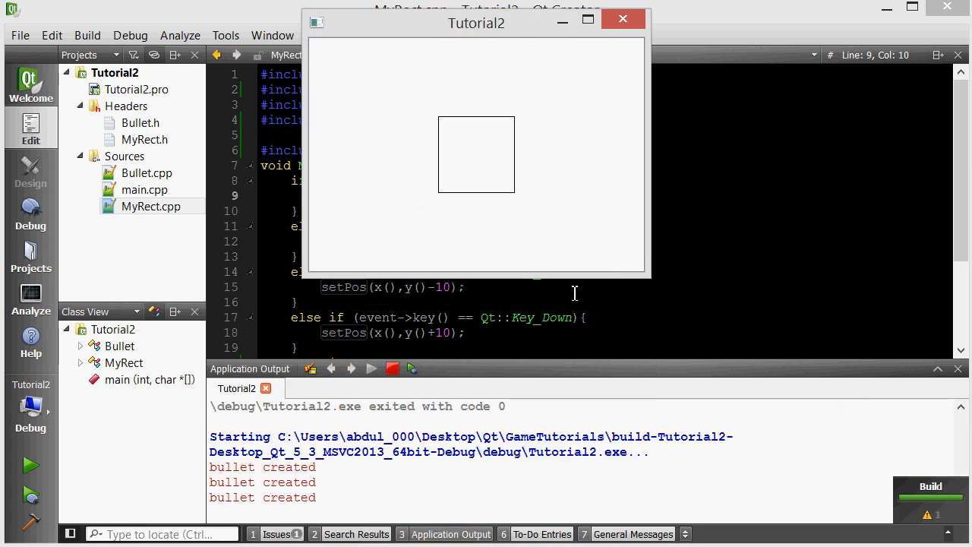
{"action": "mouse_move", "coordinate": [309, 462]}
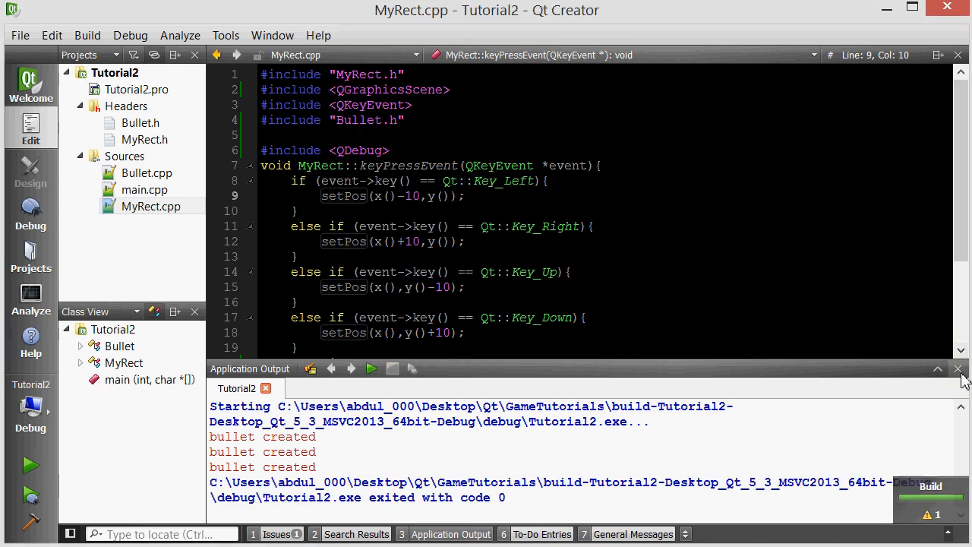
Step: Replace the bullet-created qDebug line with scene()->addItem(bullet);
{"action": "left_click", "coordinate": [957, 368]}
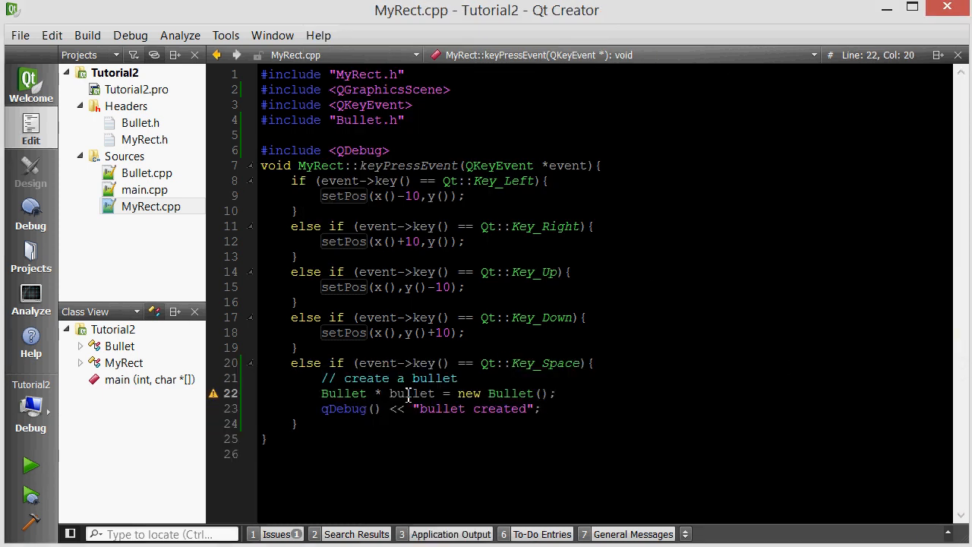
{"action": "double_click", "coordinate": [412, 393]}
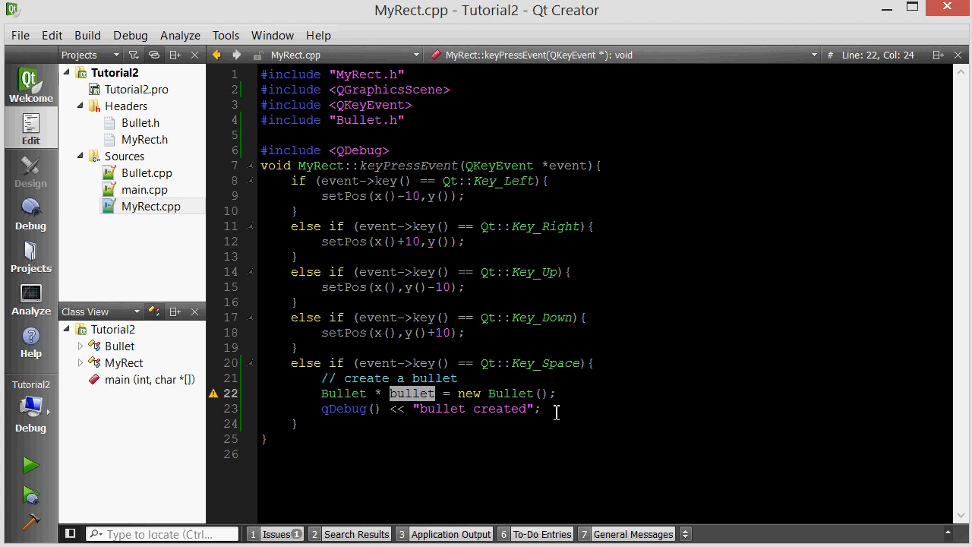
{"action": "left_click", "coordinate": [414, 393]}
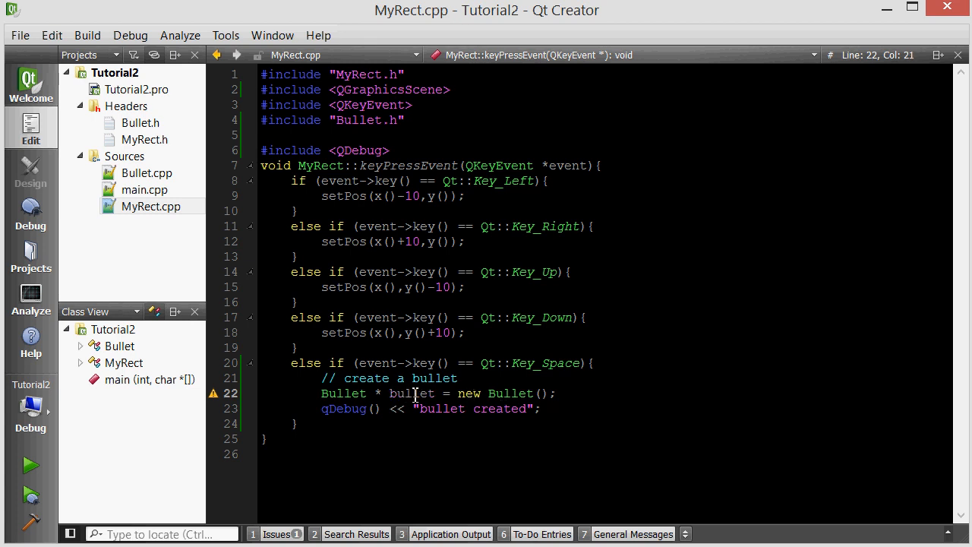
{"action": "double_click", "coordinate": [412, 392]}
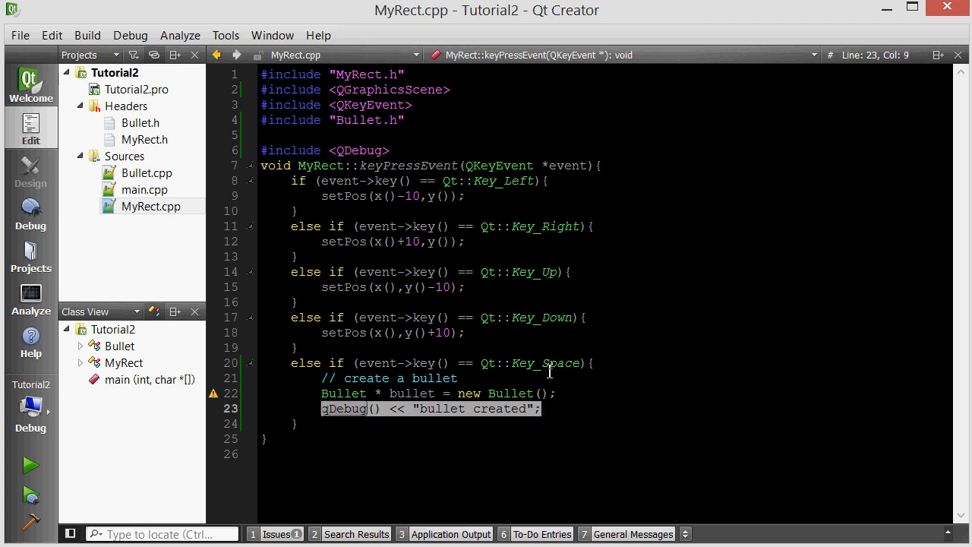
{"action": "mouse_move", "coordinate": [545, 363]}
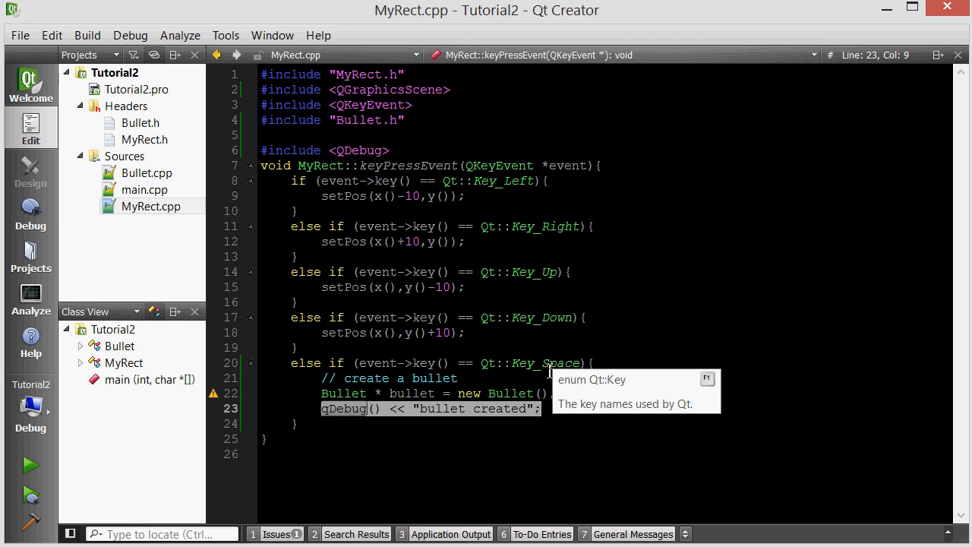
{"action": "left_click", "coordinate": [344, 225]}
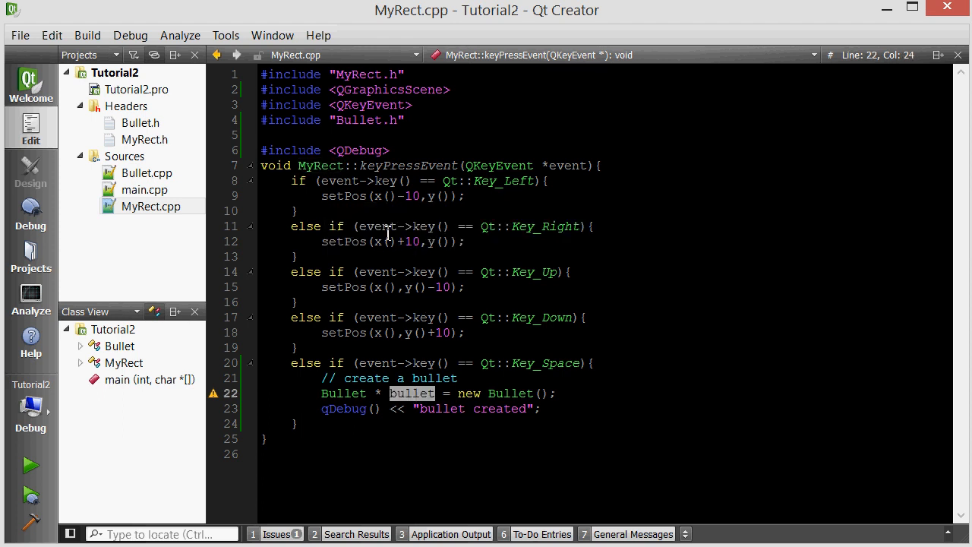
{"action": "left_click", "coordinate": [295, 255]}
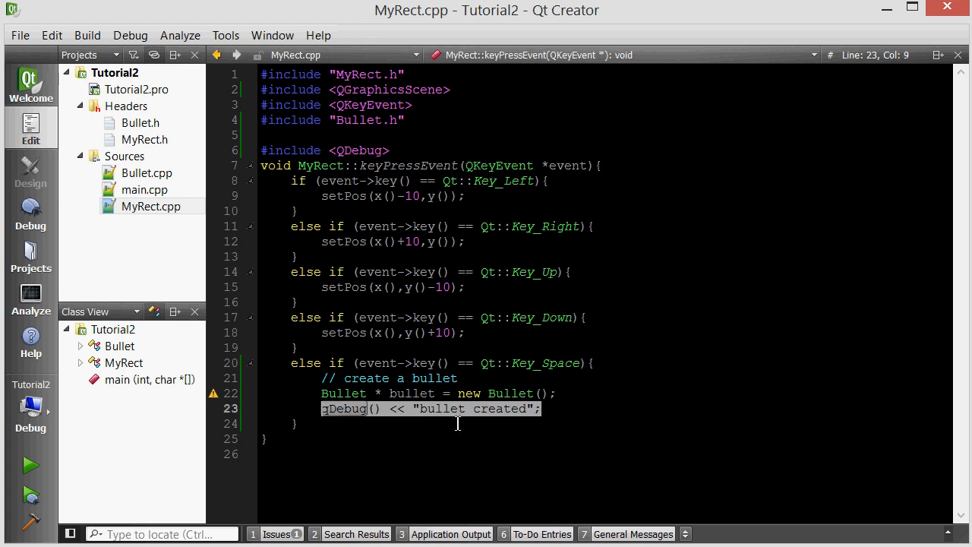
{"action": "type", "text": "scene("}
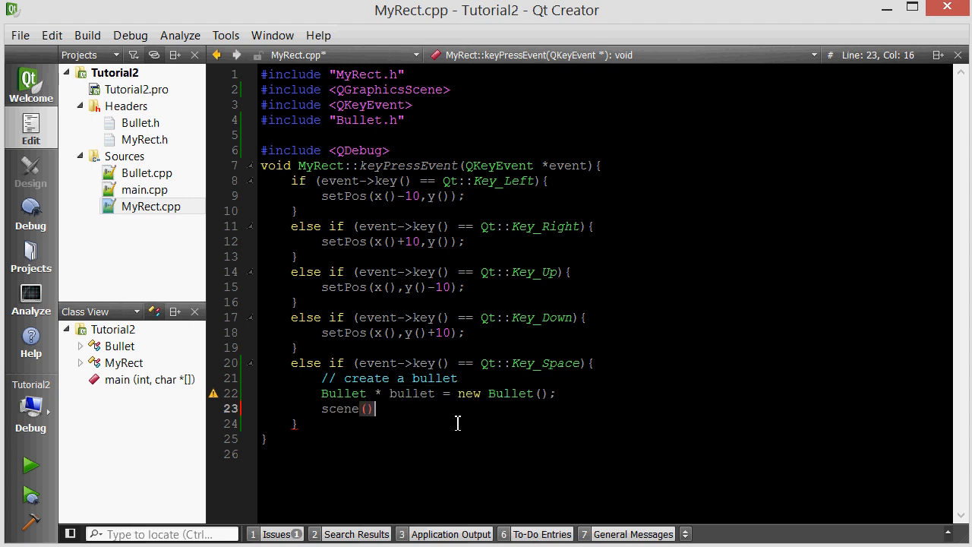
{"action": "type", "text": "-"}
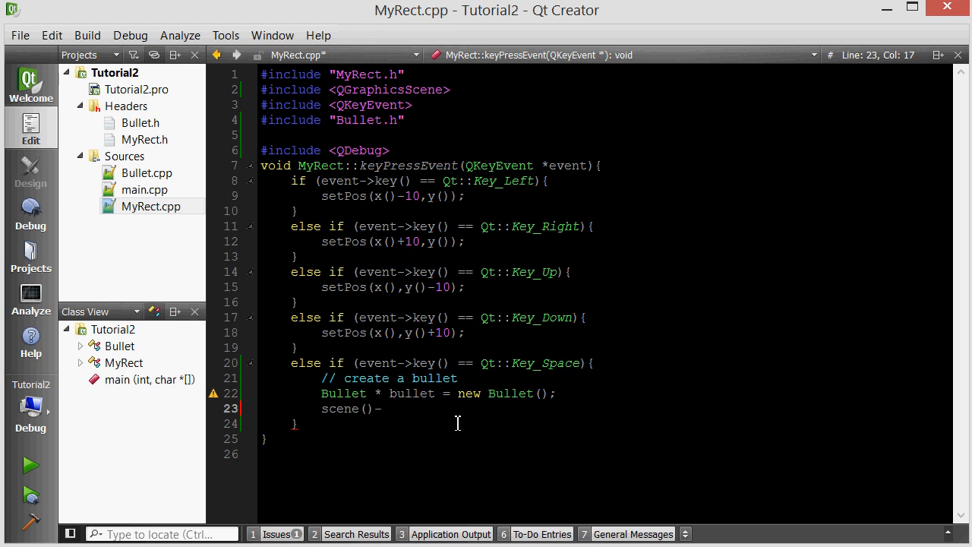
{"action": "type", "text": "->addItem();"}
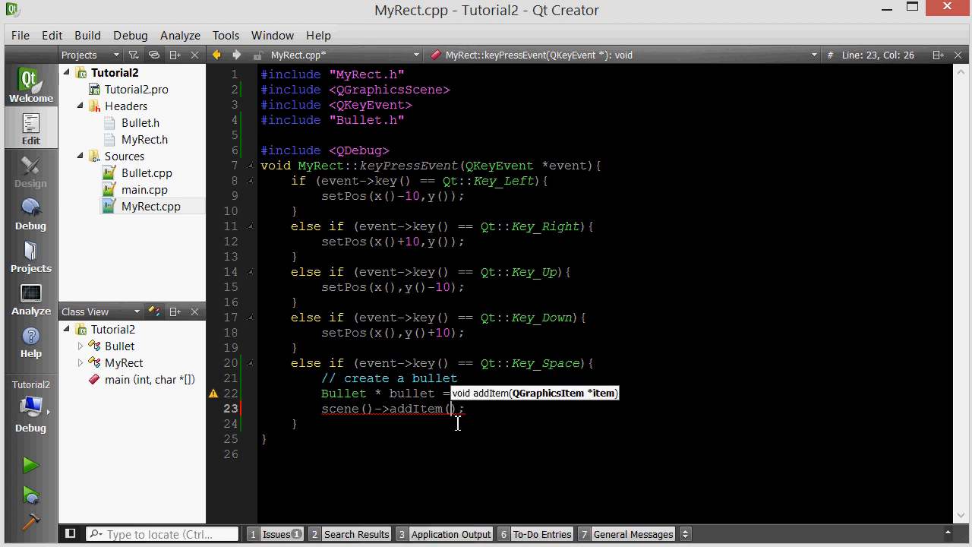
{"action": "type", "text": "bullet"}
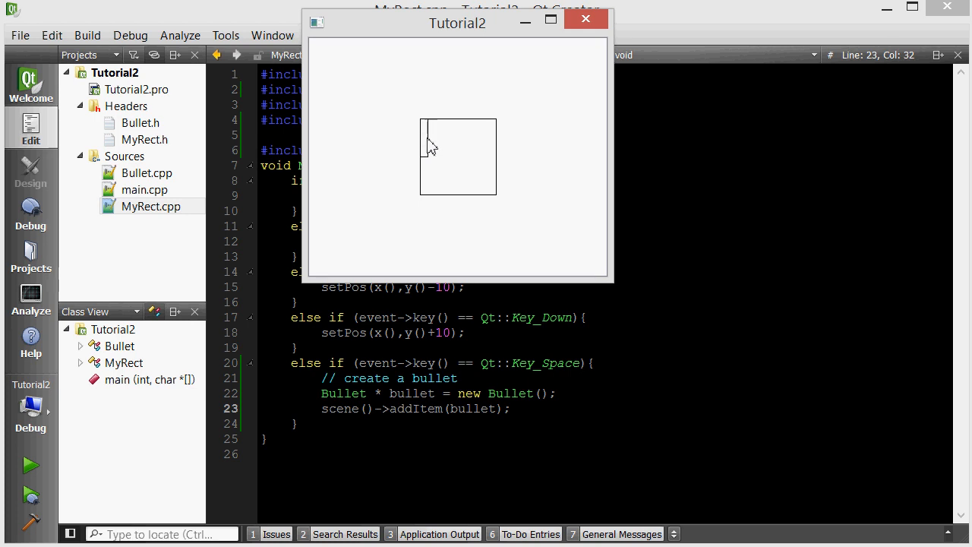
{"action": "mouse_move", "coordinate": [585, 18]}
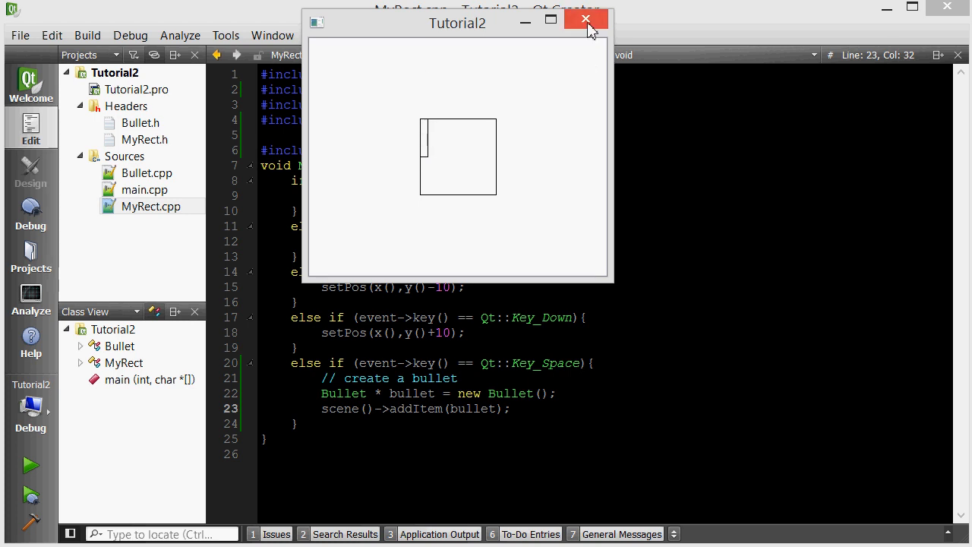
Step: Close the Tutorial2 game window after seeing the bullet at the square's corner
{"action": "left_click", "coordinate": [586, 18]}
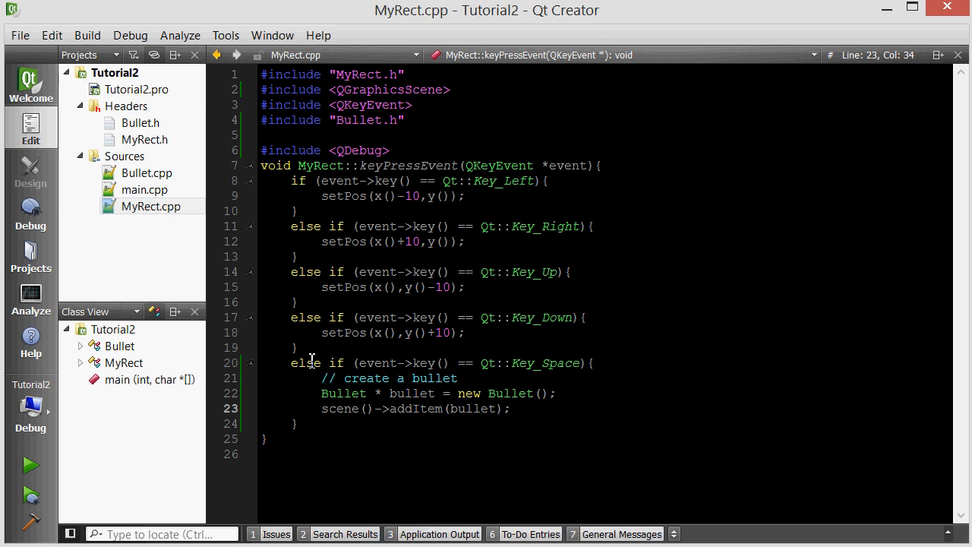
Step: Add a 'public slots:' section with 'void move();' below the Bullet() constructor in Bullet.h
{"action": "left_click", "coordinate": [141, 122]}
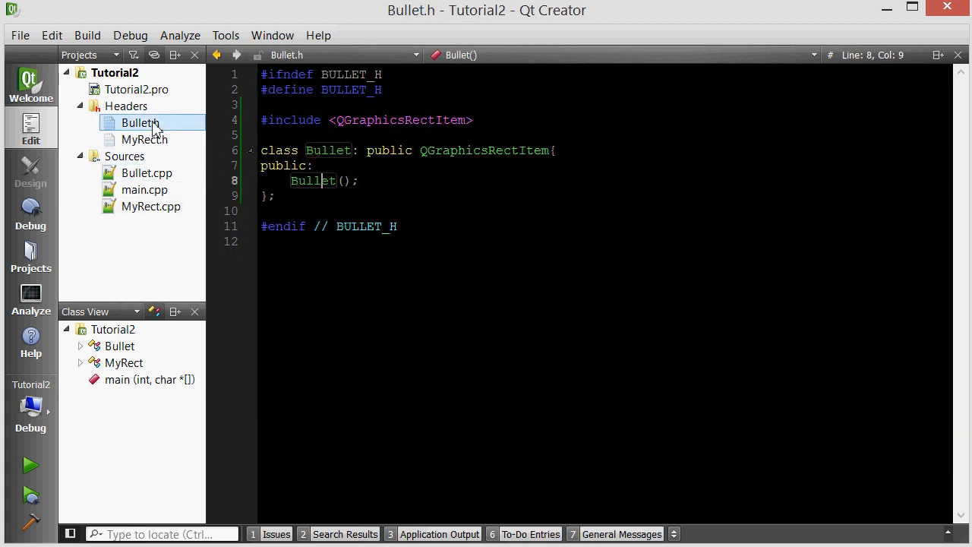
{"action": "left_click", "coordinate": [363, 180]}
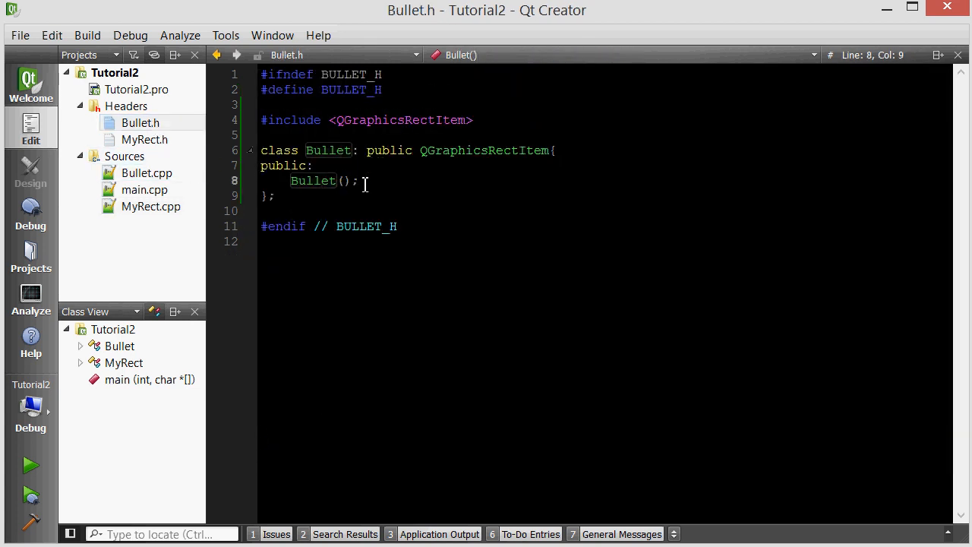
{"action": "left_click", "coordinate": [423, 181]}
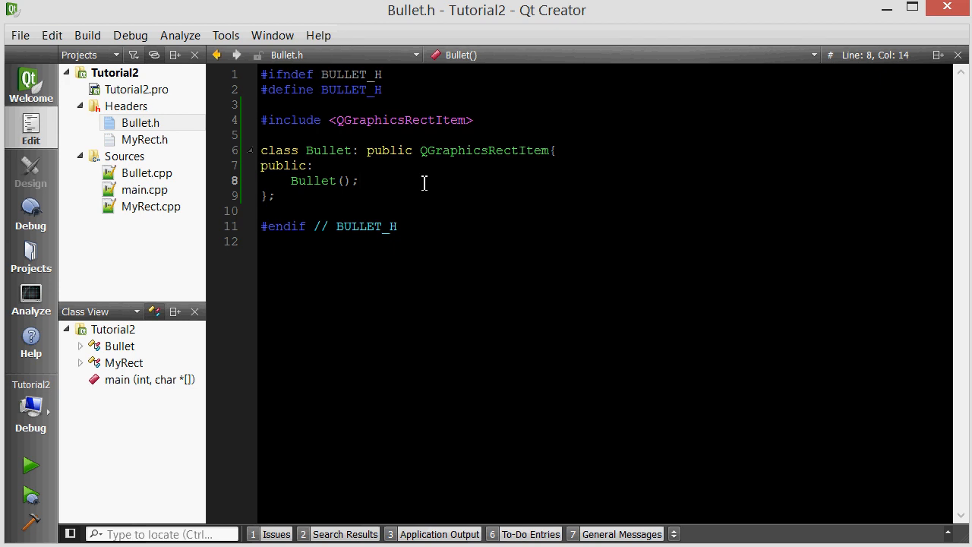
{"action": "key", "text": "Return"}
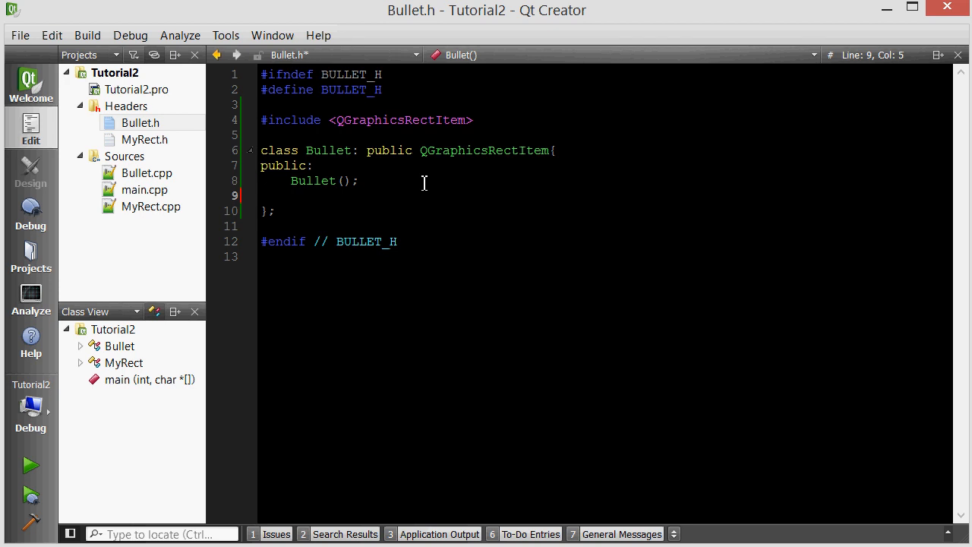
{"action": "type", "text": "public"}
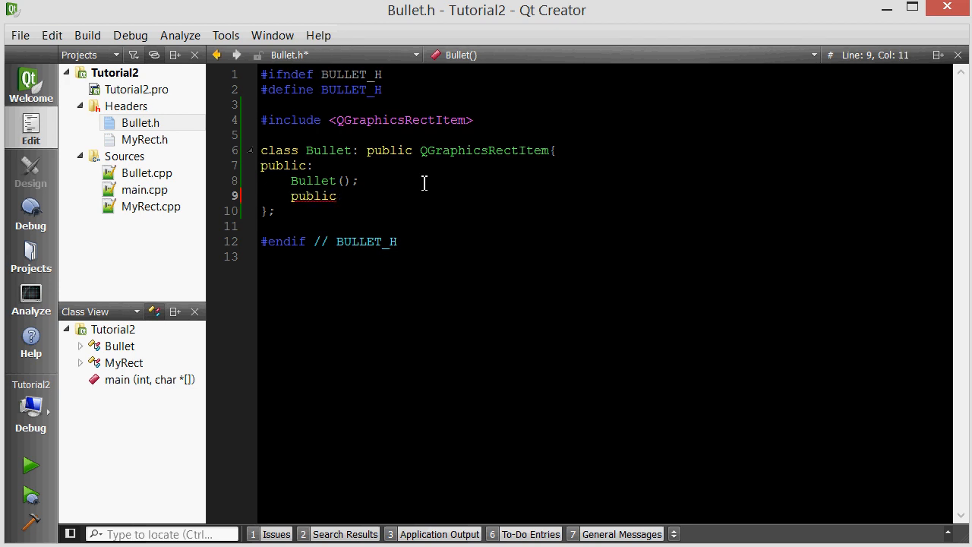
{"action": "type", "text": "slots:"}
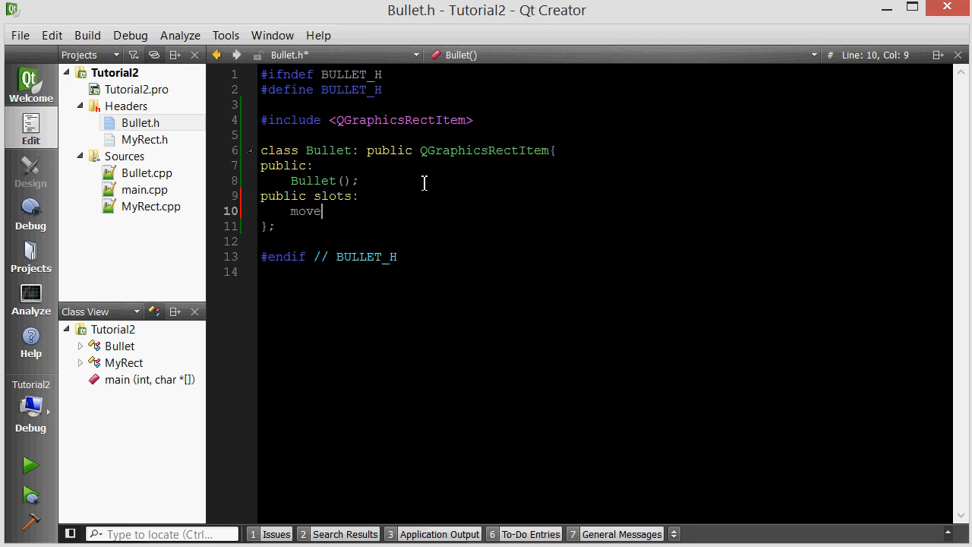
{"action": "key", "text": "Backspace"}
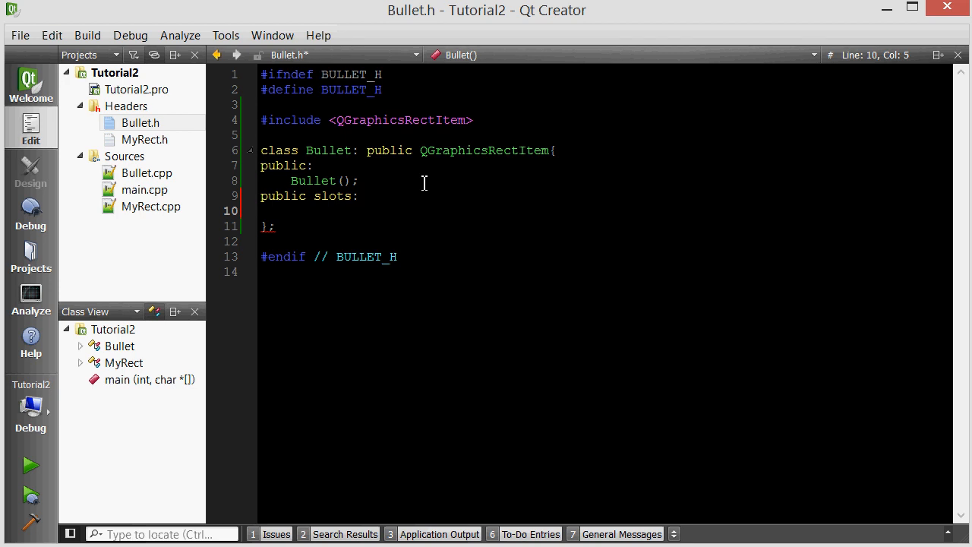
{"action": "type", "text": "void move();"}
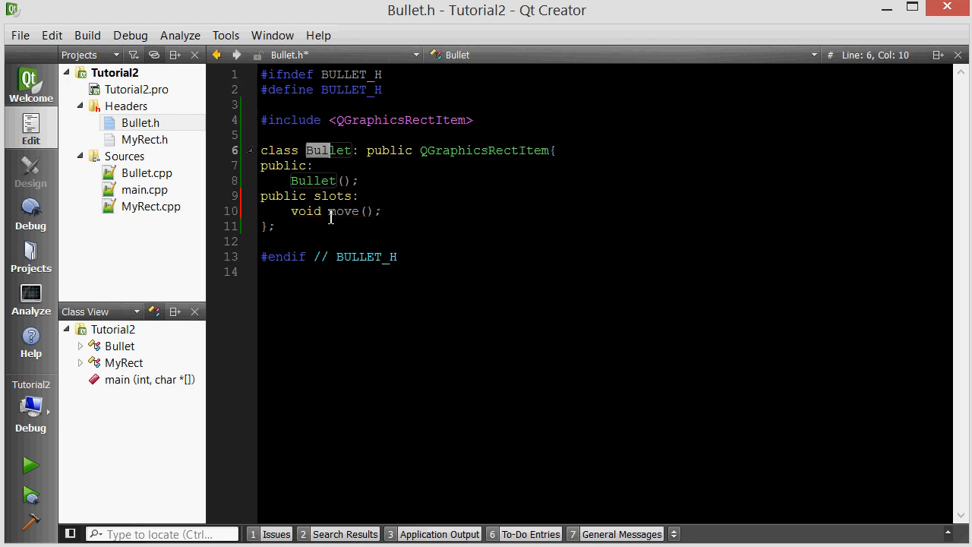
Step: Review the new move slot declaration, then switch to Bullet.cpp
{"action": "left_click", "coordinate": [319, 196]}
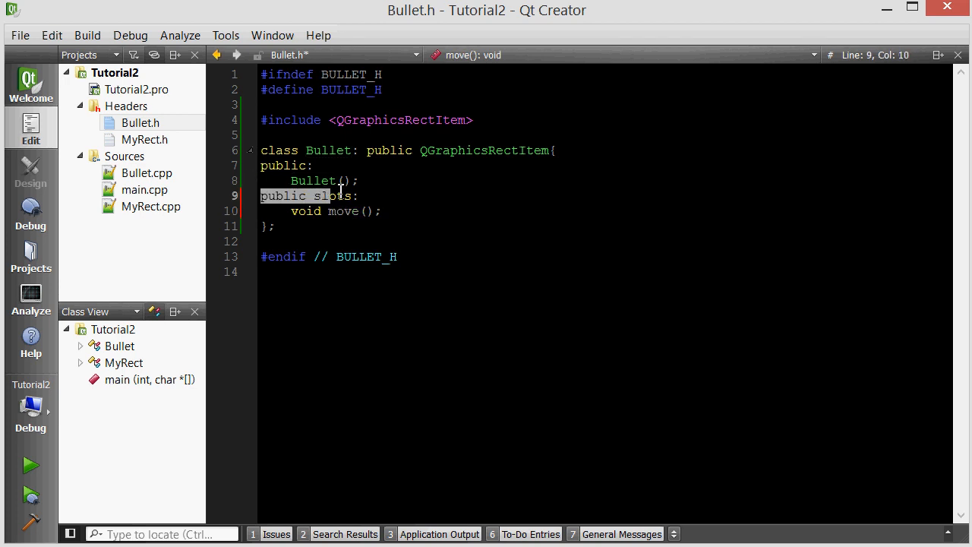
{"action": "left_click", "coordinate": [341, 195]}
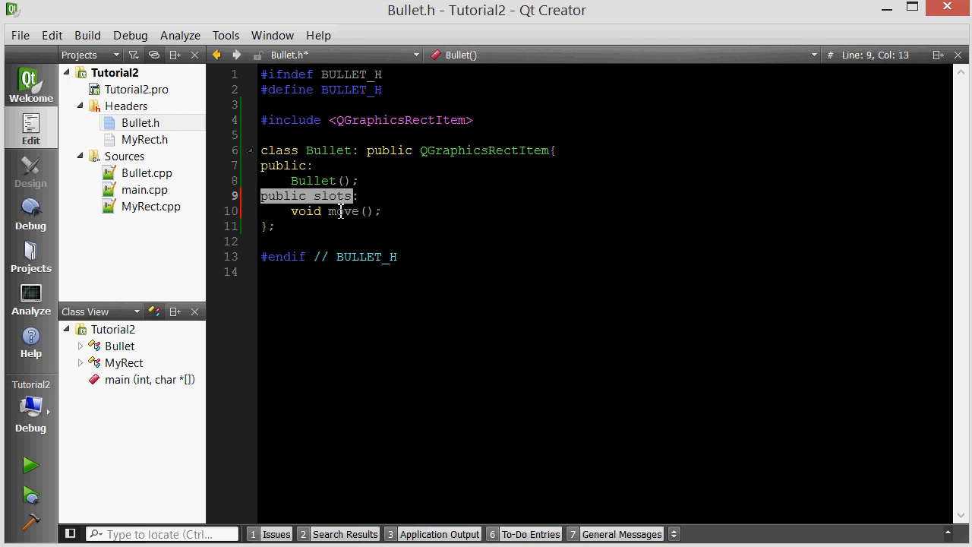
{"action": "mouse_move", "coordinate": [343, 211]}
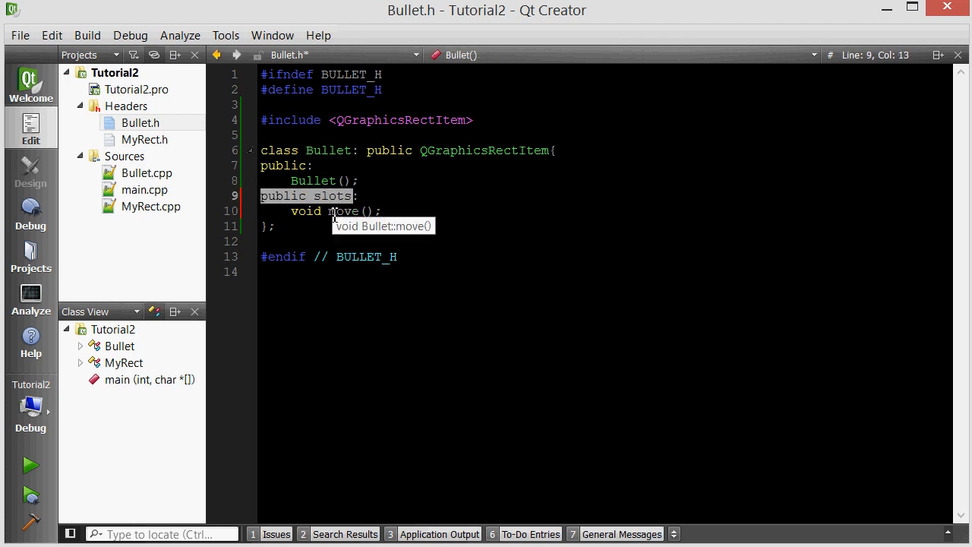
{"action": "left_click", "coordinate": [385, 211]}
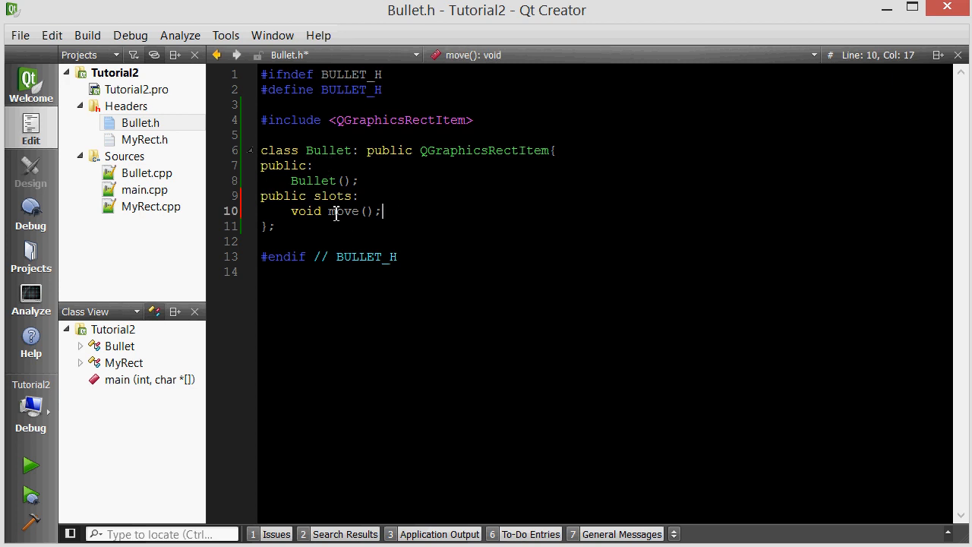
{"action": "double_click", "coordinate": [341, 211]}
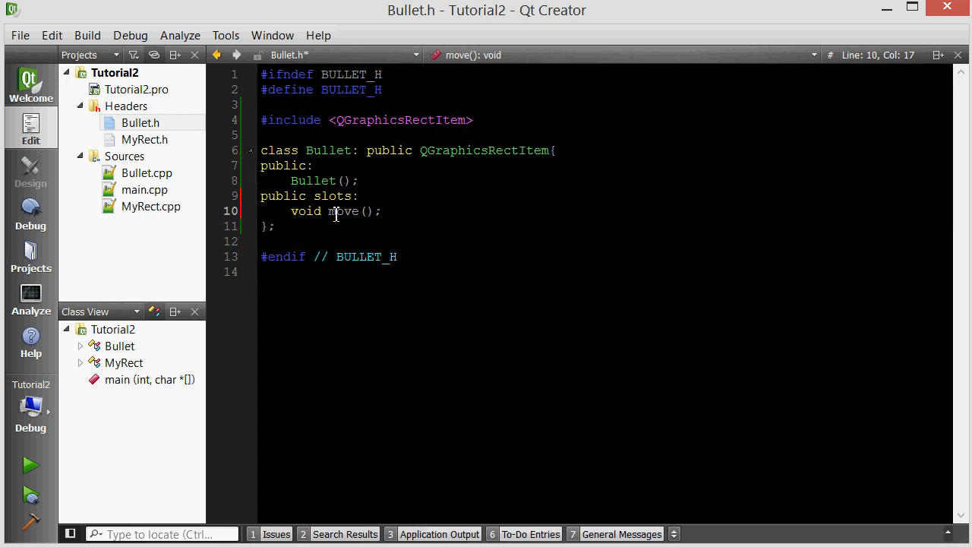
{"action": "left_click", "coordinate": [314, 181]}
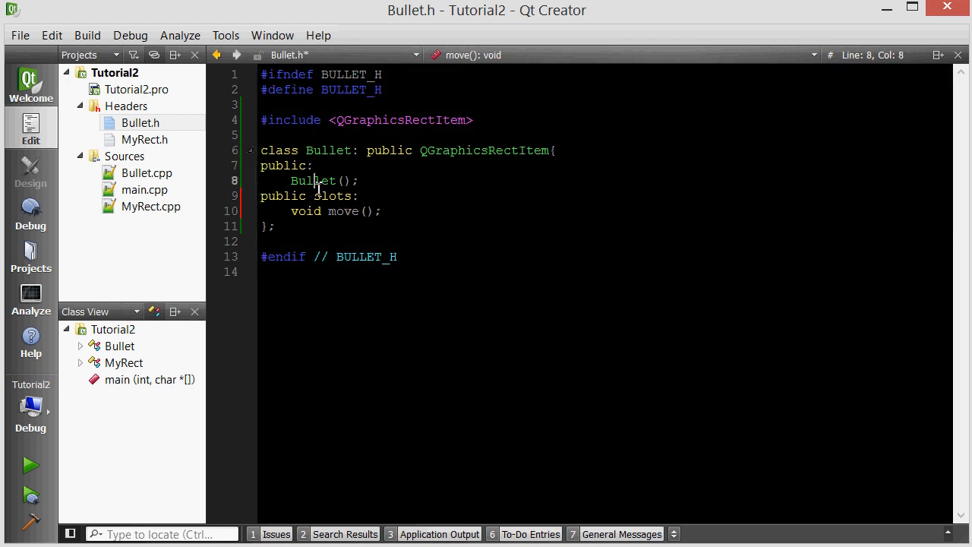
{"action": "left_click", "coordinate": [146, 172]}
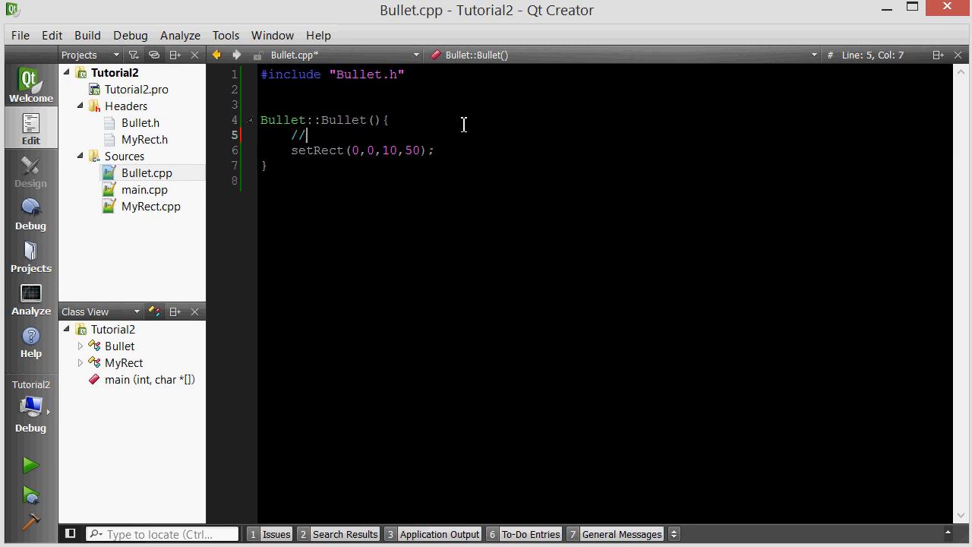
Step: Add a '// connect' comment in the constructor and '#include <QTimer>' to Bullet.cpp
{"action": "type", "text": "drew the rect"}
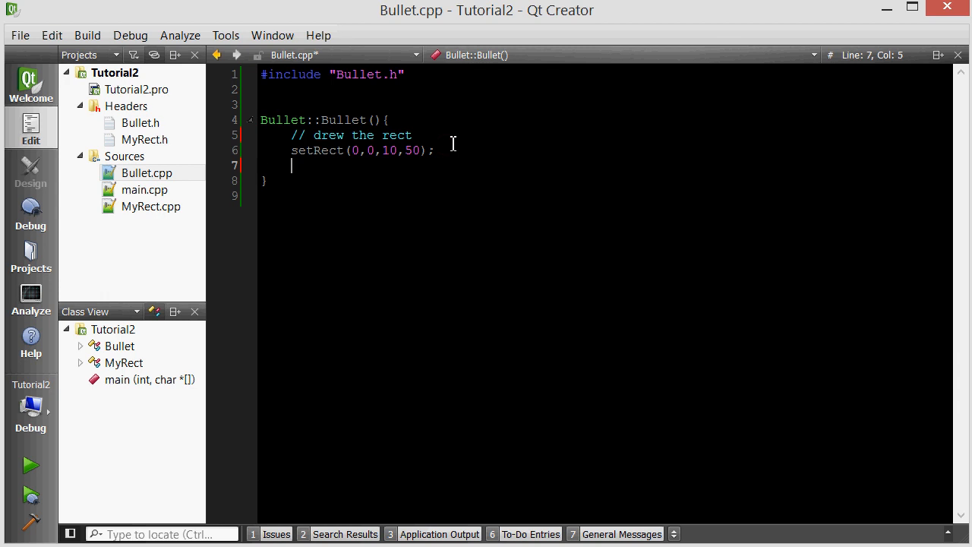
{"action": "type", "text": "//"}
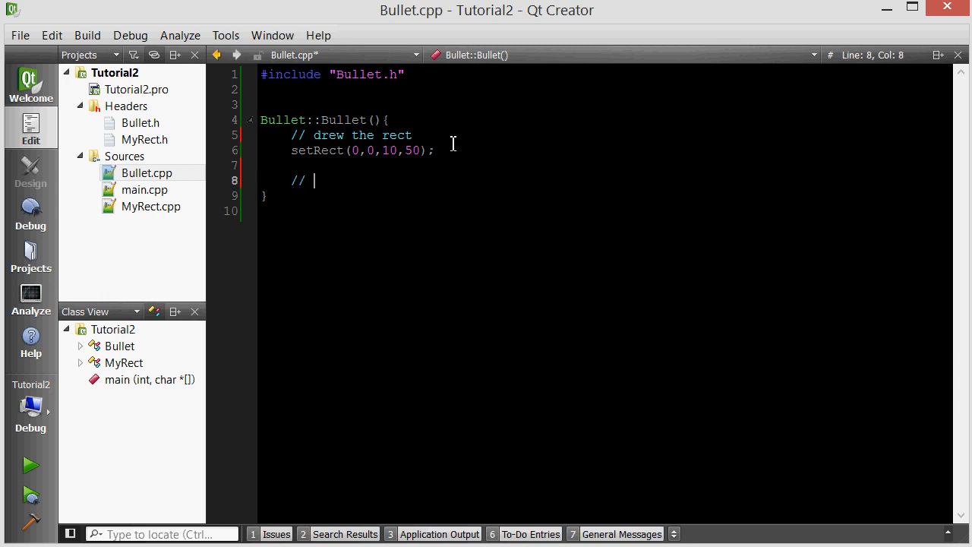
{"action": "type", "text": "connect"}
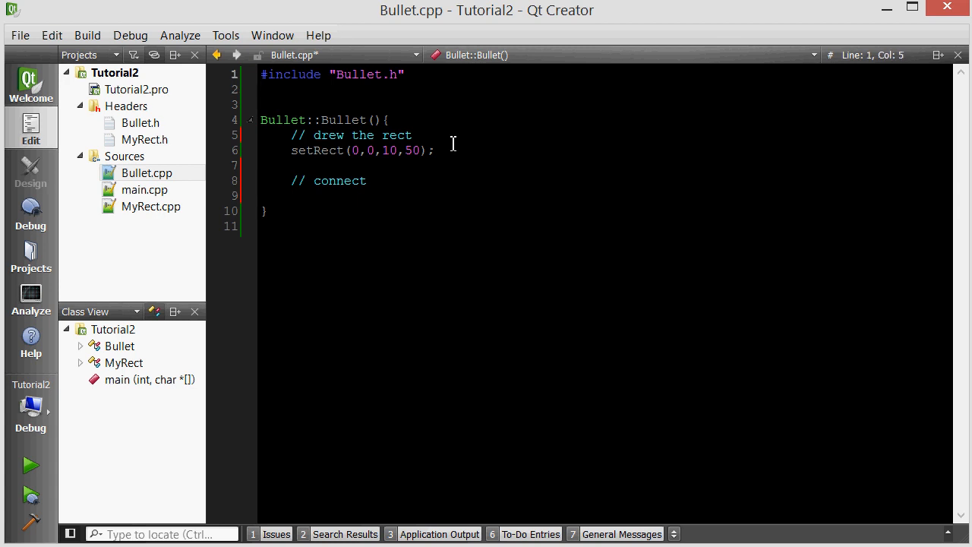
{"action": "type", "text": "#include"}
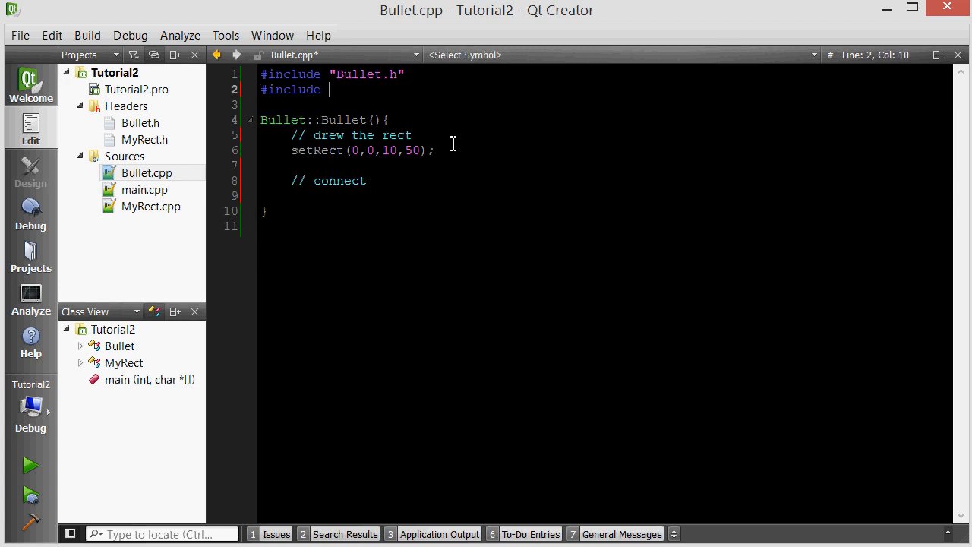
{"action": "type", "text": "<QTimer>"}
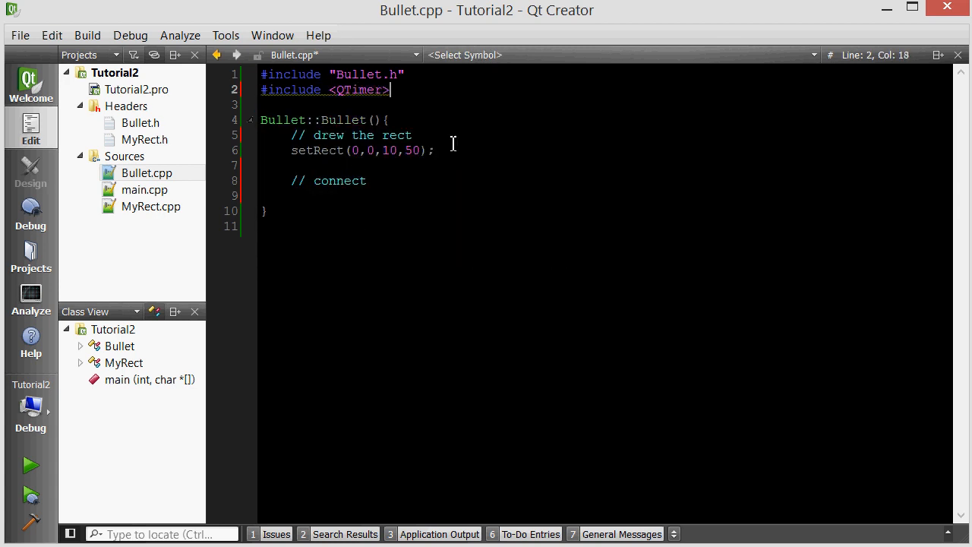
Step: Create 'QTimer * timer = new QTimer();' under the connect comment in the Bullet constructor
{"action": "left_click", "coordinate": [296, 195]}
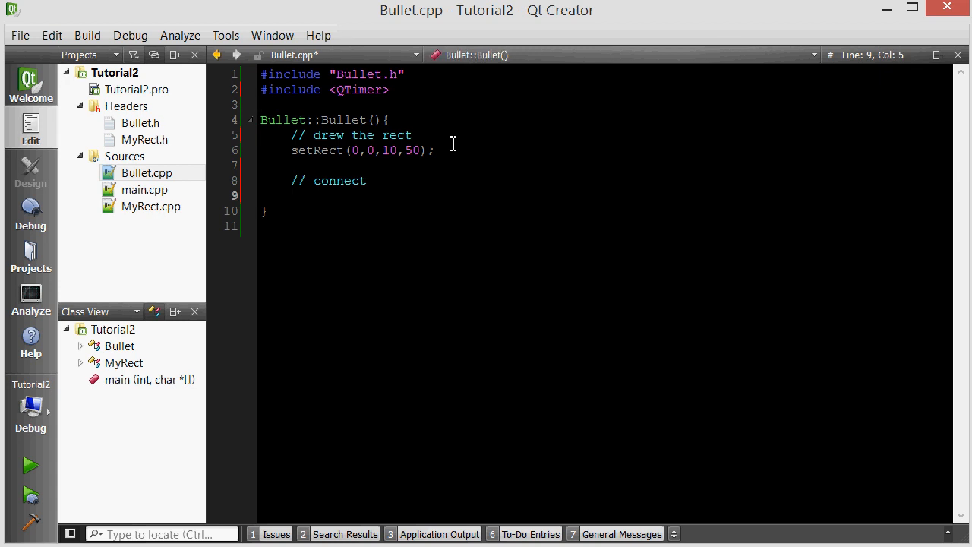
{"action": "type", "text": "QTimer * timer"}
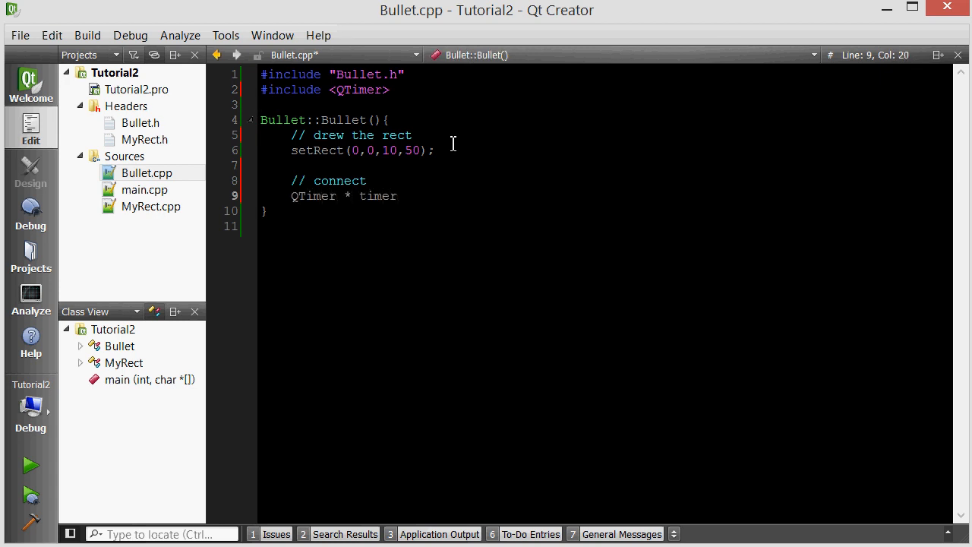
{"action": "type", "text": "= new Q"}
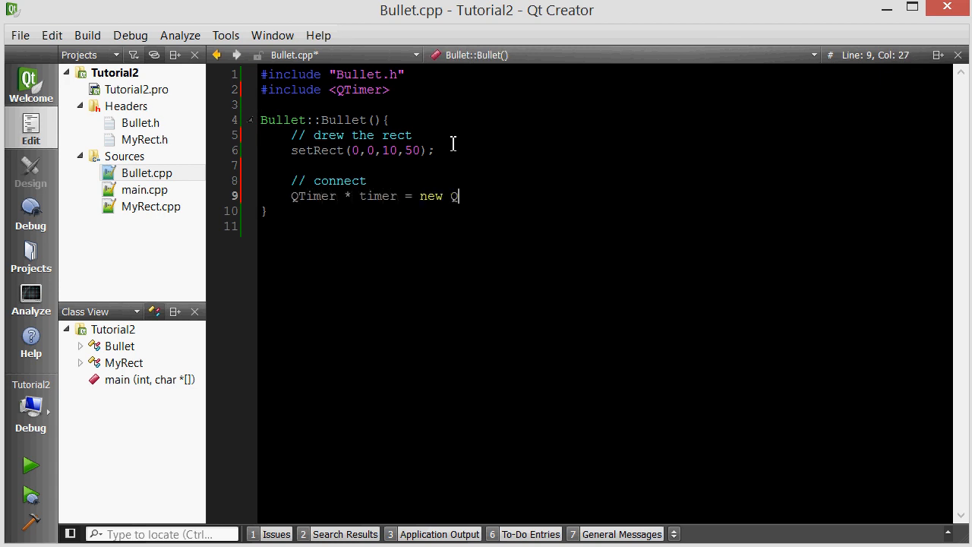
{"action": "type", "text": "Timer"}
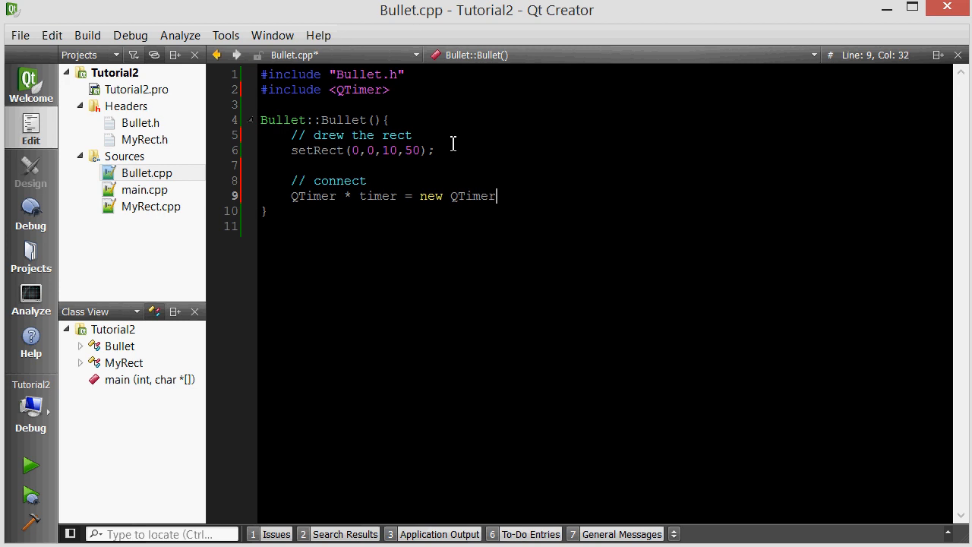
{"action": "type", "text": "();"}
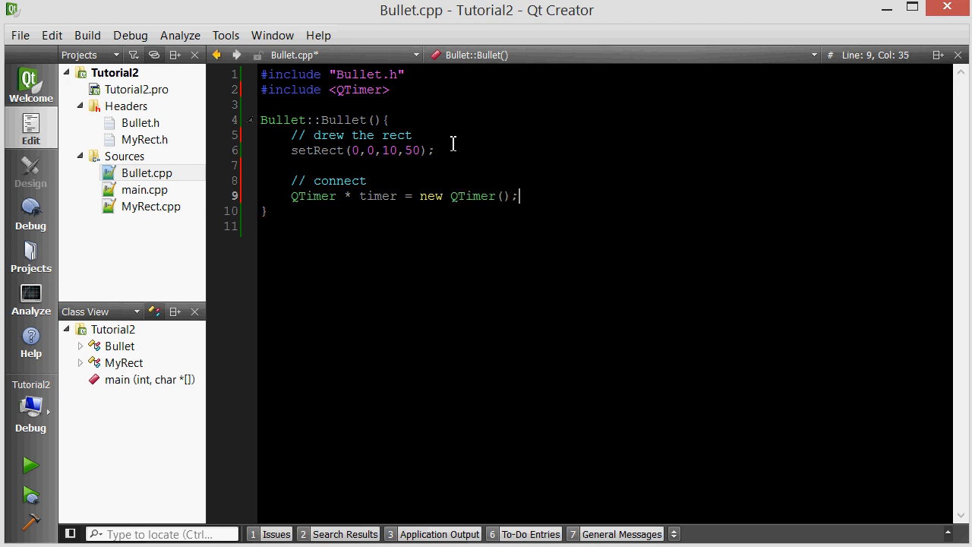
{"action": "mouse_move", "coordinate": [382, 196]}
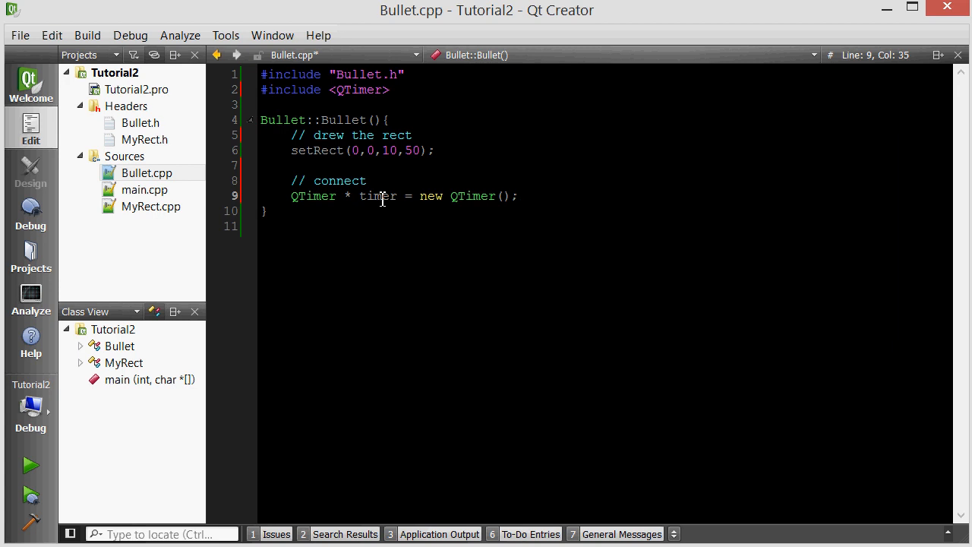
{"action": "left_click", "coordinate": [519, 196]}
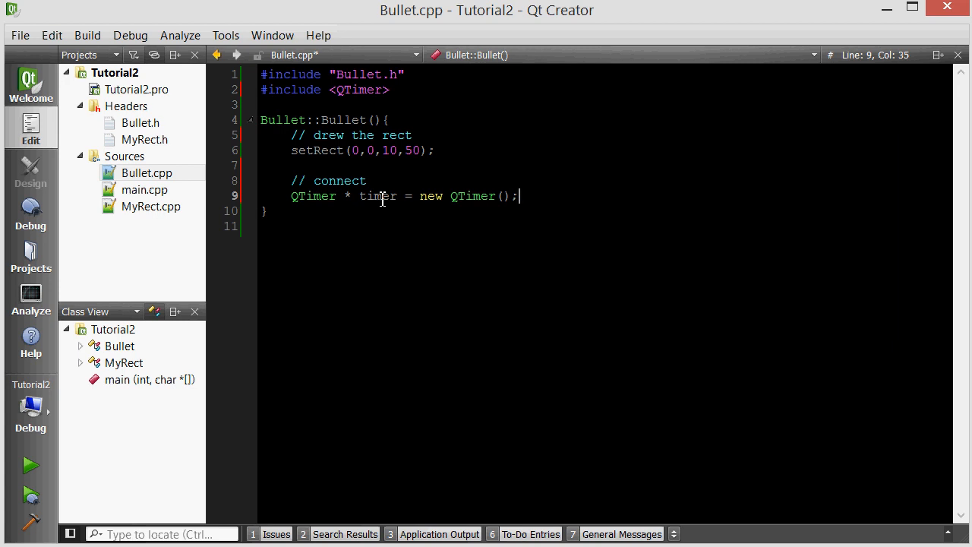
{"action": "key", "text": "Return"}
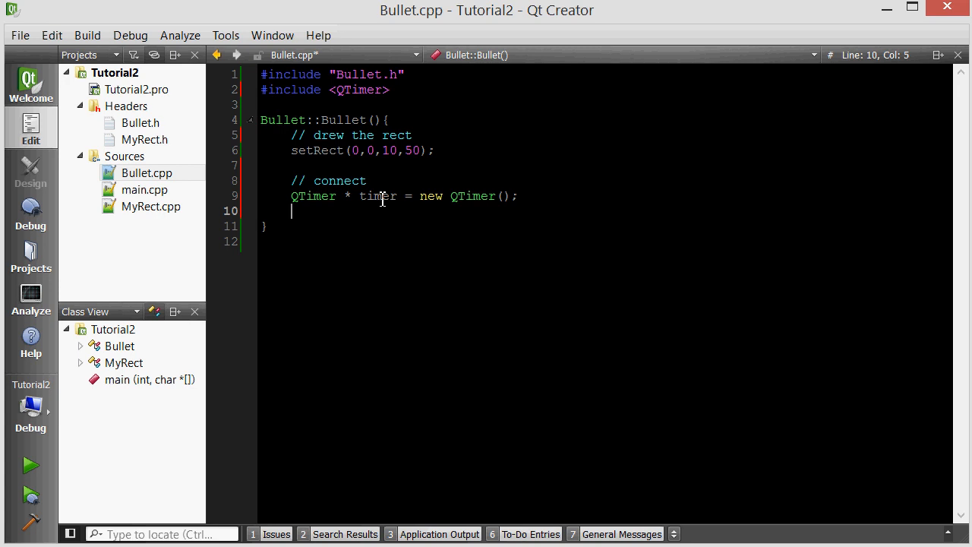
{"action": "type", "text": "connect:"}
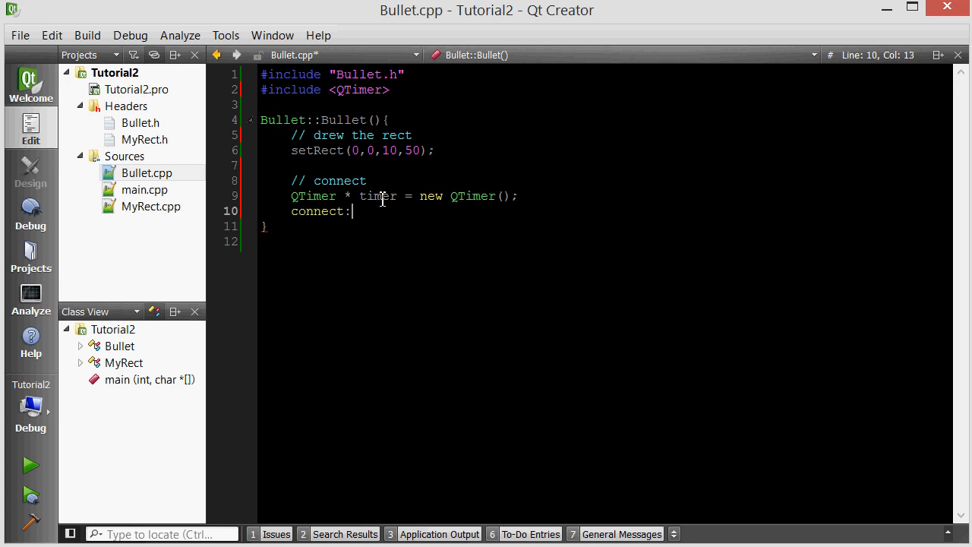
{"action": "type", "text": "()"}
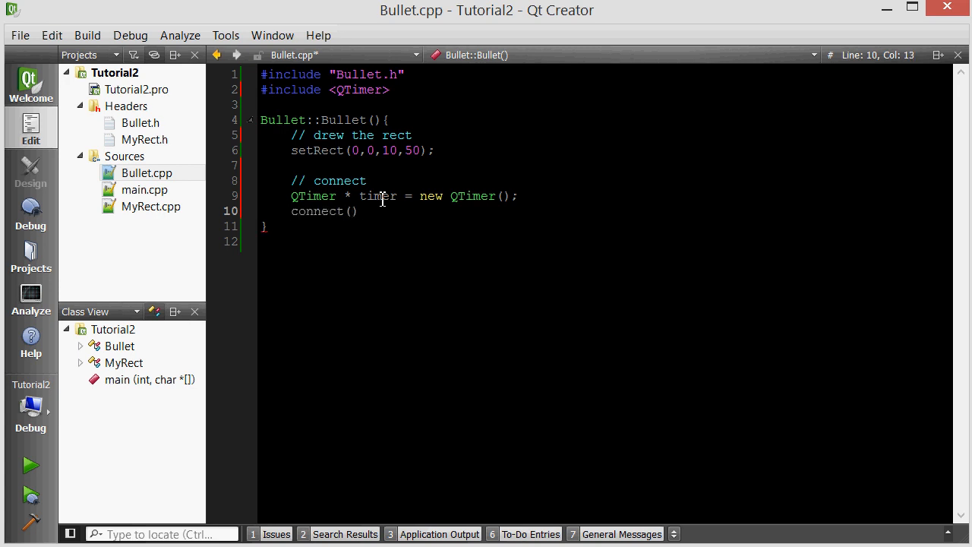
{"action": "key", "text": "Backspace"}
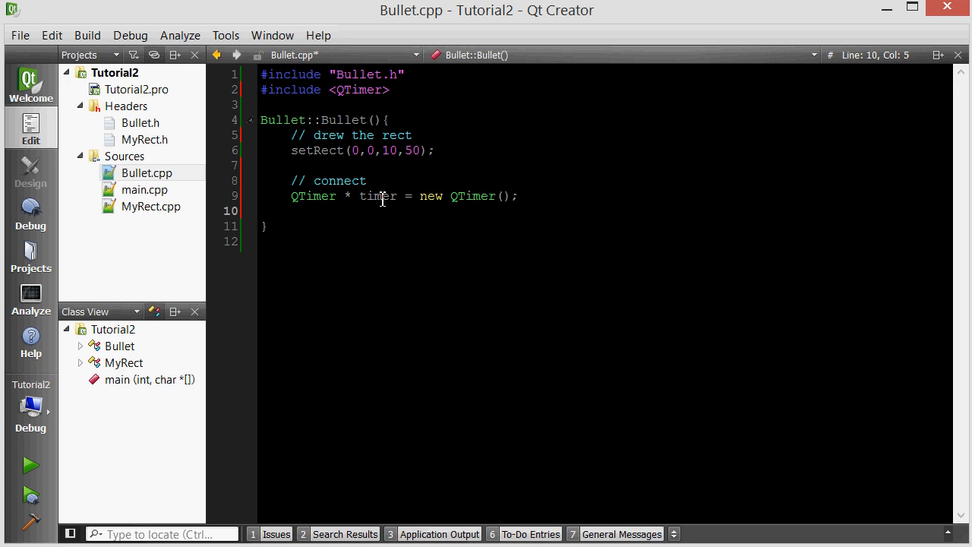
Step: Include QObject in Bullet.h and make Bullet inherit 'public QObject,' alongside QGraphicsRectItem
{"action": "left_click", "coordinate": [139, 122]}
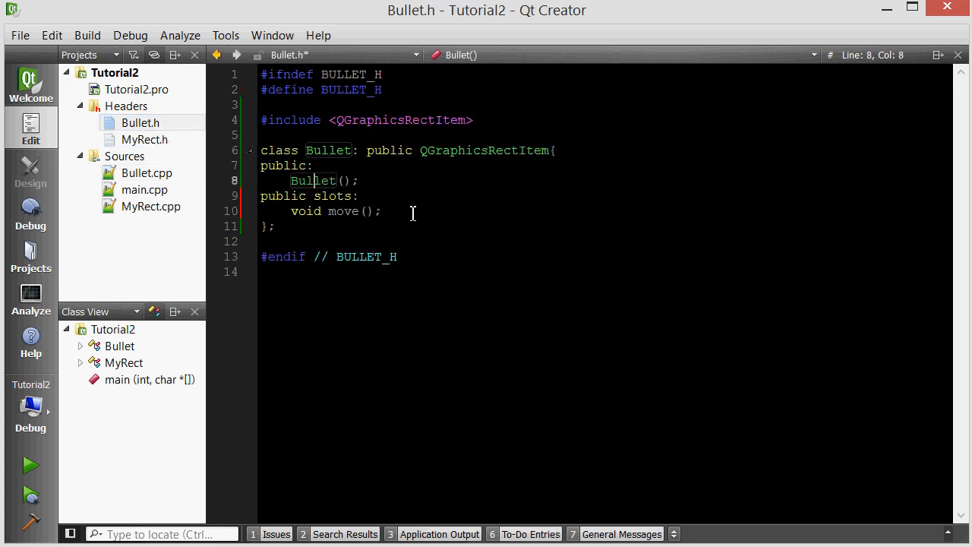
{"action": "mouse_move", "coordinate": [386, 180]}
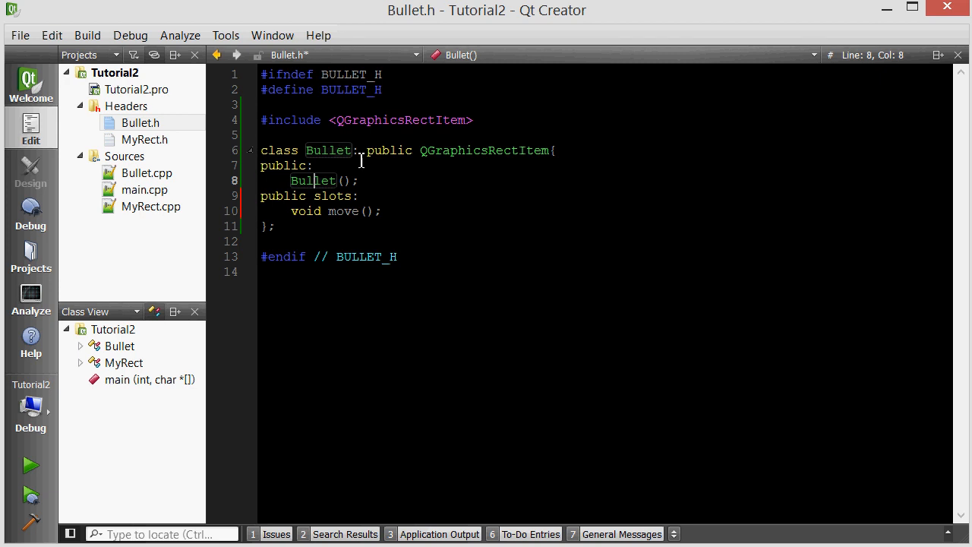
{"action": "left_click", "coordinate": [364, 196]}
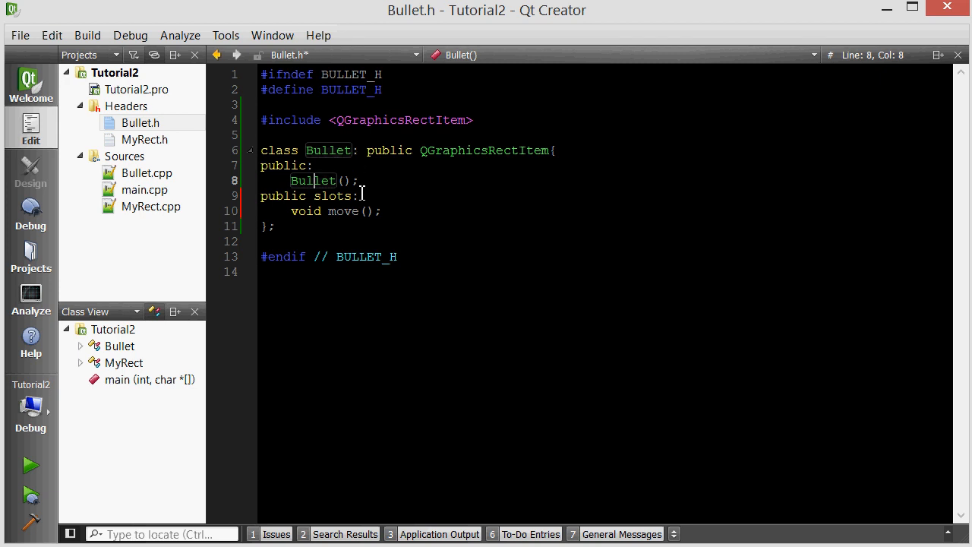
{"action": "left_click", "coordinate": [587, 121]}
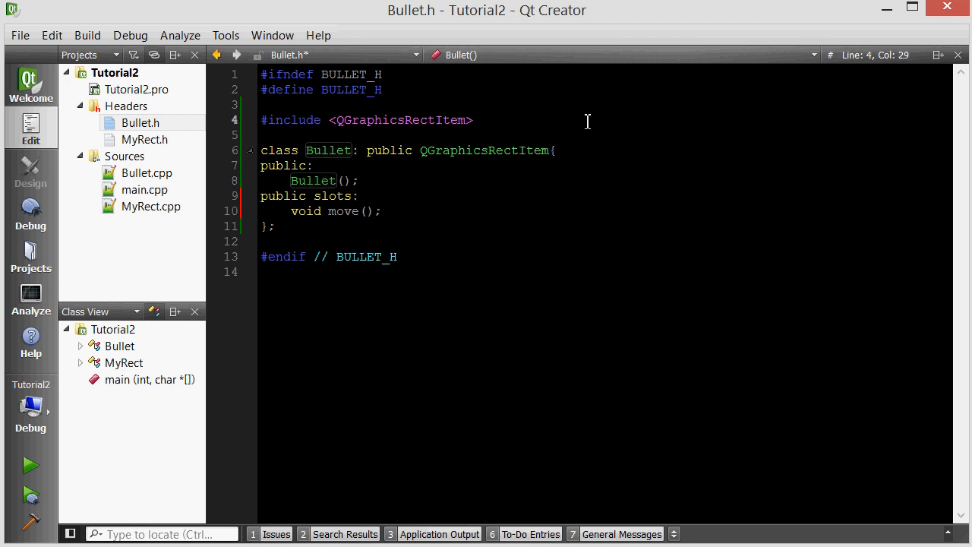
{"action": "type", "text": "#include <QObject>"}
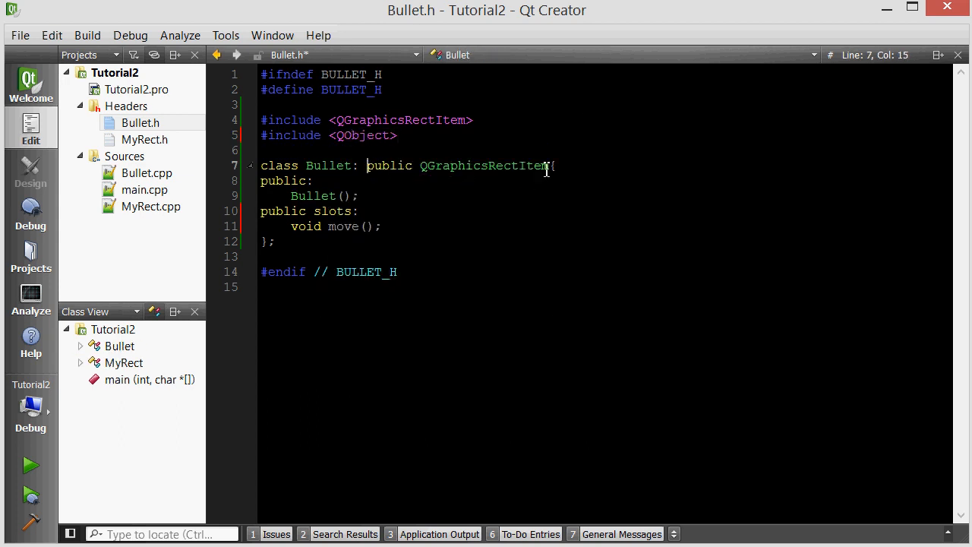
{"action": "mouse_move", "coordinate": [543, 165]}
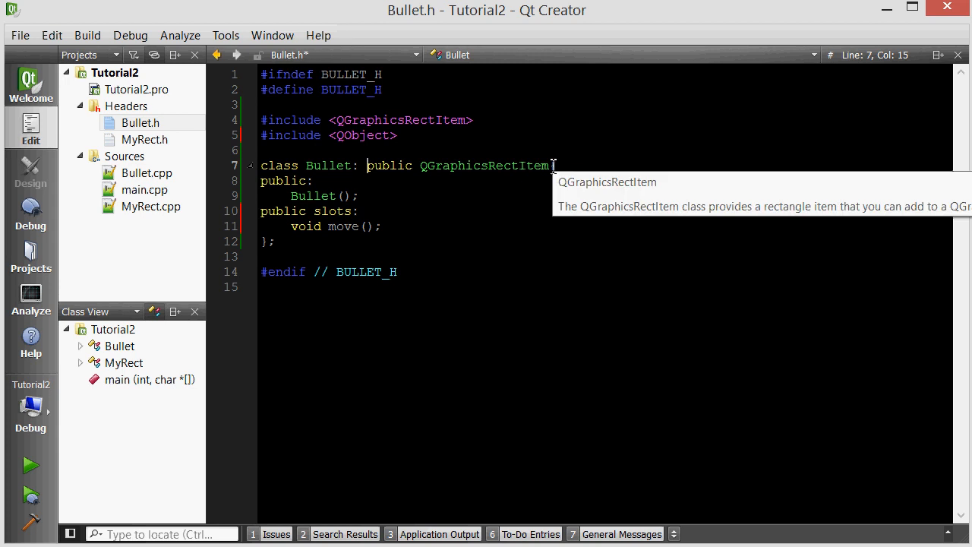
{"action": "type", "text": "public{"}
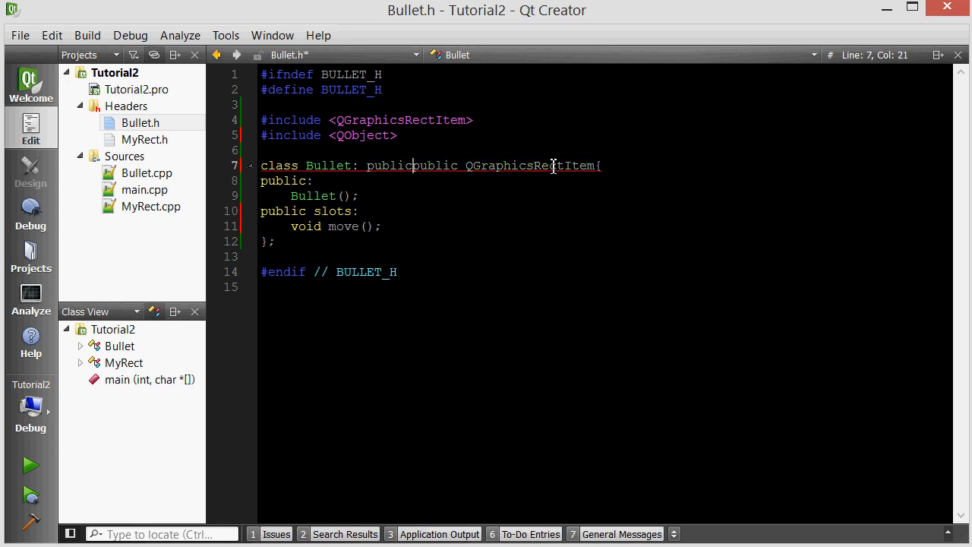
{"action": "type", "text": "QObject"}
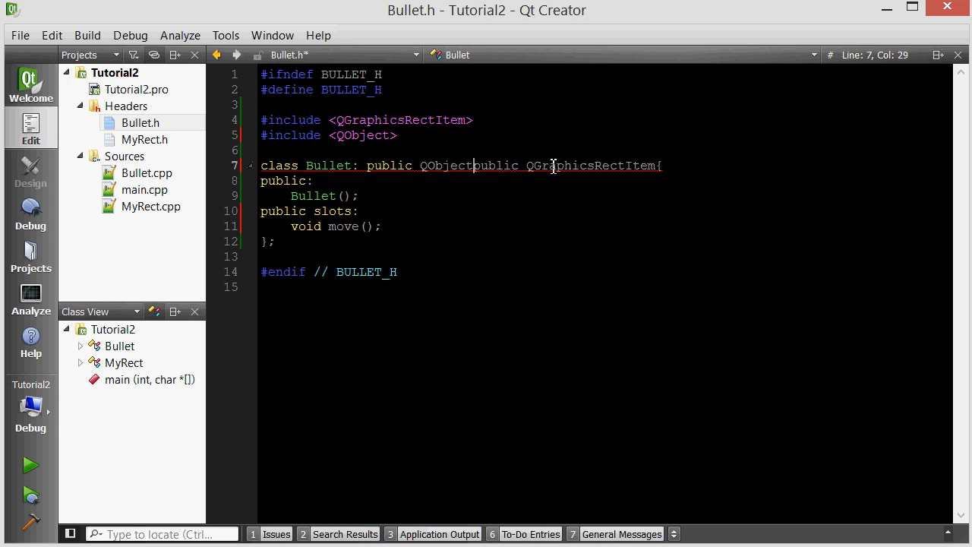
{"action": "type", "text": ","}
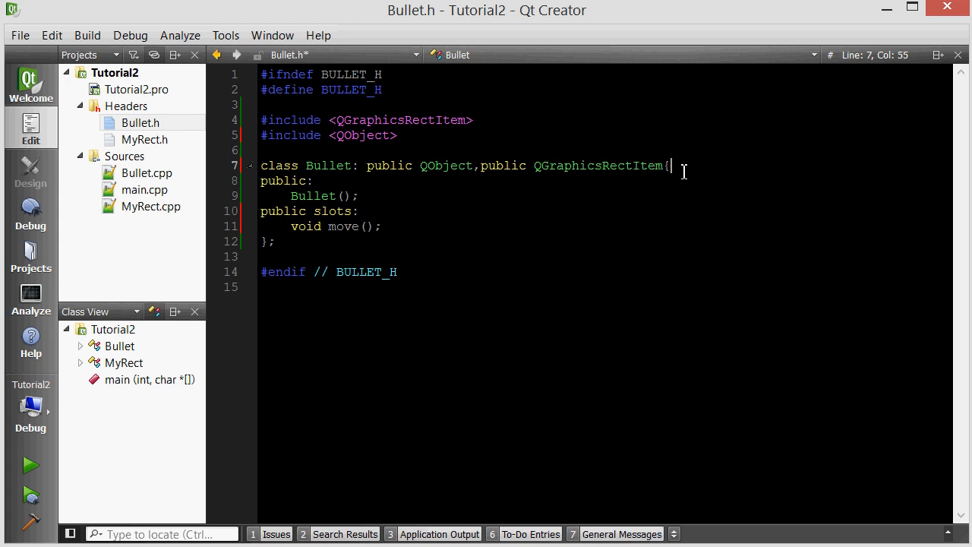
Step: Add the Q_OBJECT macro to the Bullet class body, then return to Bullet.cpp
{"action": "key", "text": "Return"}
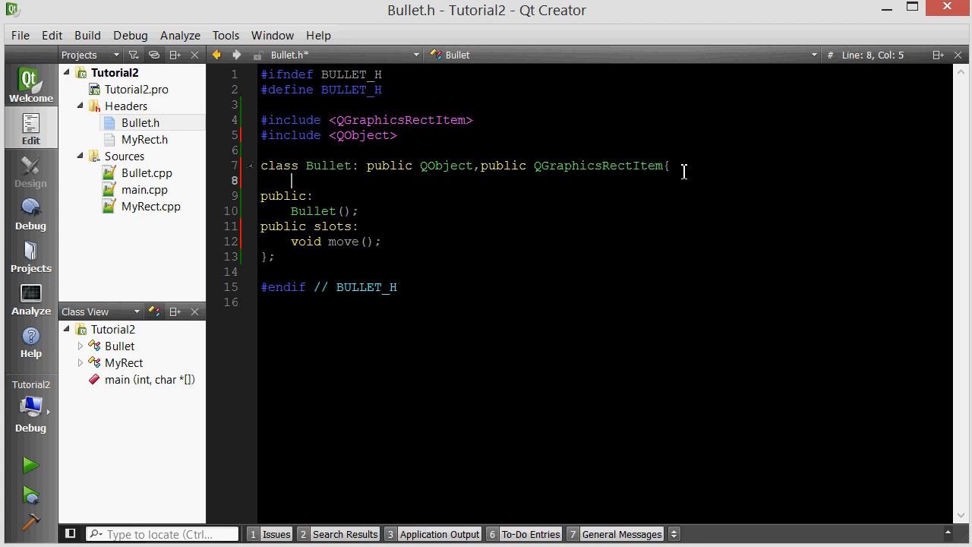
{"action": "type", "text": "Q"}
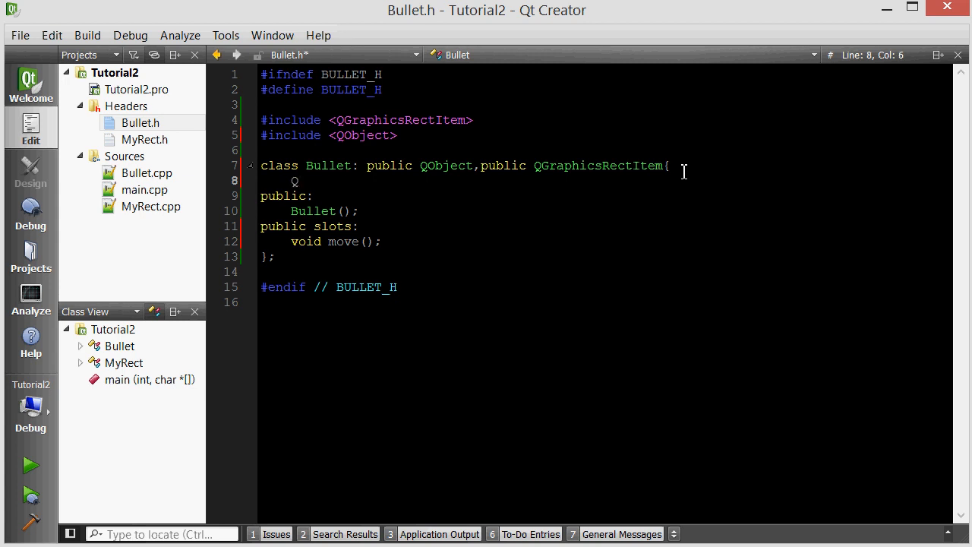
{"action": "type", "text": "_OBJE"}
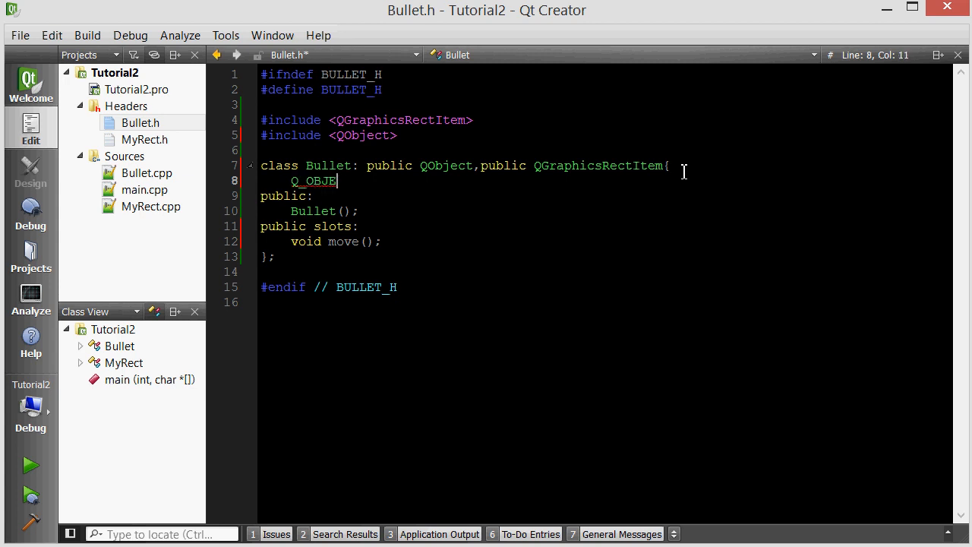
{"action": "type", "text": "C"}
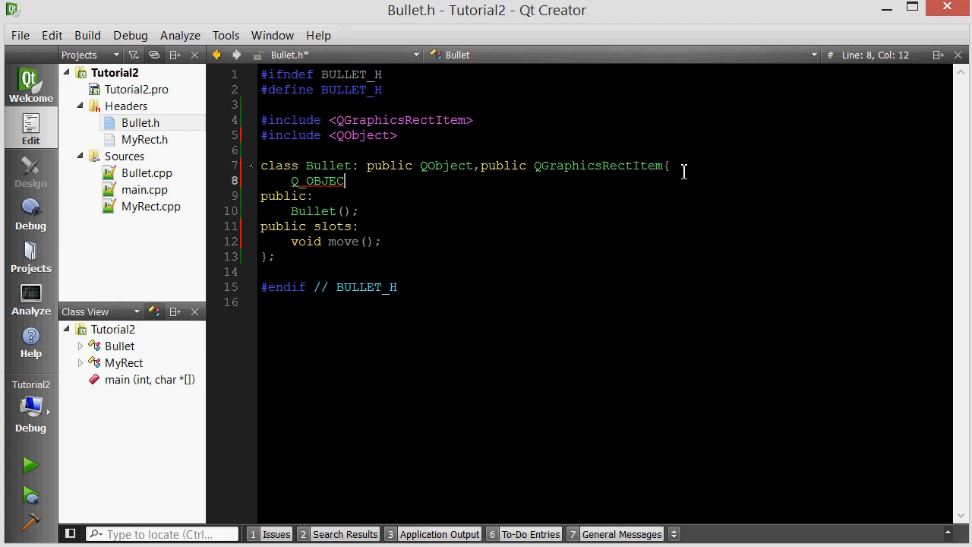
{"action": "type", "text": "T"}
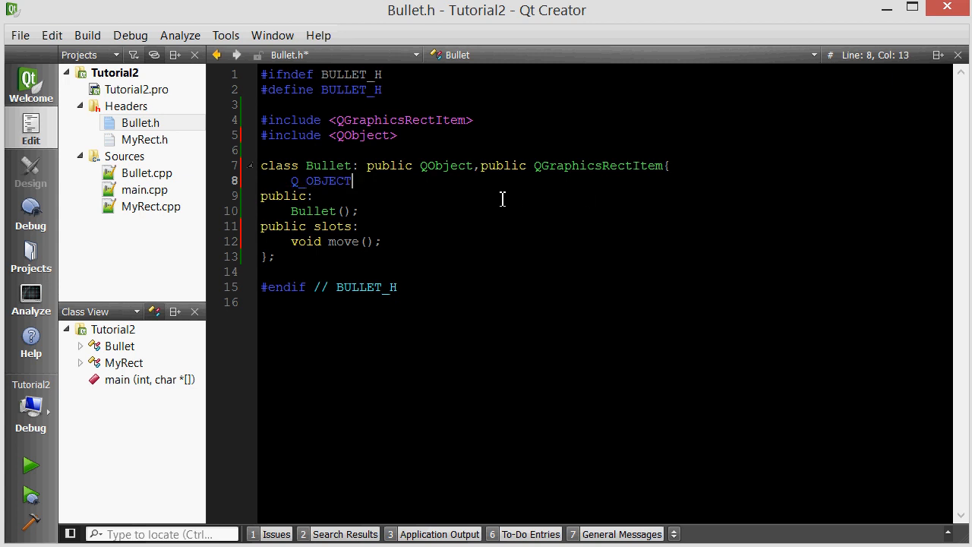
{"action": "mouse_move", "coordinate": [412, 173]}
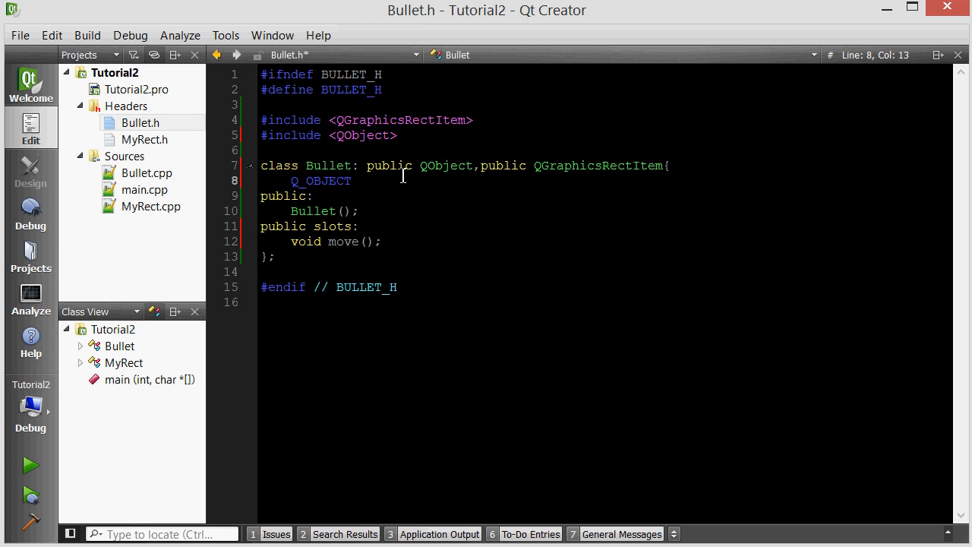
{"action": "mouse_move", "coordinate": [416, 176]}
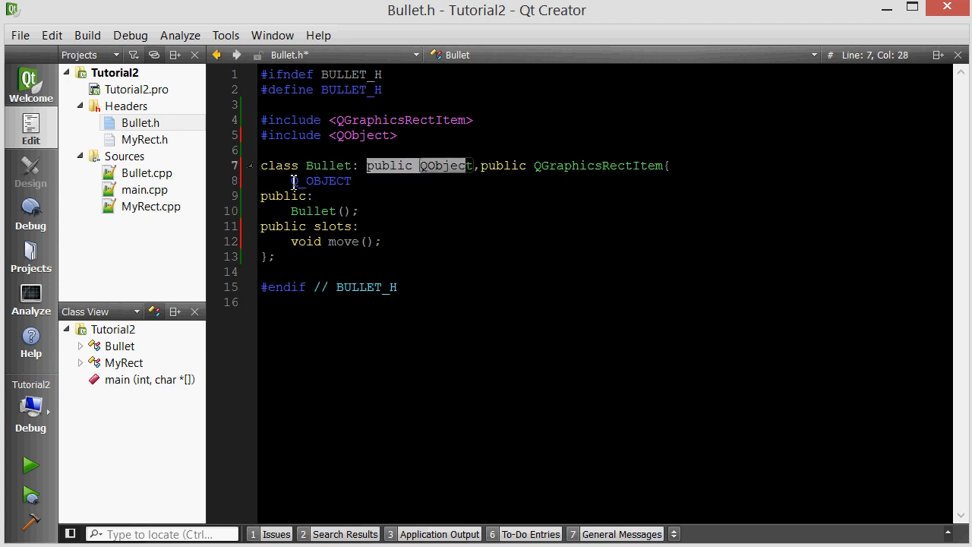
{"action": "left_click", "coordinate": [303, 181]}
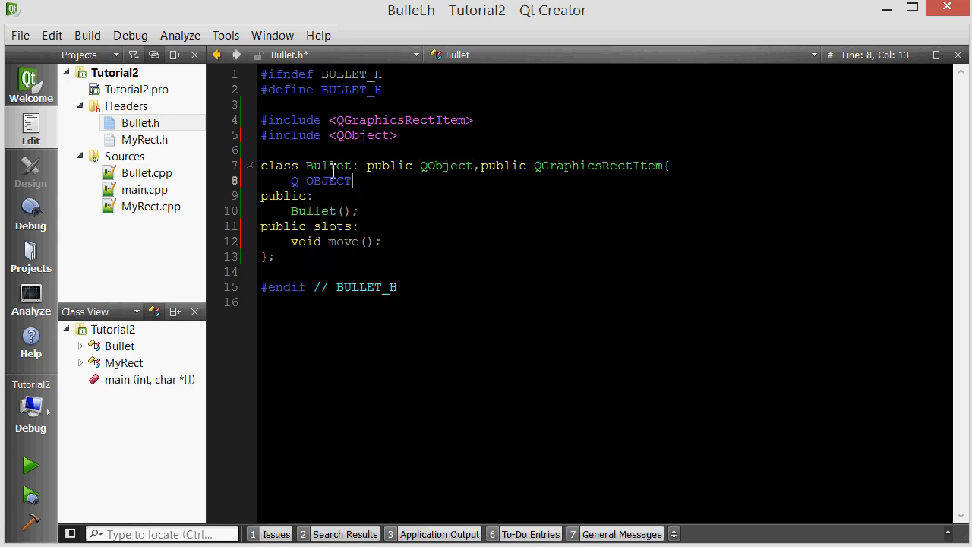
{"action": "mouse_move", "coordinate": [343, 241]}
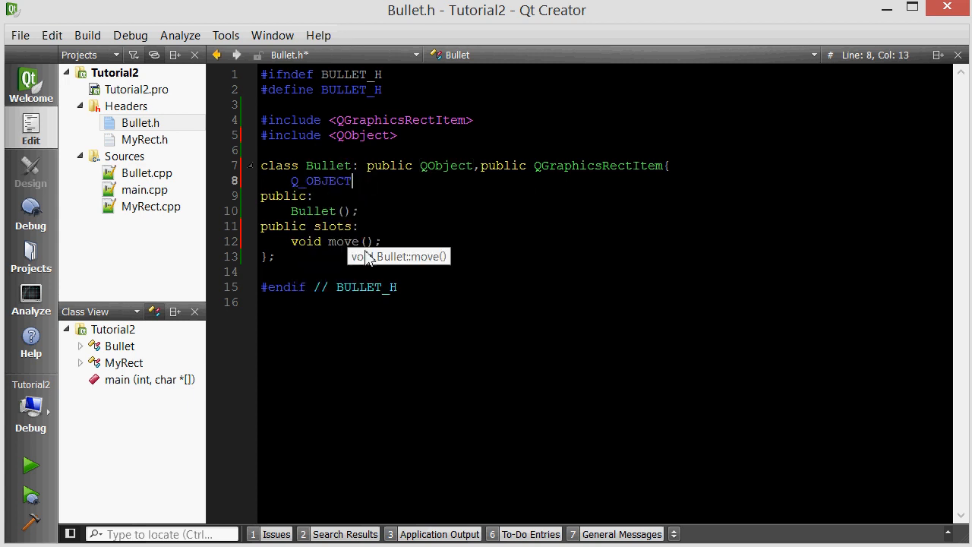
{"action": "left_click", "coordinate": [345, 242]}
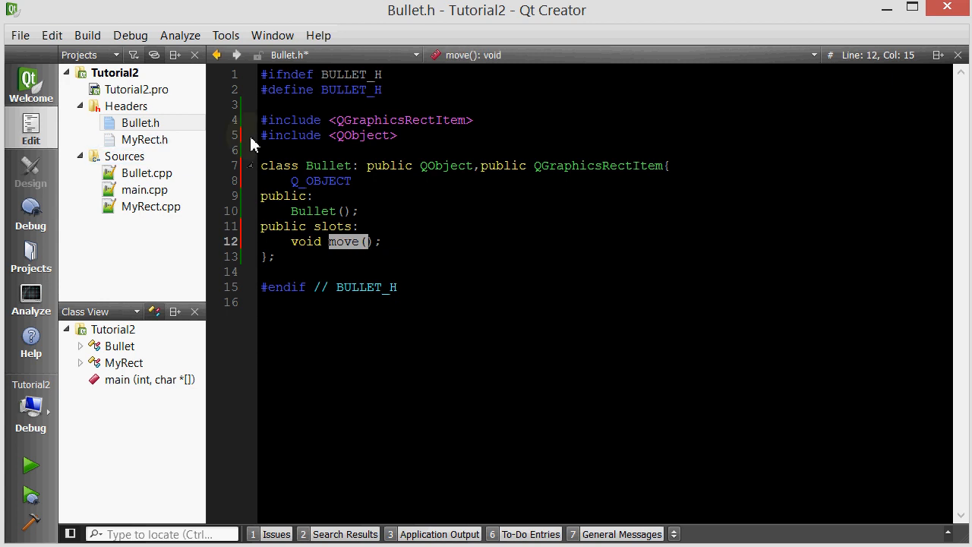
{"action": "left_click", "coordinate": [328, 166]}
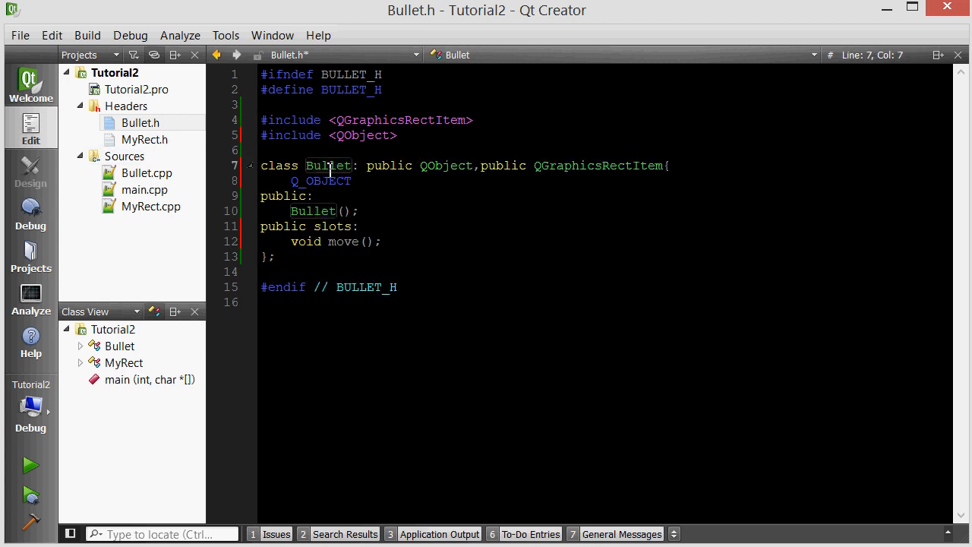
{"action": "left_click", "coordinate": [146, 173]}
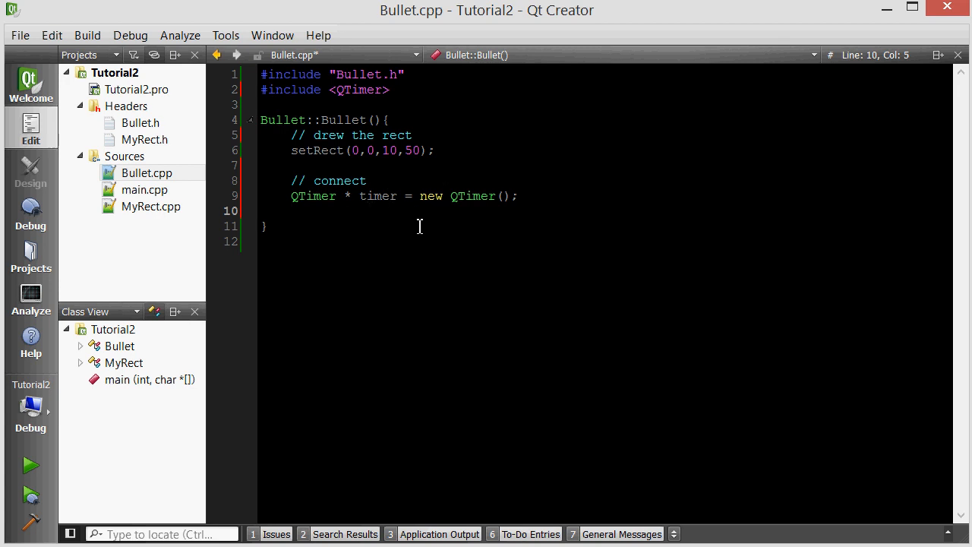
Step: Start a connect call in the Bullet constructor with timer and SIGNAL
{"action": "type", "text": "CO"}
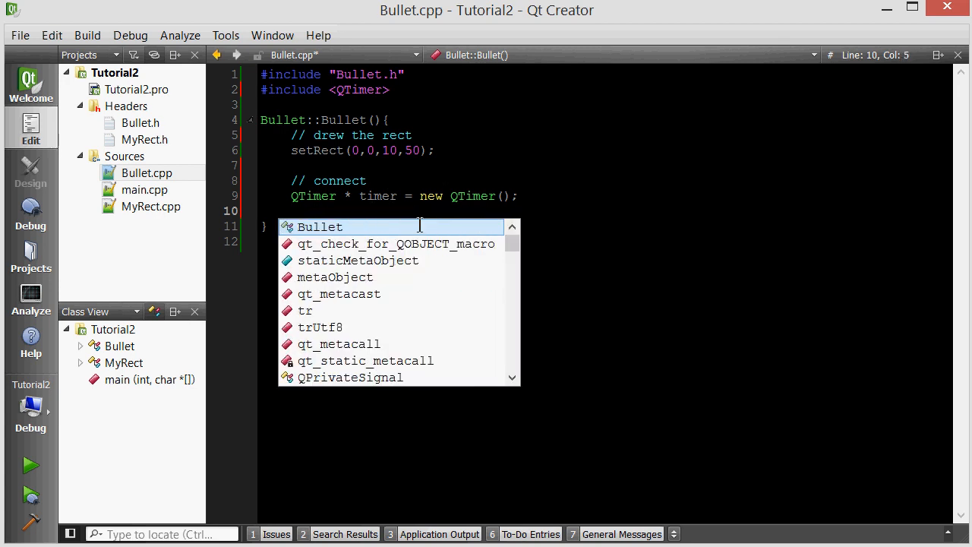
{"action": "type", "text": "connect("}
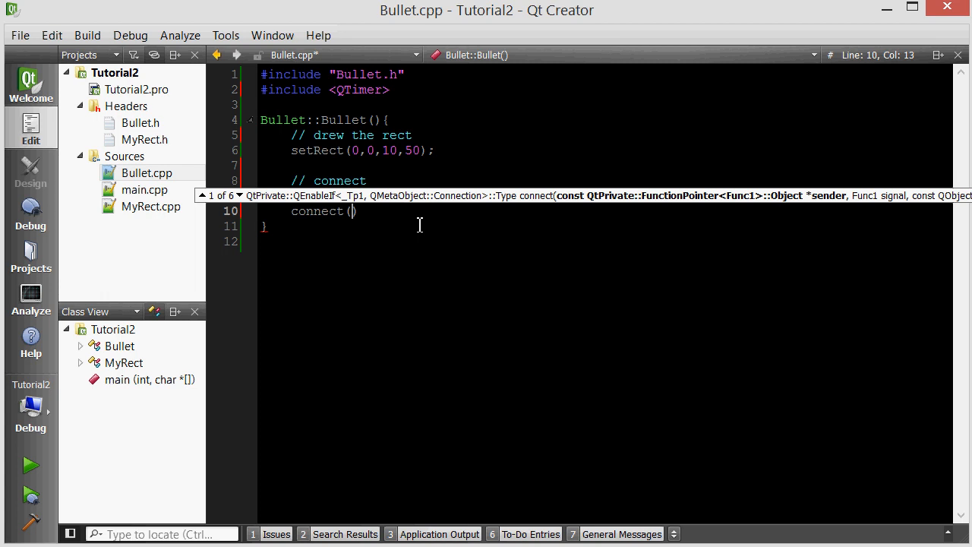
{"action": "type", "text": "timer,"}
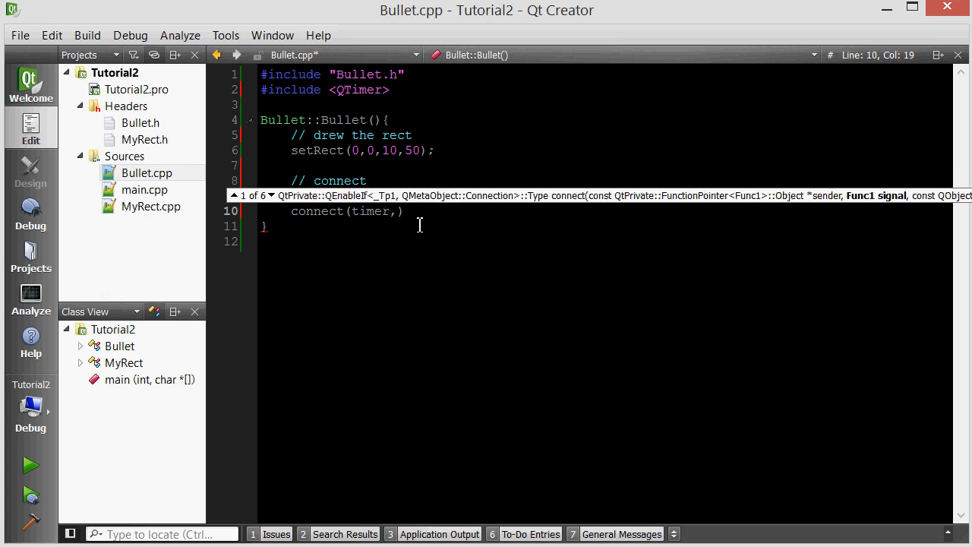
{"action": "type", "text": ")"}
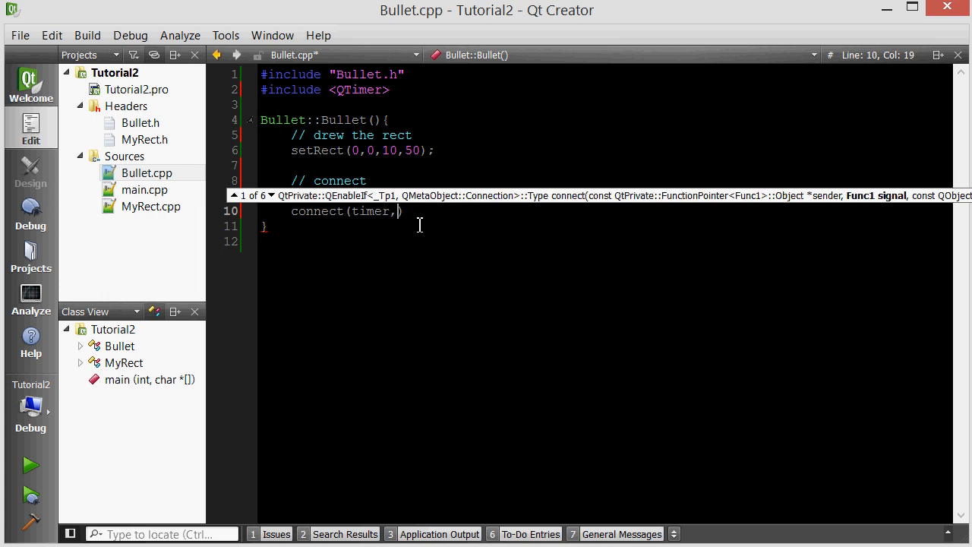
{"action": "type", "text": "SIGNAL()"}
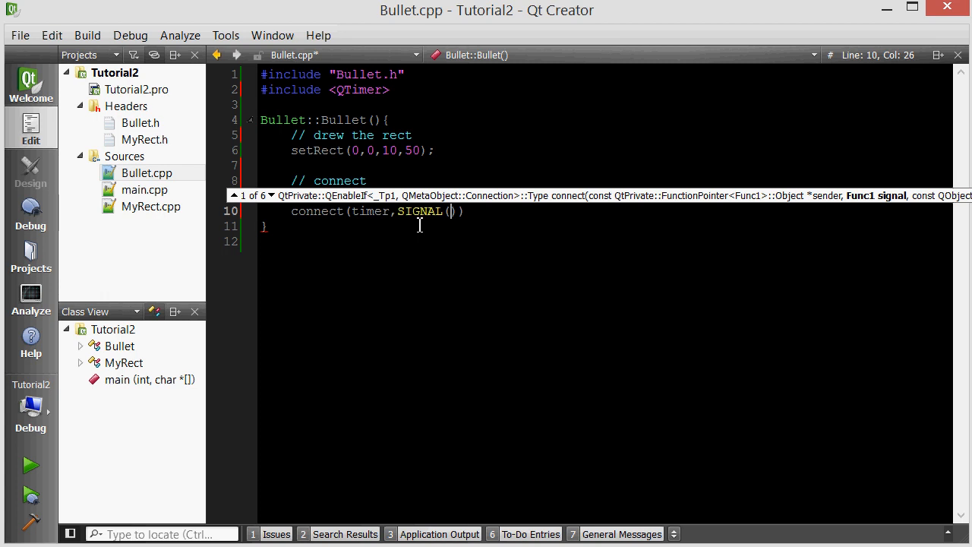
{"action": "mouse_move", "coordinate": [494, 221]}
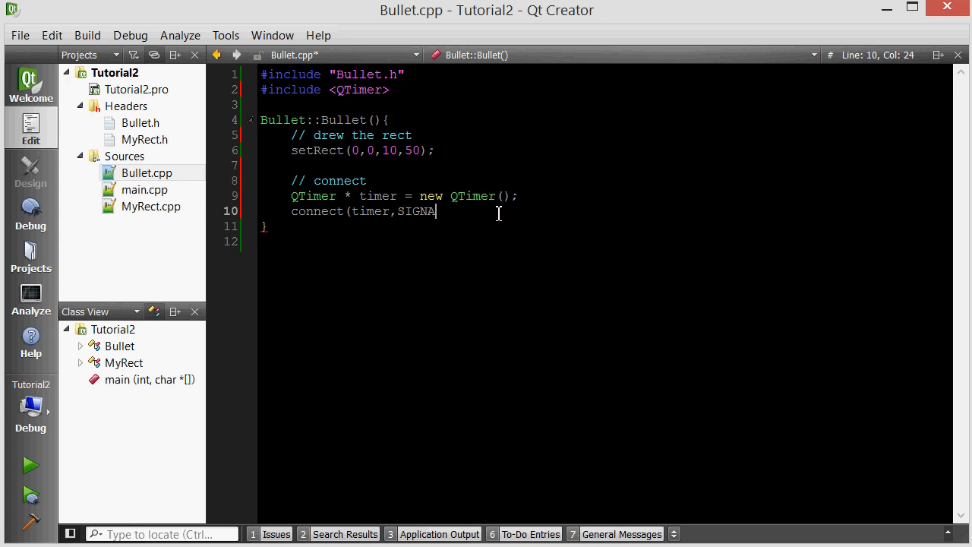
{"action": "key", "text": "BackSpace"}
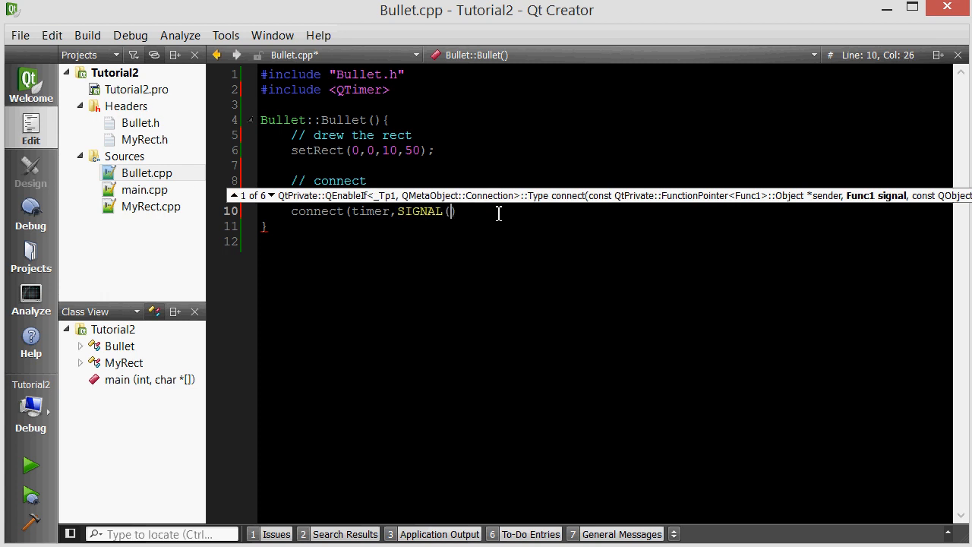
Step: Complete connect(timer,SIGNAL(timeout()),this,SLOT(move())); and check the signal name
{"action": "type", "text": "timeout())"}
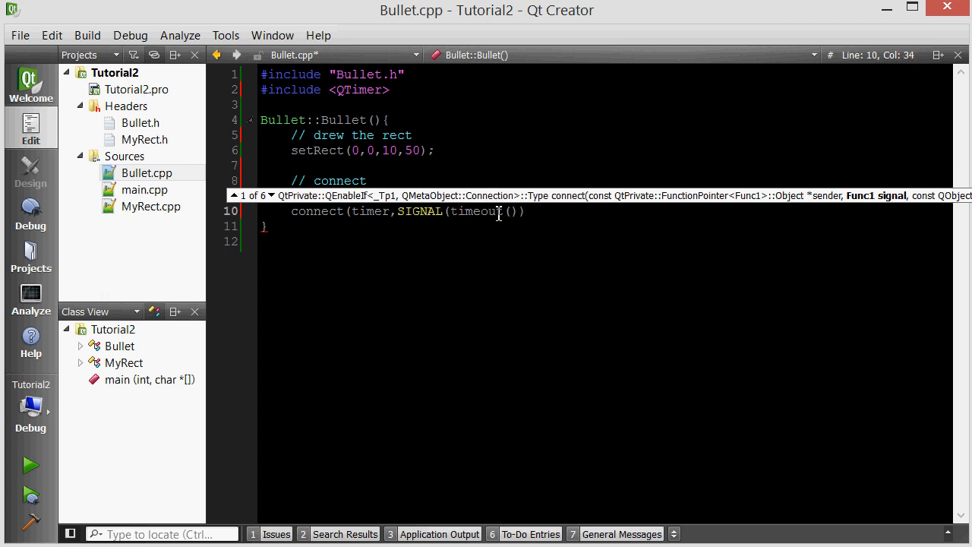
{"action": "type", "text": ")"}
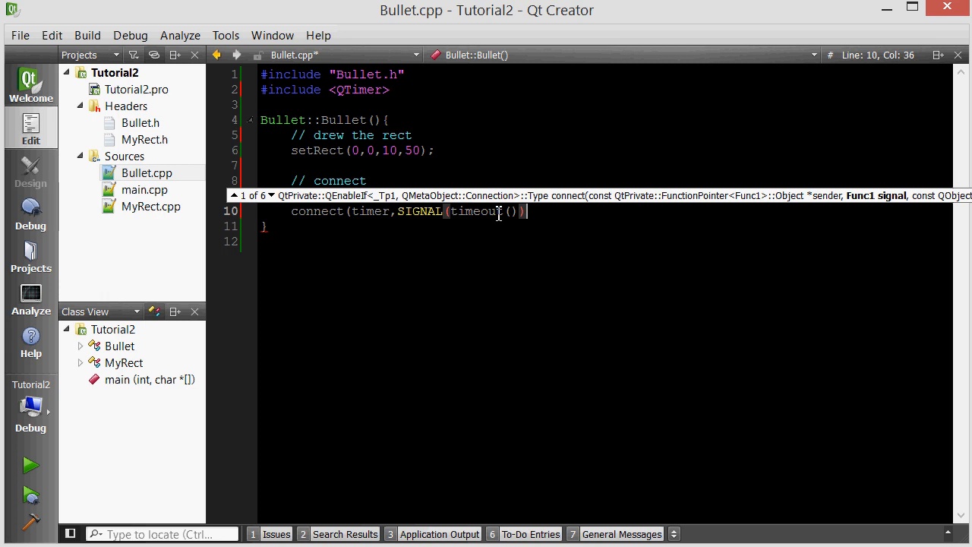
{"action": "type", "text": ","}
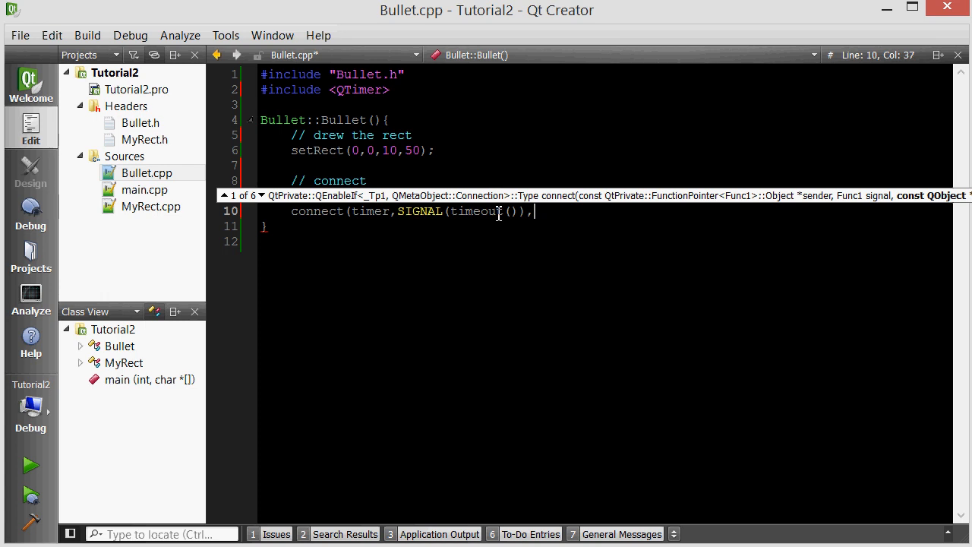
{"action": "type", "text": "this,"}
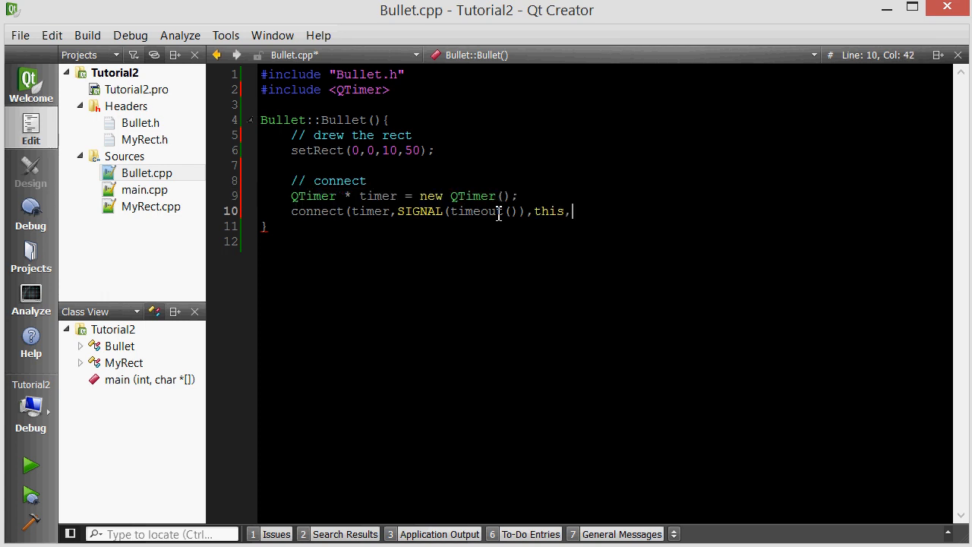
{"action": "type", "text": "SLOT"}
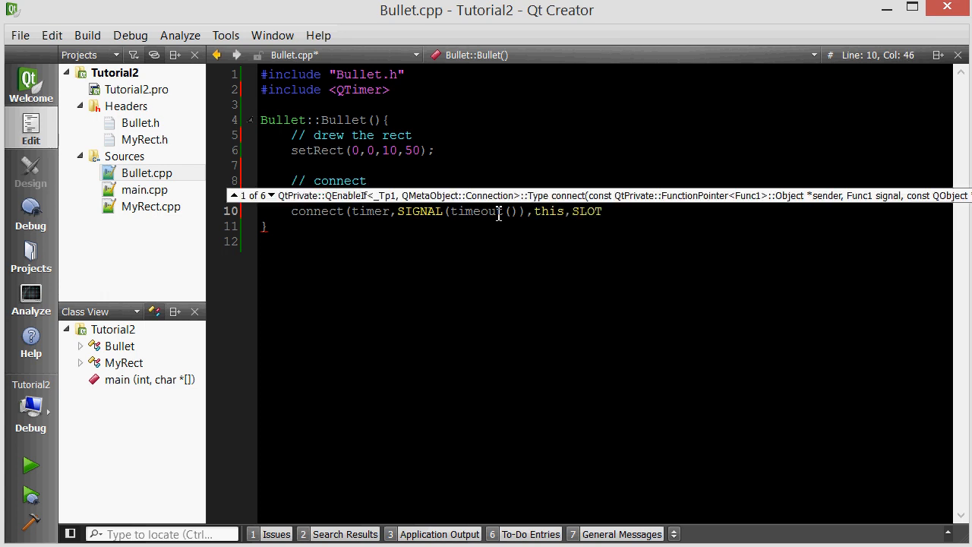
{"action": "type", "text": "(move())"}
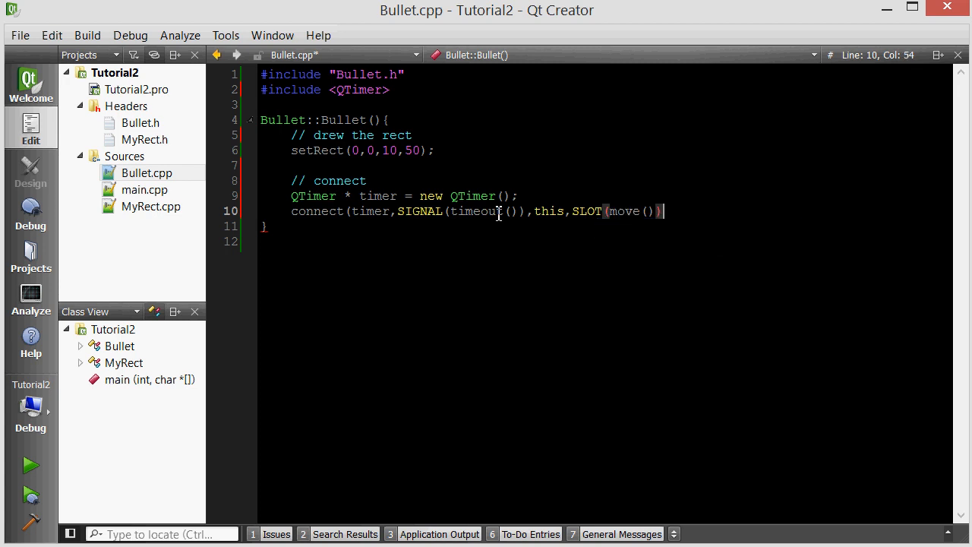
{"action": "type", "text": ");"}
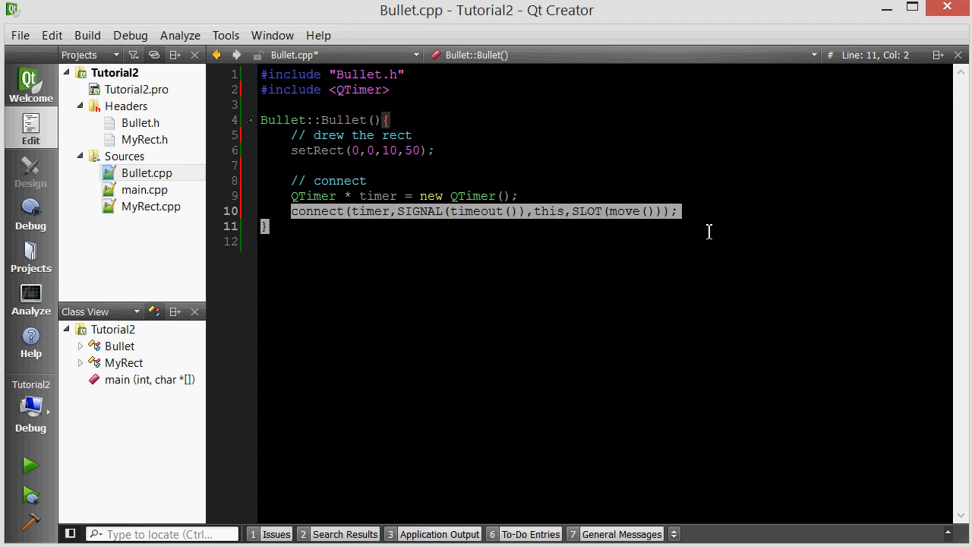
{"action": "left_click", "coordinate": [521, 211]}
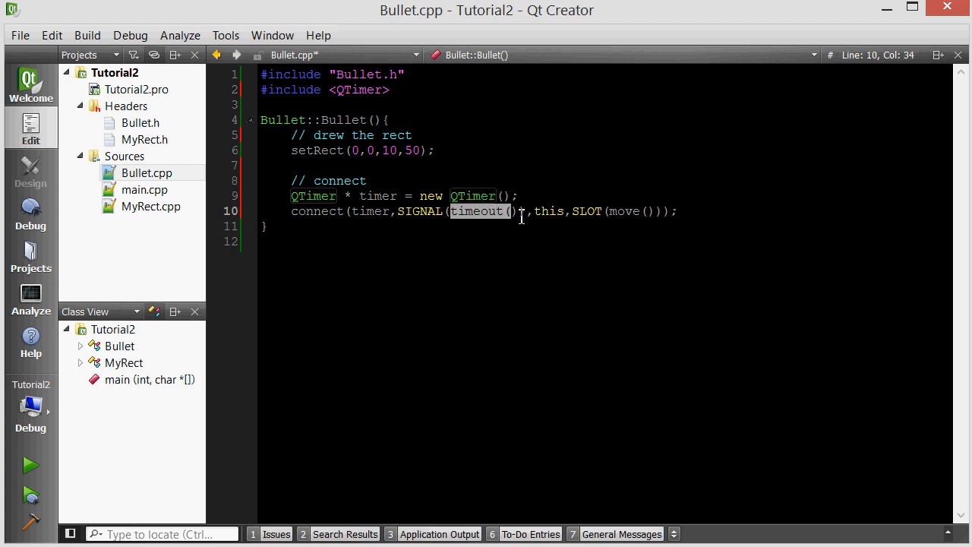
{"action": "double_click", "coordinate": [371, 196]}
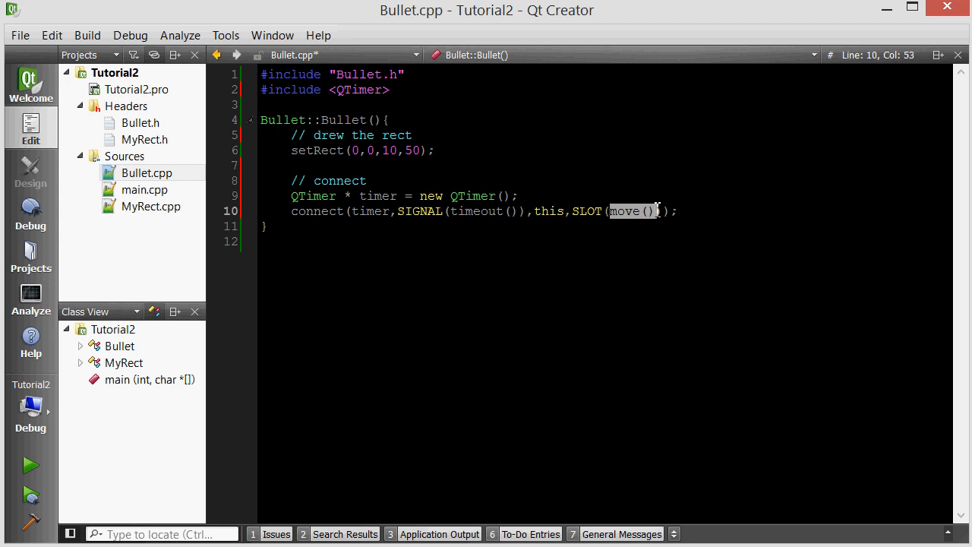
{"action": "mouse_move", "coordinate": [655, 199]}
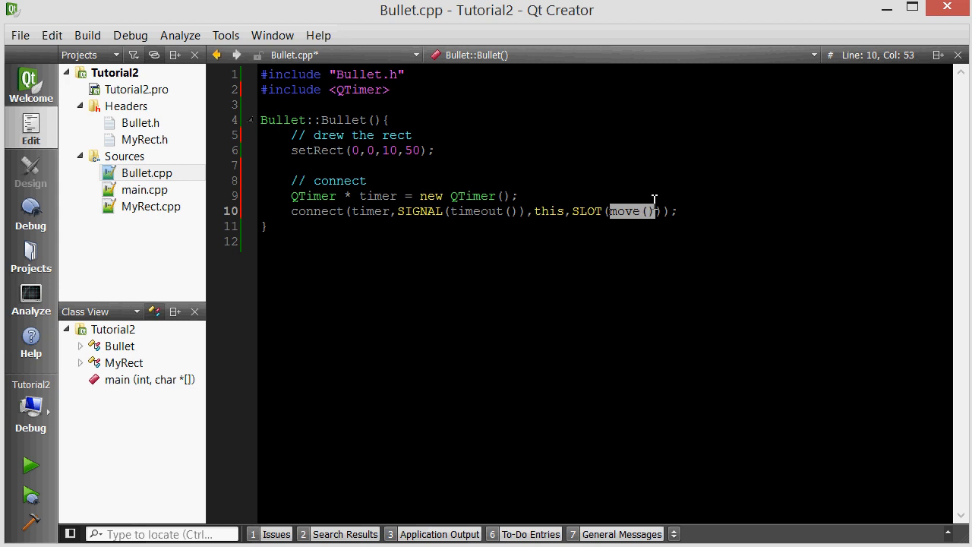
Step: Add timer->start(50); below the connect line in the Bullet constructor
{"action": "type", "text": ")"}
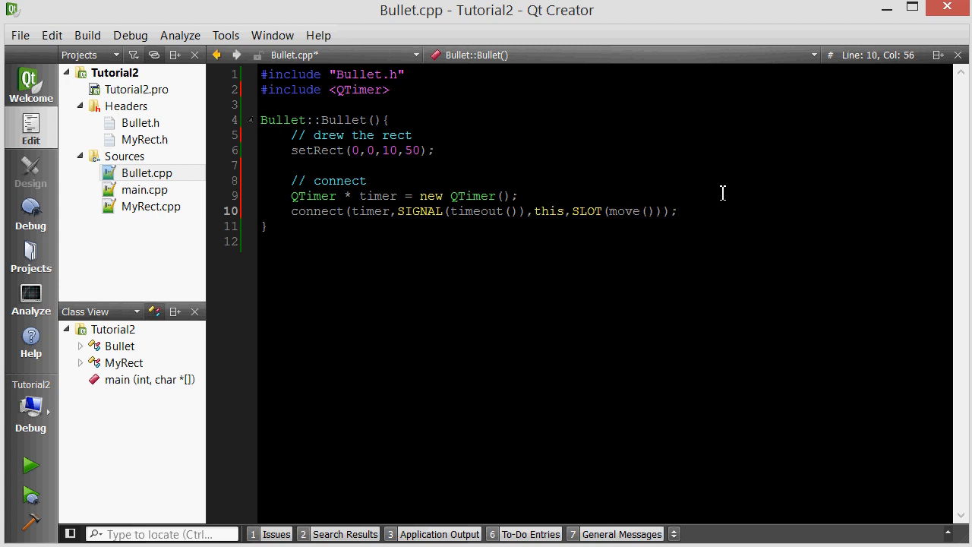
{"action": "type", "text": "TIME"}
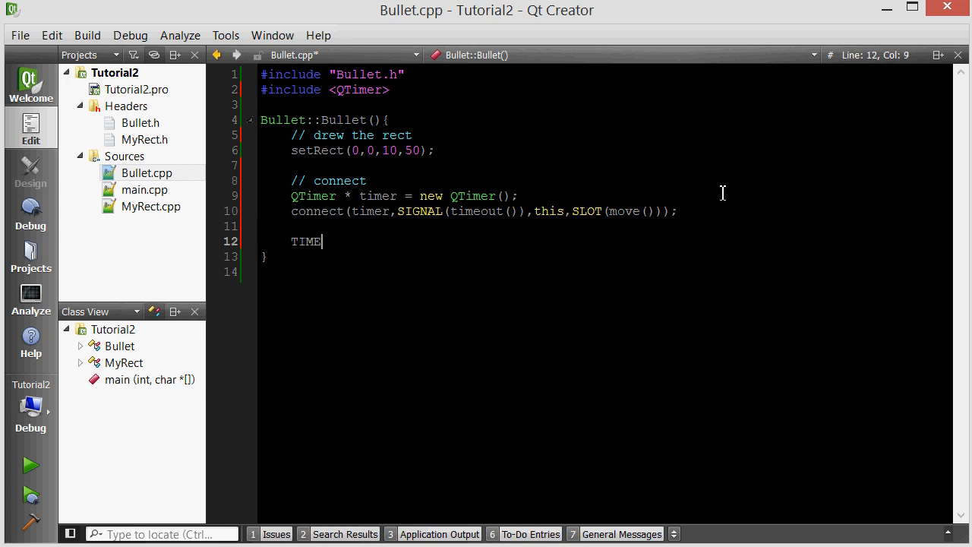
{"action": "type", "text": "timer.s"}
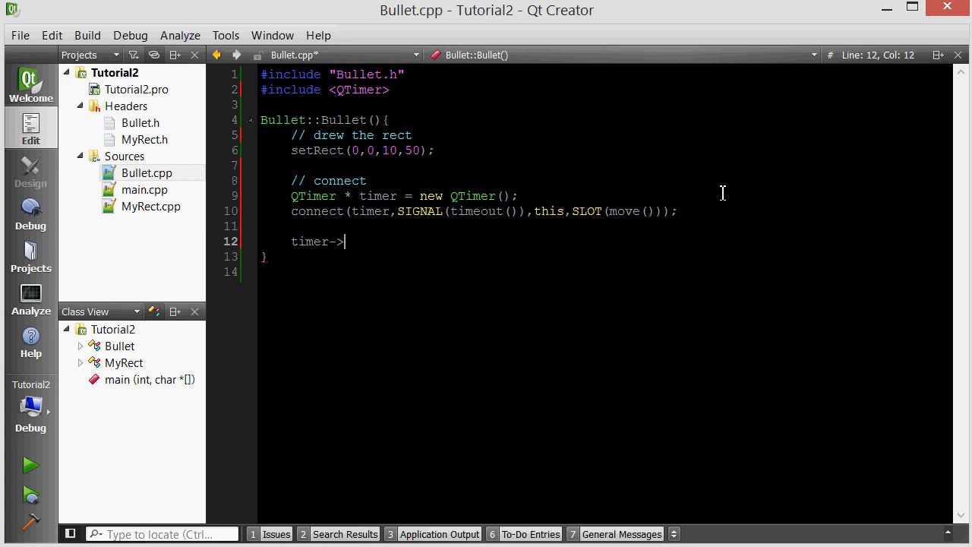
{"action": "type", "text": "start()"}
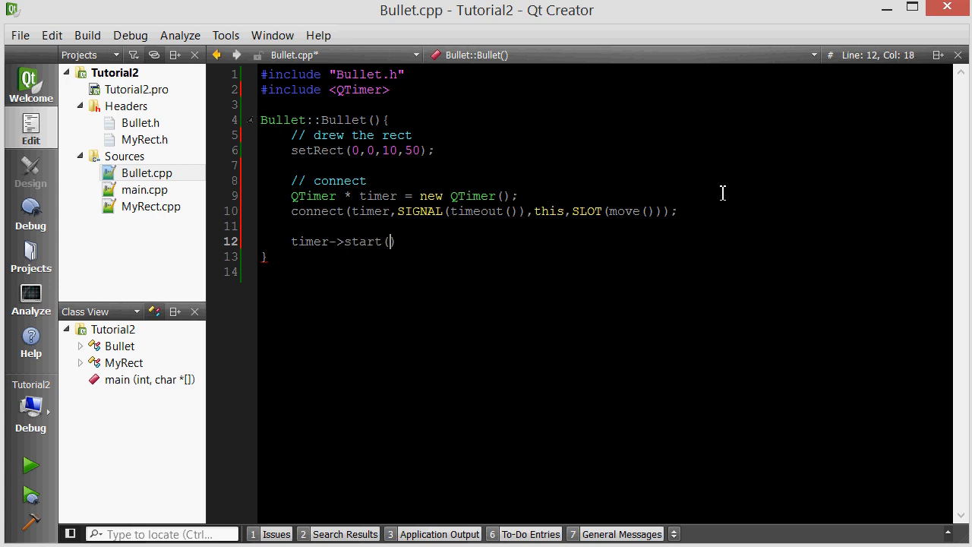
{"action": "type", "text": "50"}
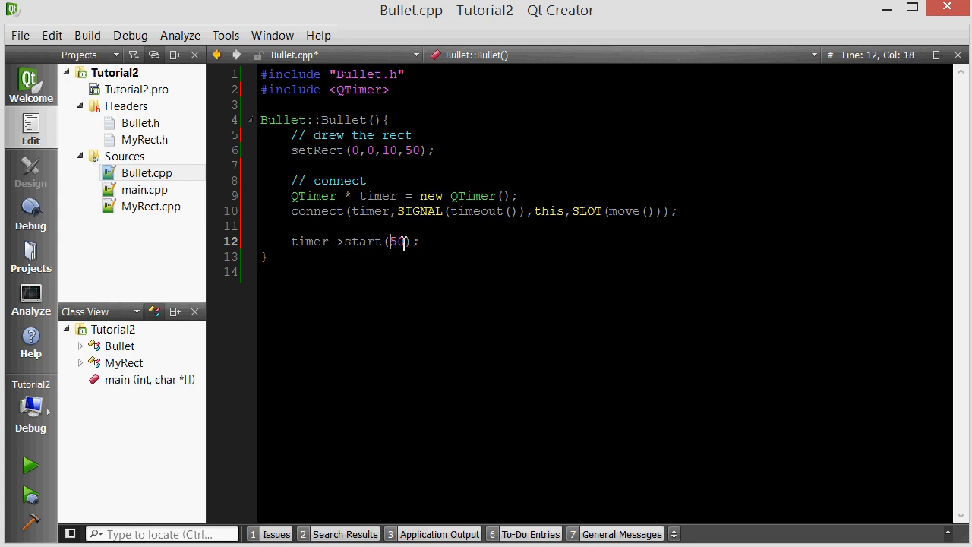
{"action": "double_click", "coordinate": [397, 241]}
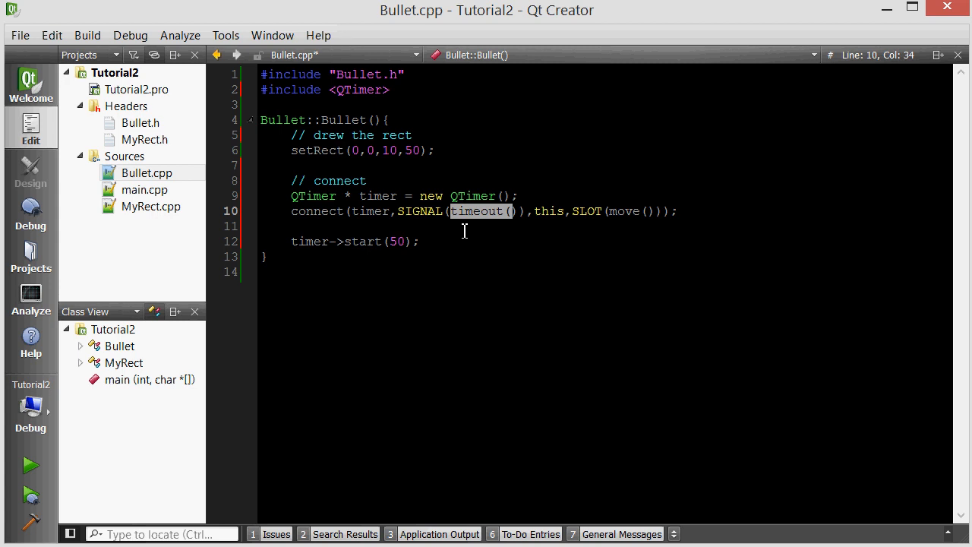
{"action": "double_click", "coordinate": [398, 241]}
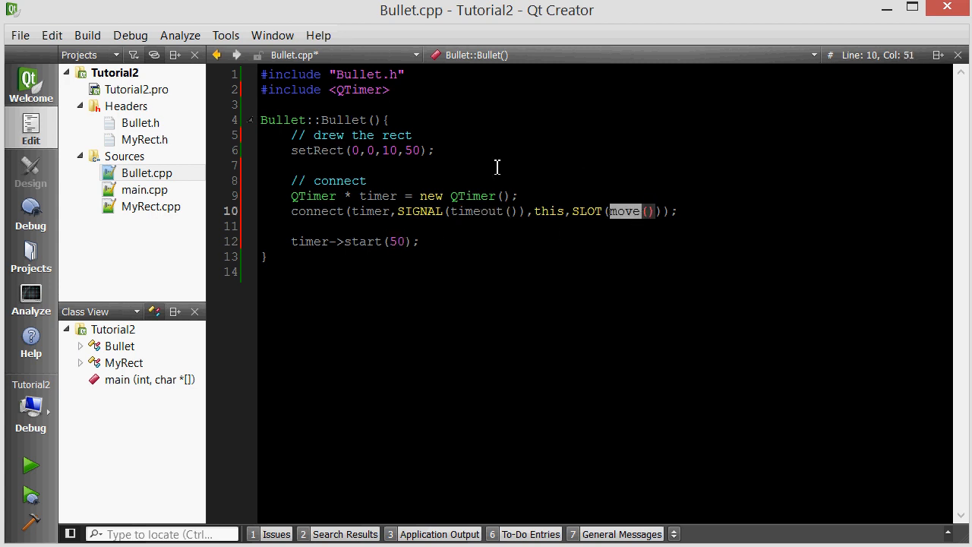
{"action": "double_click", "coordinate": [375, 196]}
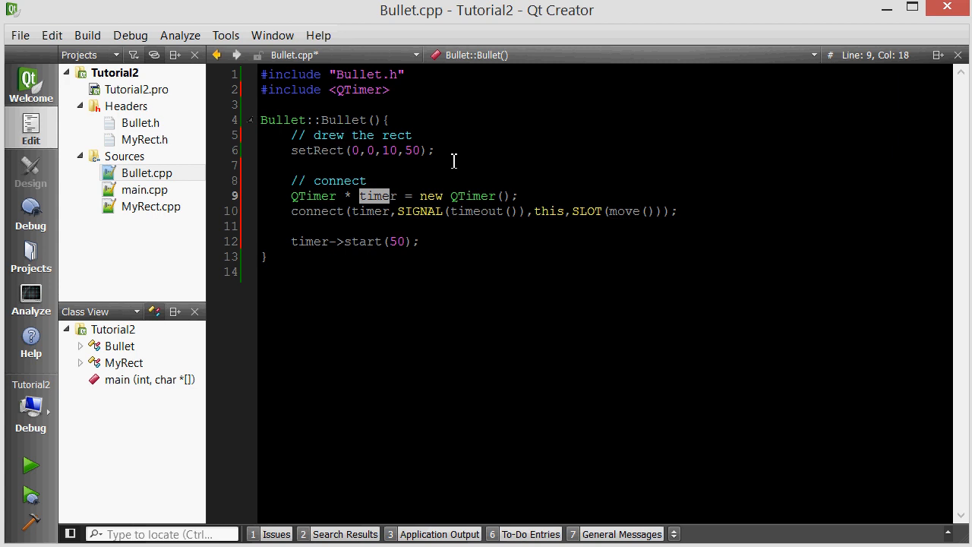
{"action": "left_click", "coordinate": [424, 241]}
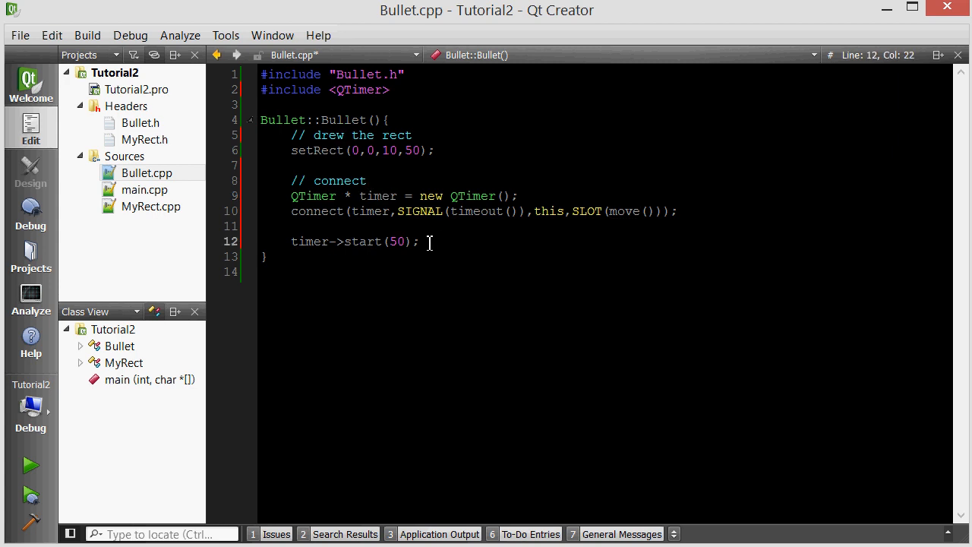
{"action": "left_click", "coordinate": [339, 165]}
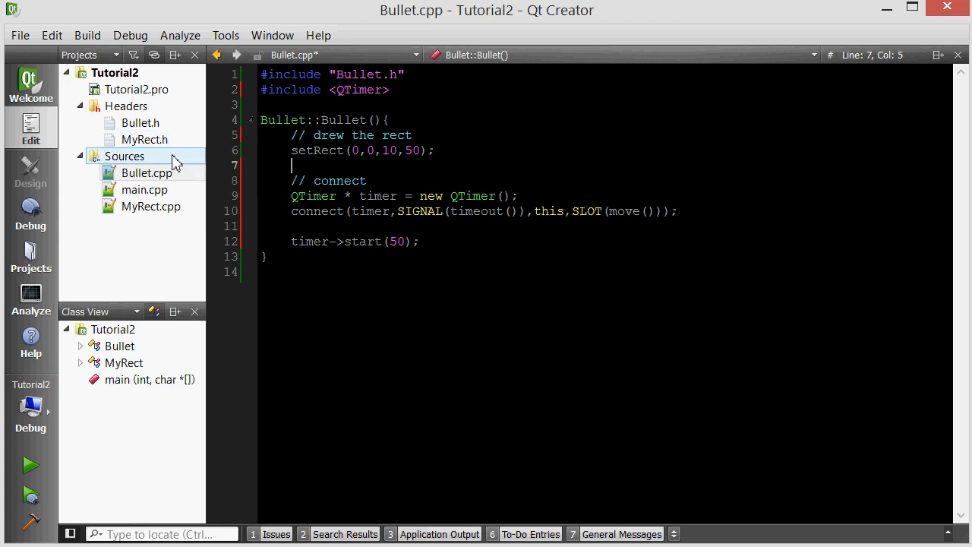
{"action": "mouse_move", "coordinate": [144, 189]}
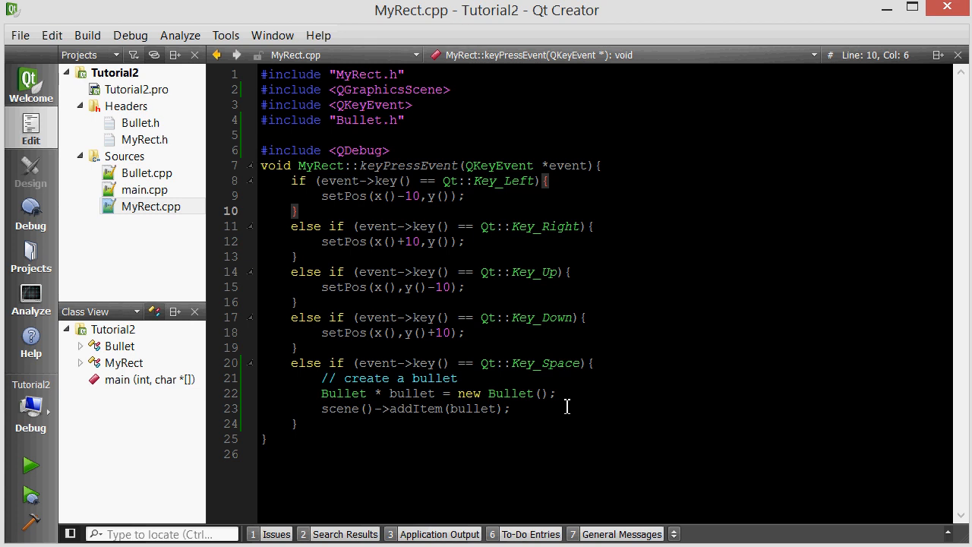
Step: Add bullet->setPos(x(),y()); in MyRect.cpp's Space branch, then save and build
{"action": "key", "text": "Return"}
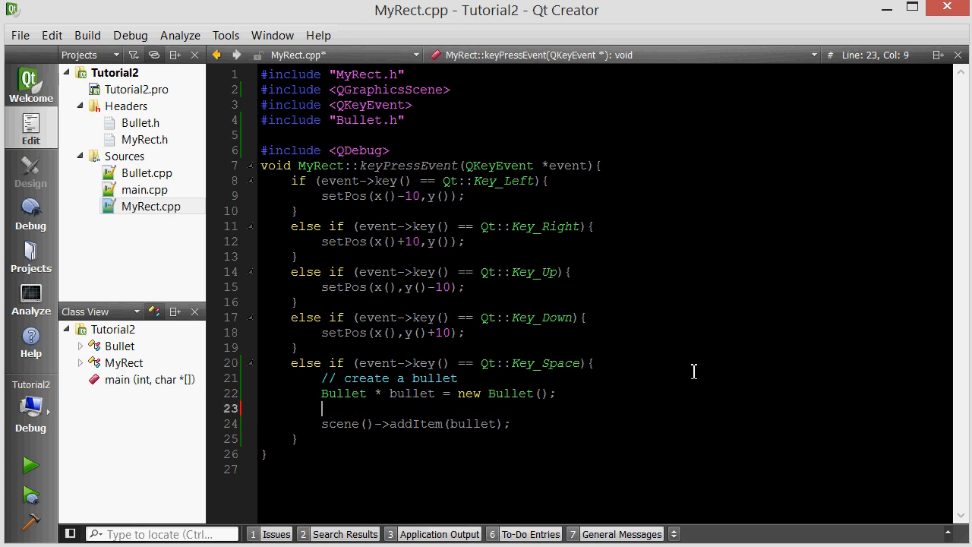
{"action": "type", "text": "bullet->setPos("}
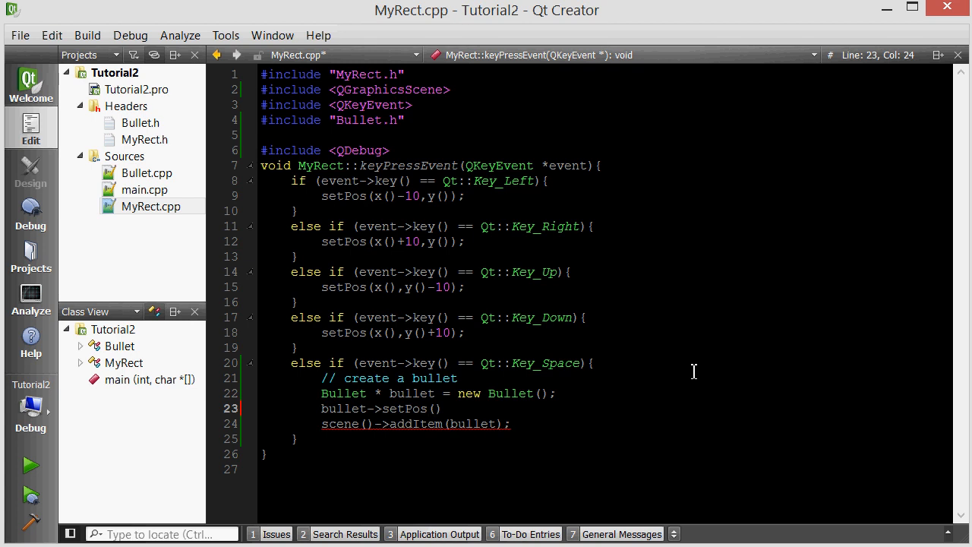
{"action": "type", "text": "x(),)"}
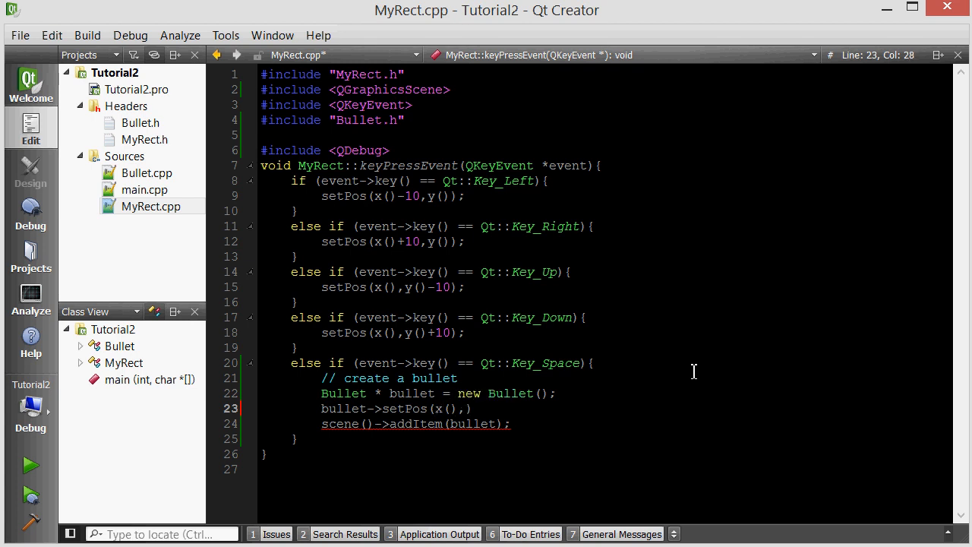
{"action": "type", "text": "y()"}
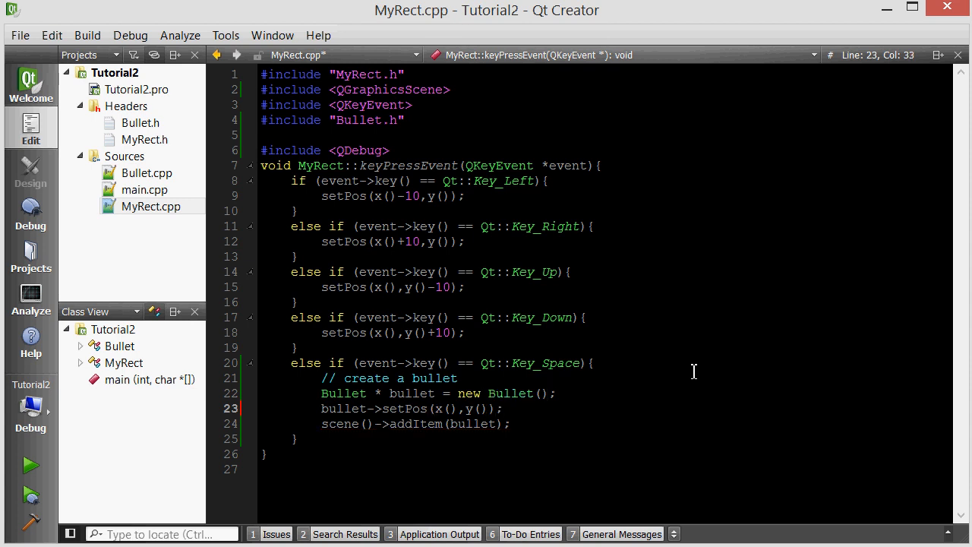
{"action": "key", "text": "ctrl+s"}
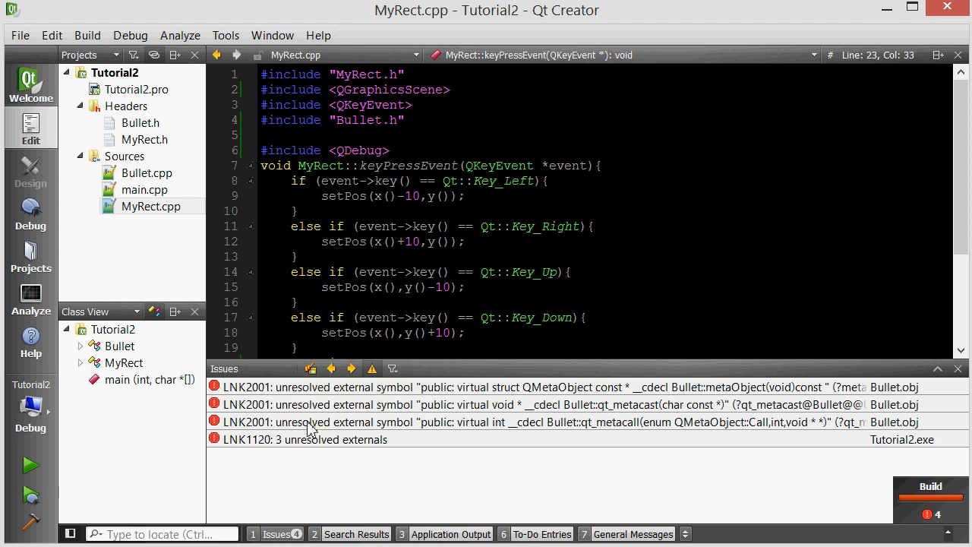
Step: Rebuild, leaving only the LNK2019 Bullet::move and LNK1120 linker errors
{"action": "left_click", "coordinate": [86, 35]}
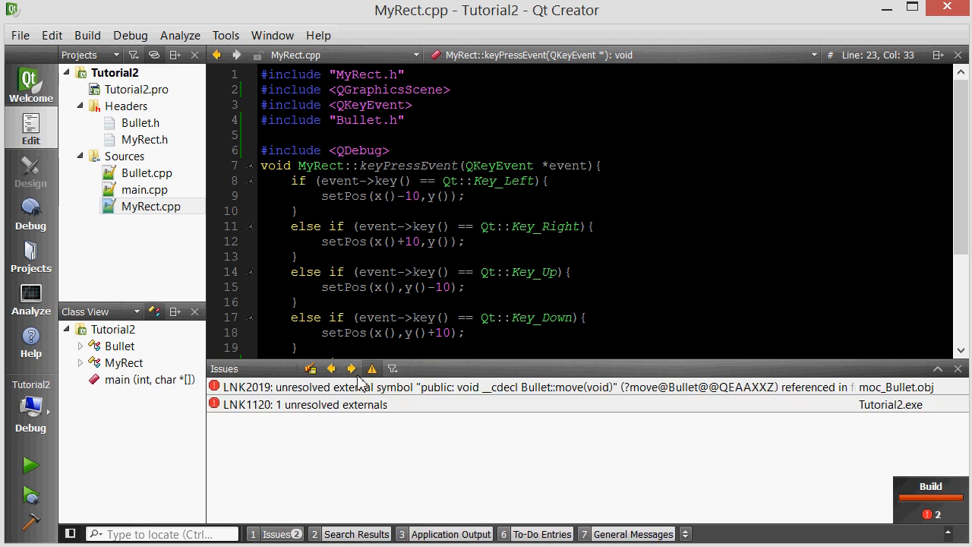
{"action": "mouse_move", "coordinate": [383, 257]}
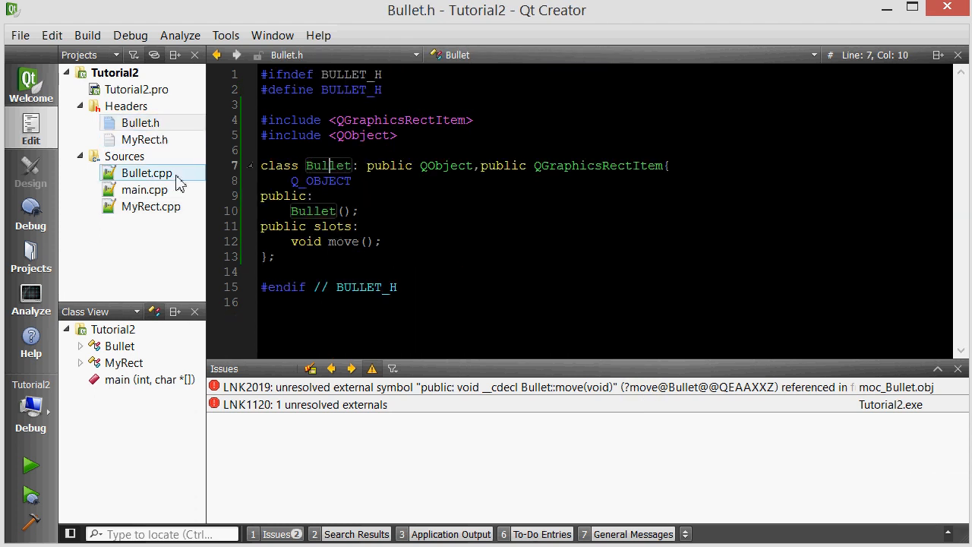
Step: Generate the Bullet::move() definition and make it call setPos(x(),y()-10);
{"action": "right_click", "coordinate": [336, 240]}
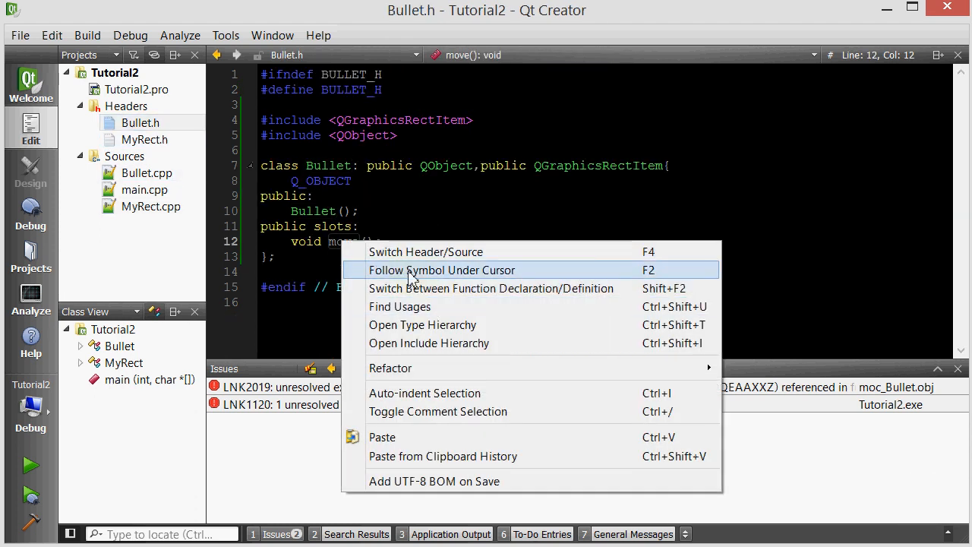
{"action": "left_click", "coordinate": [442, 269]}
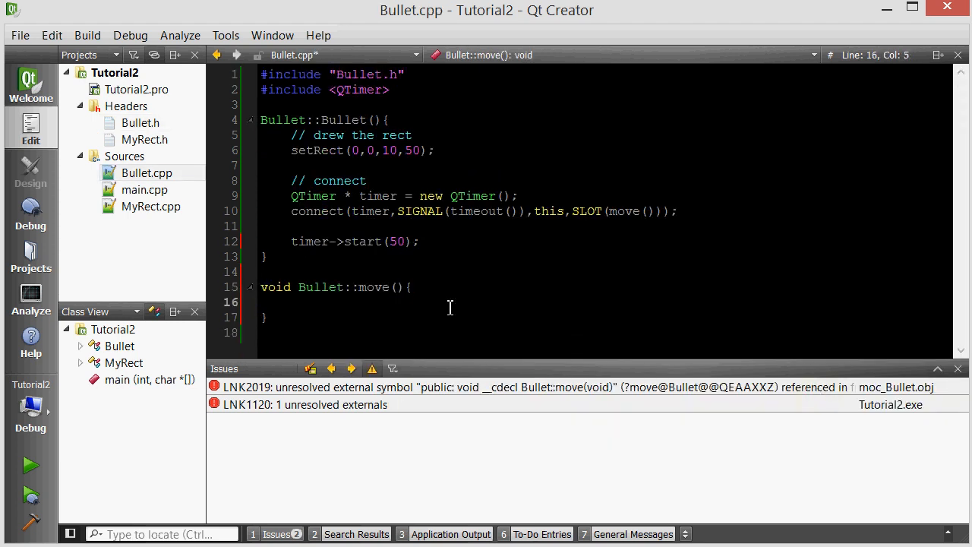
{"action": "mouse_move", "coordinate": [559, 260]}
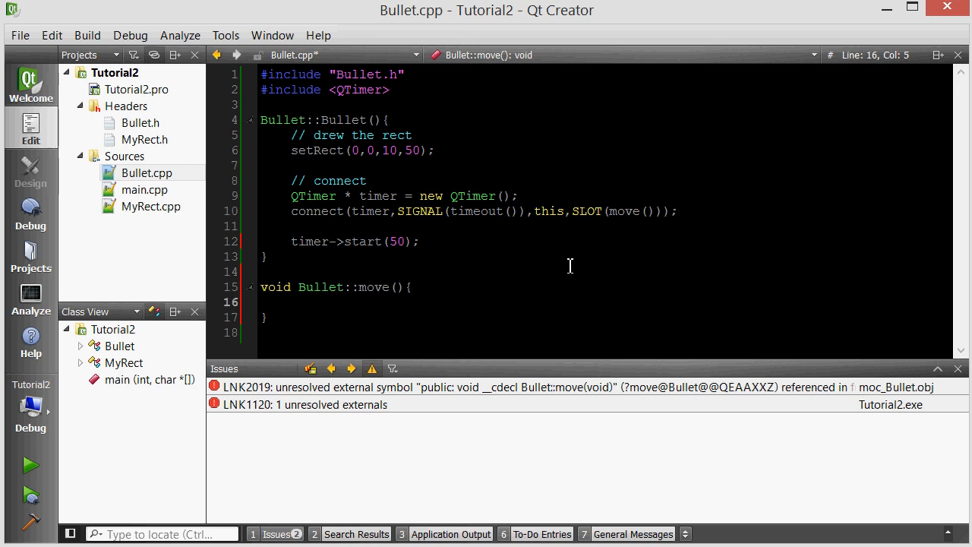
{"action": "type", "text": "// move bullet up"}
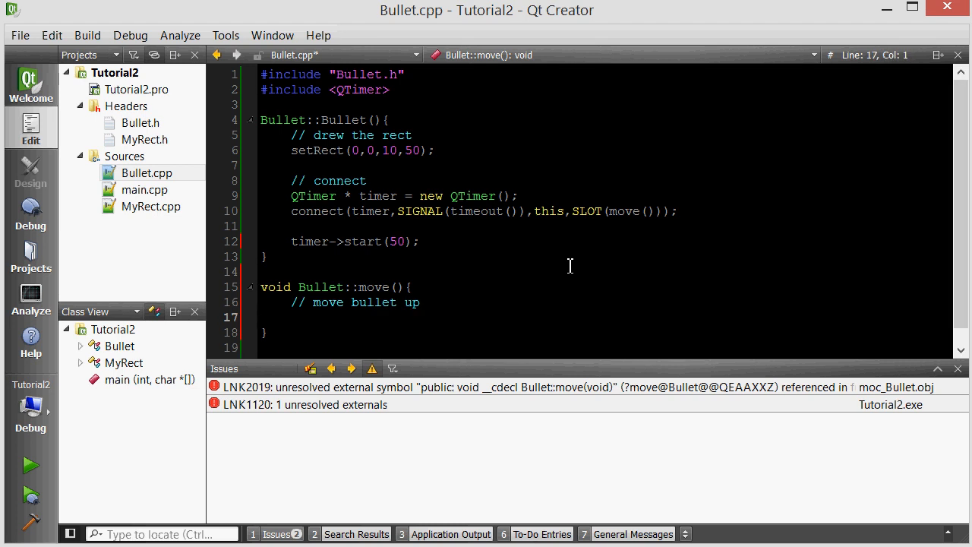
{"action": "type", "text": "setPos("}
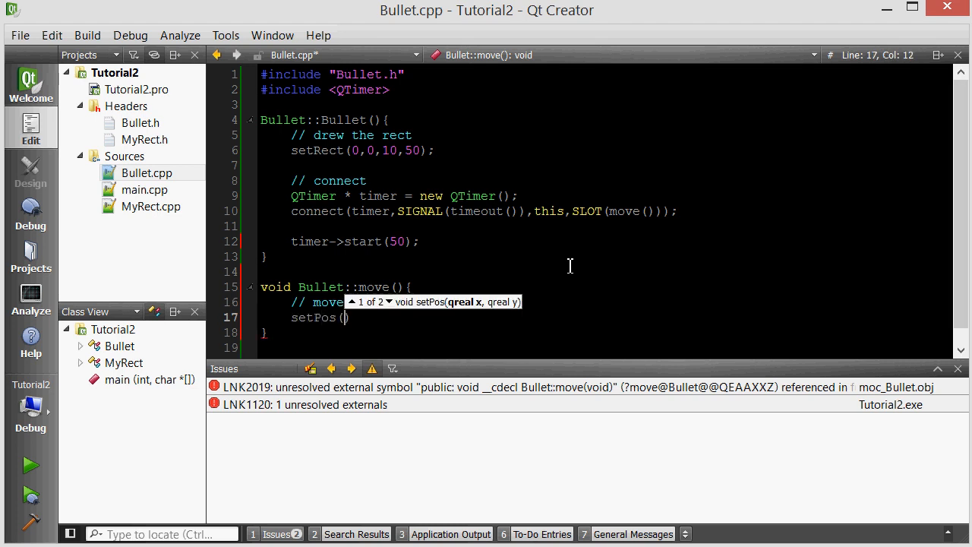
{"action": "type", "text": "x()"}
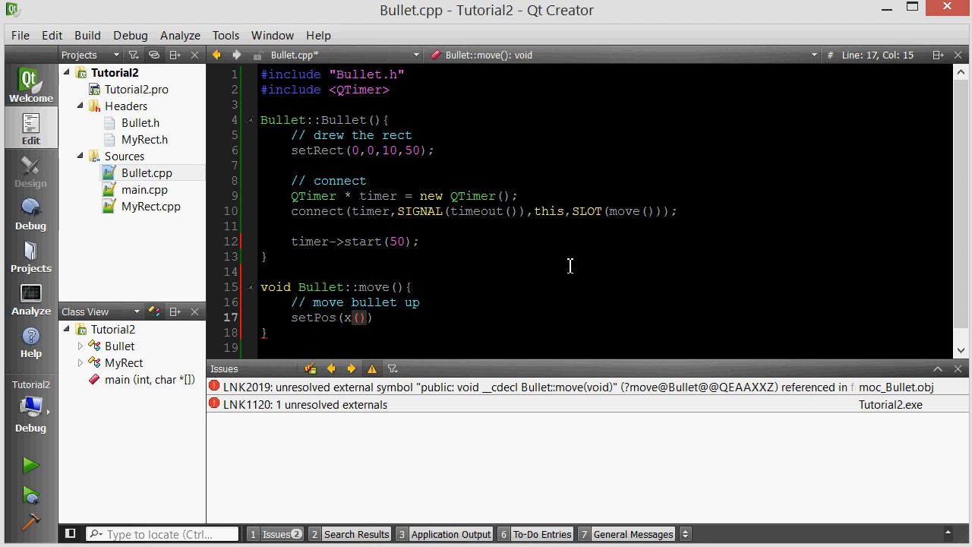
{"action": "type", "text": ",y()-)"}
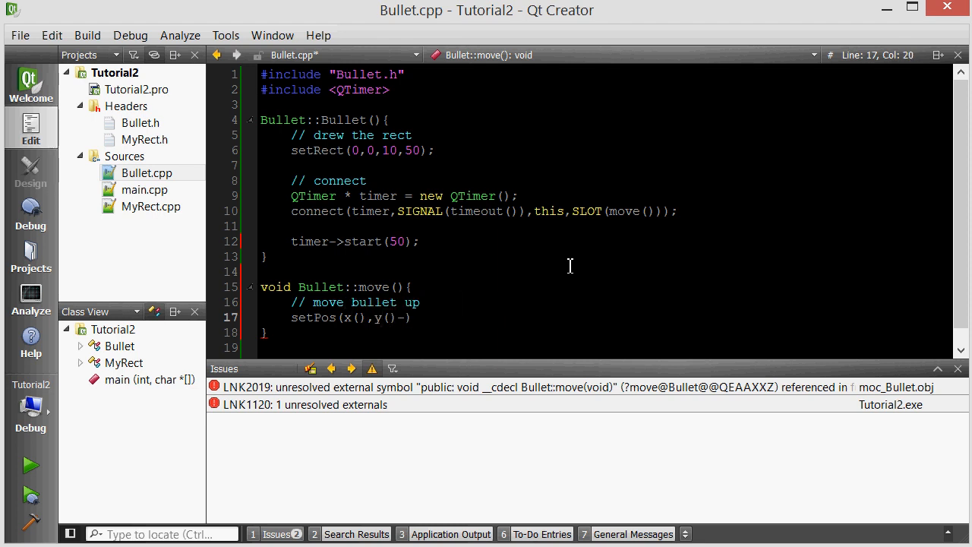
{"action": "type", "text": "10"}
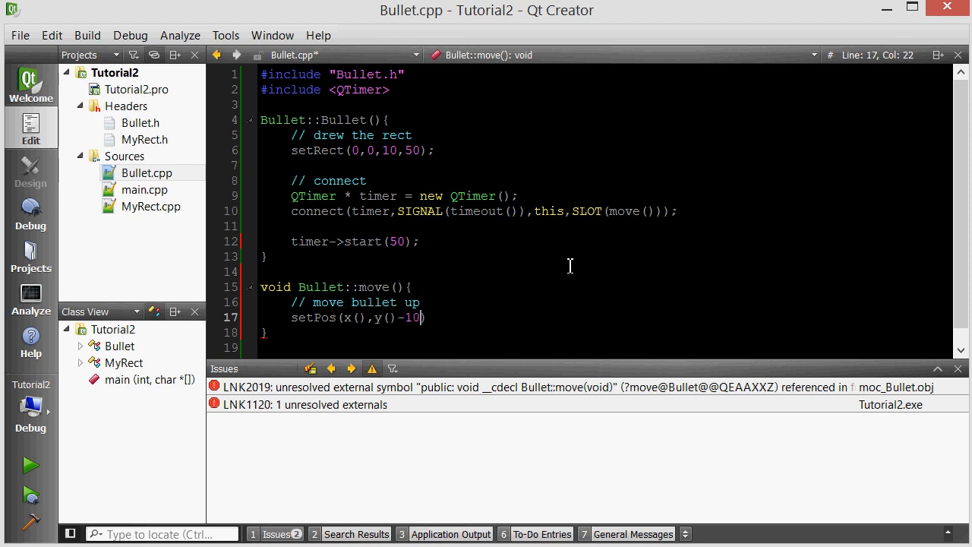
{"action": "type", "text": ";"}
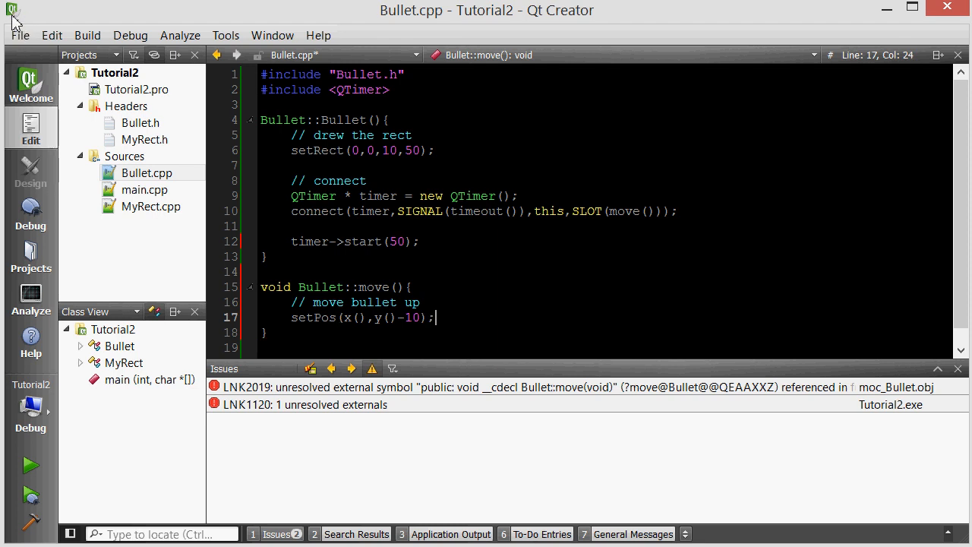
{"action": "mouse_move", "coordinate": [186, 51]}
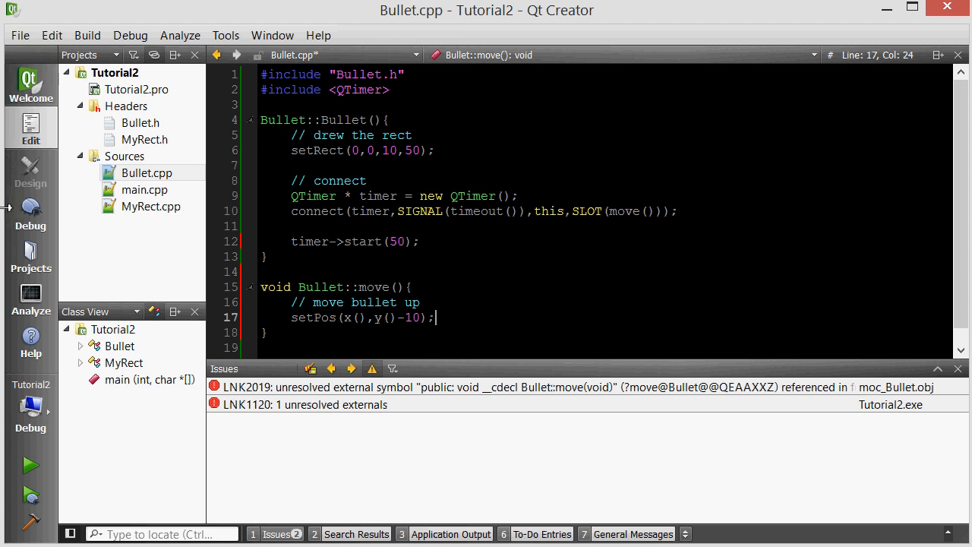
{"action": "mouse_move", "coordinate": [30, 213]}
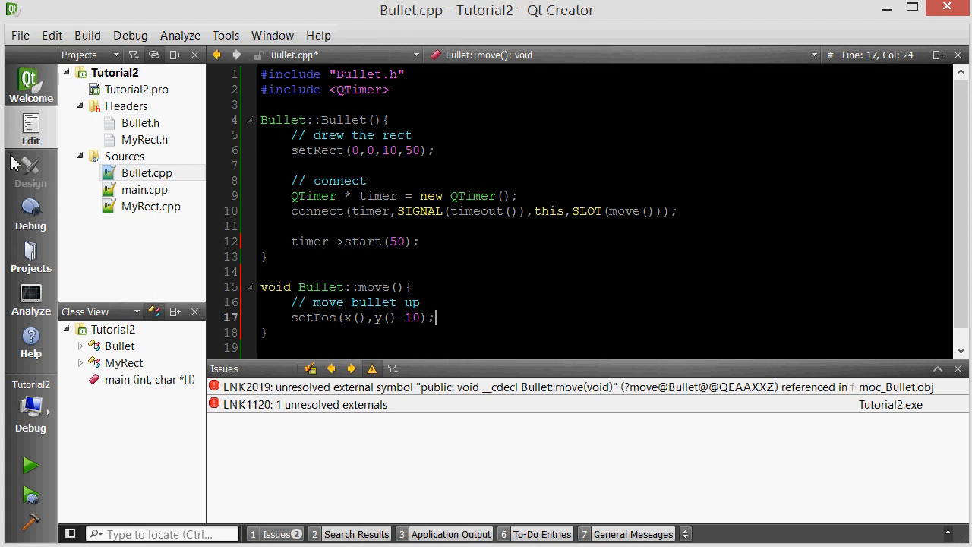
{"action": "mouse_move", "coordinate": [30, 127]}
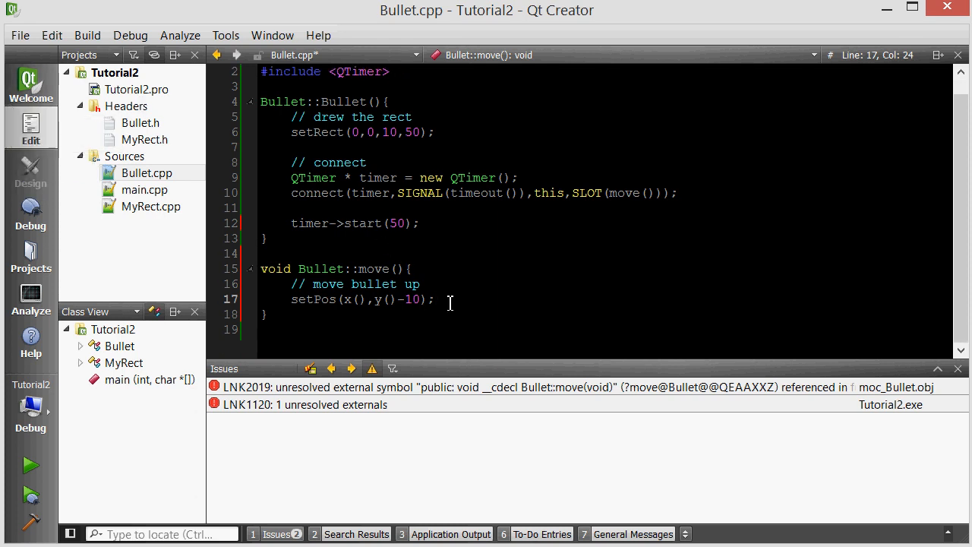
{"action": "mouse_move", "coordinate": [478, 299]}
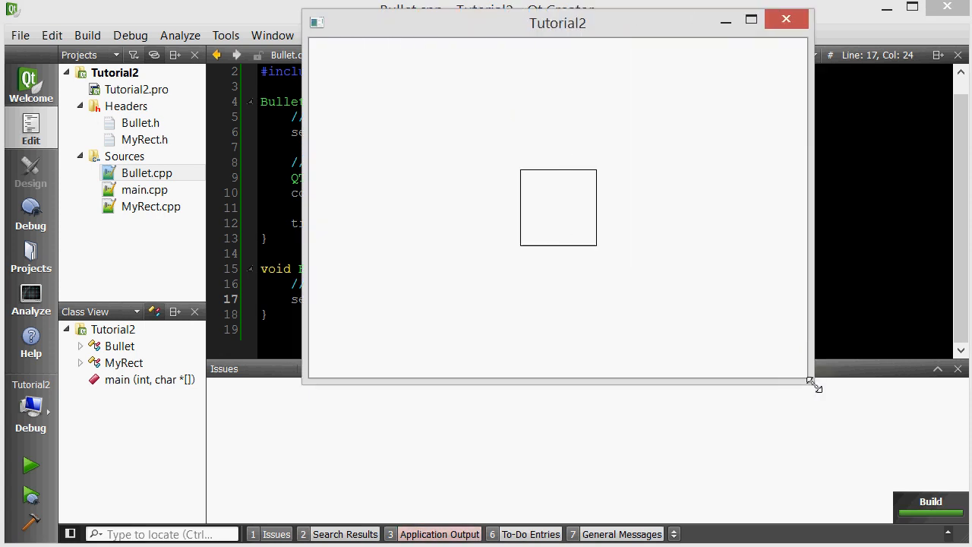
Step: Run the Tutorial2 game, enlarge its window, then close it
{"action": "left_click_drag", "start_coordinate": [811, 384], "coordinate": [820, 382]}
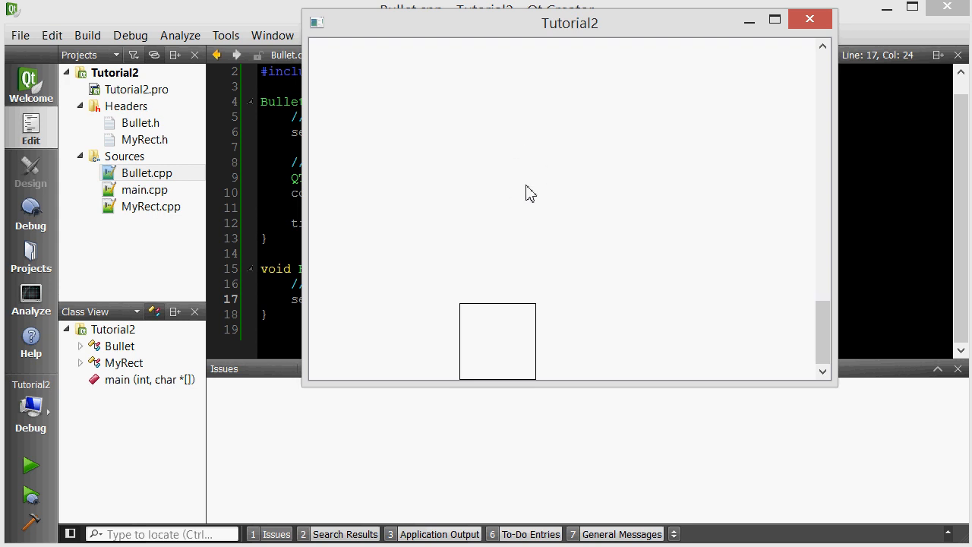
{"action": "mouse_move", "coordinate": [742, 38]}
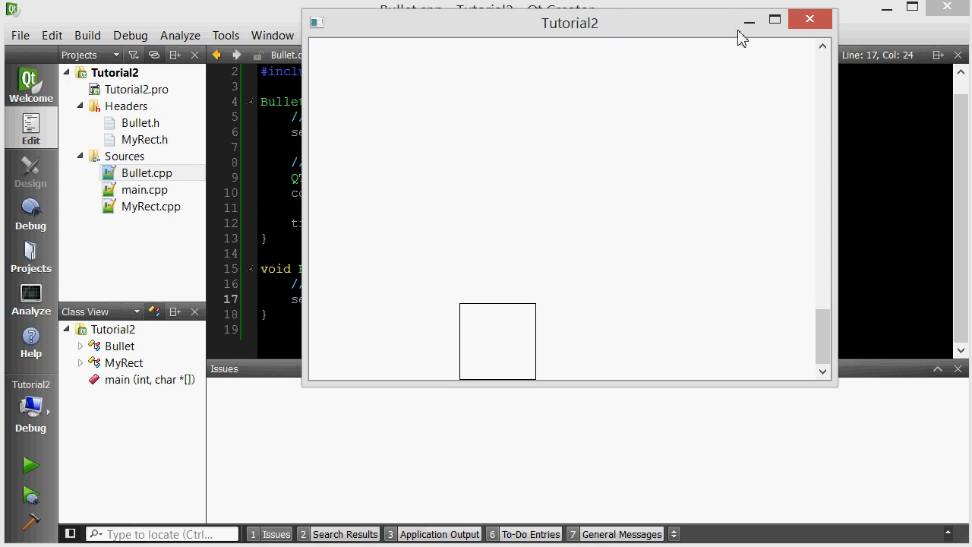
{"action": "mouse_move", "coordinate": [702, 165]}
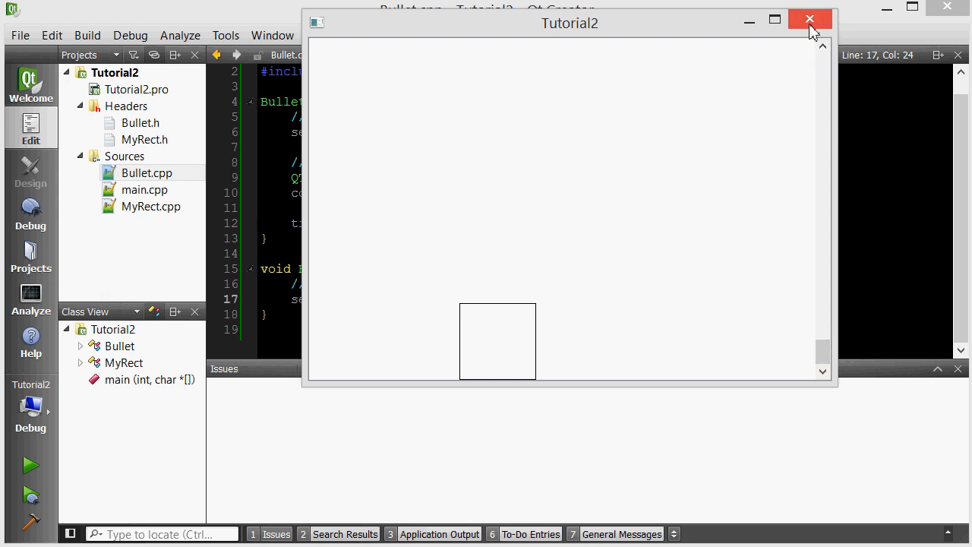
{"action": "left_click", "coordinate": [809, 19]}
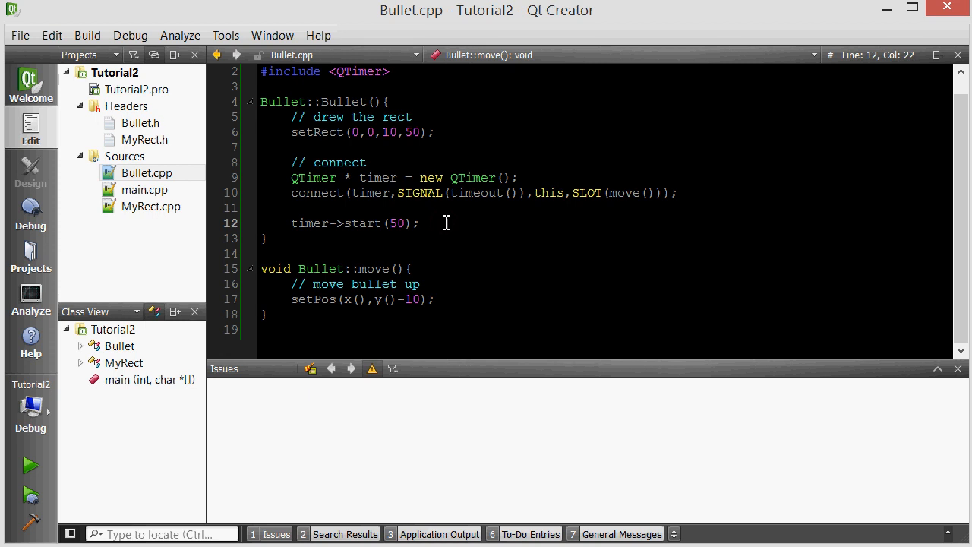
Step: In main.cpp, set horizontal and vertical scroll bar policies to Qt::ScrollBarAlwaysOff, then run
{"action": "left_click", "coordinate": [446, 222]}
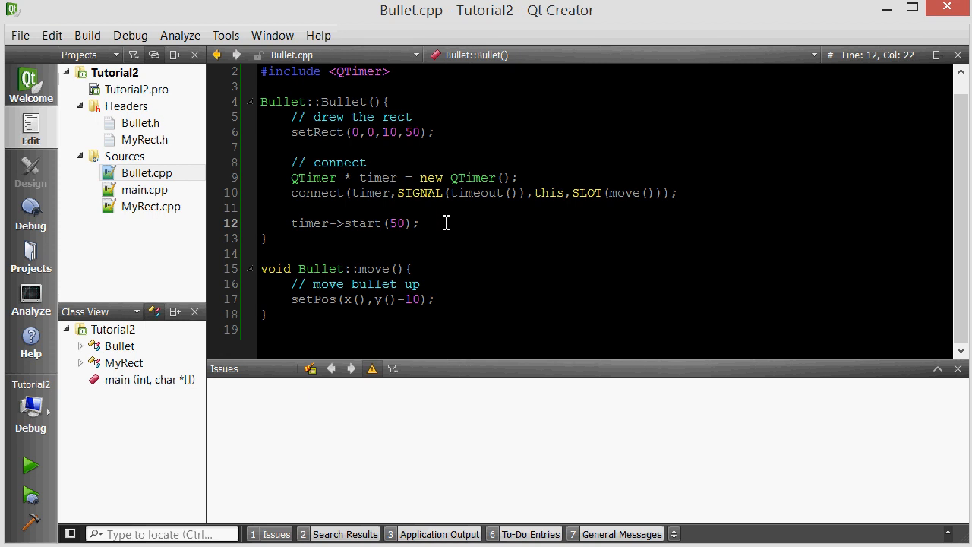
{"action": "left_click", "coordinate": [145, 172]}
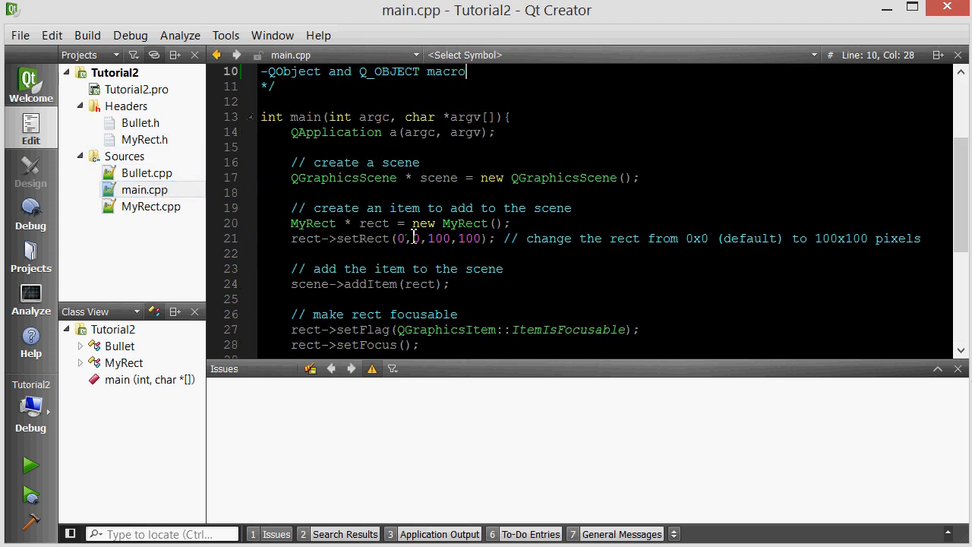
{"action": "scroll", "scroll_direction": "down", "scroll_amount": 3}
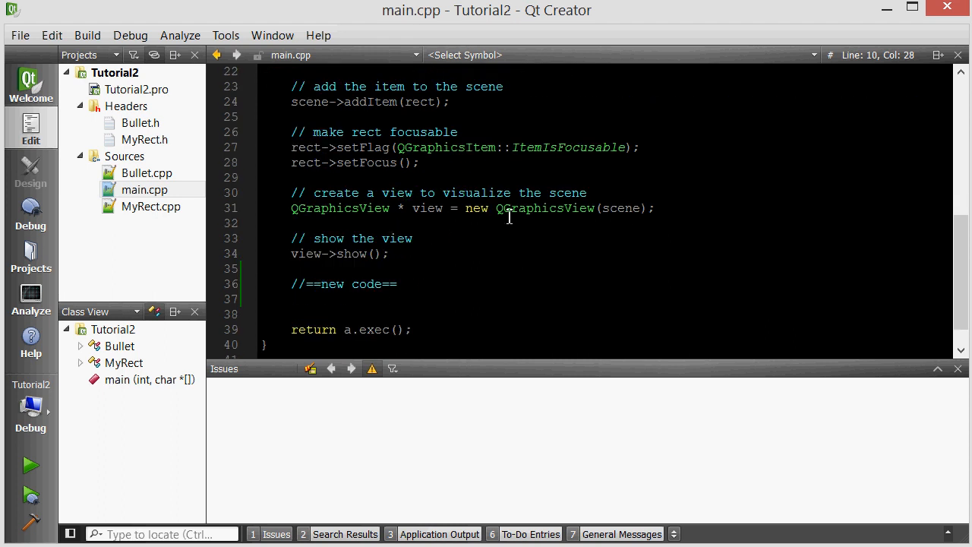
{"action": "double_click", "coordinate": [427, 208]}
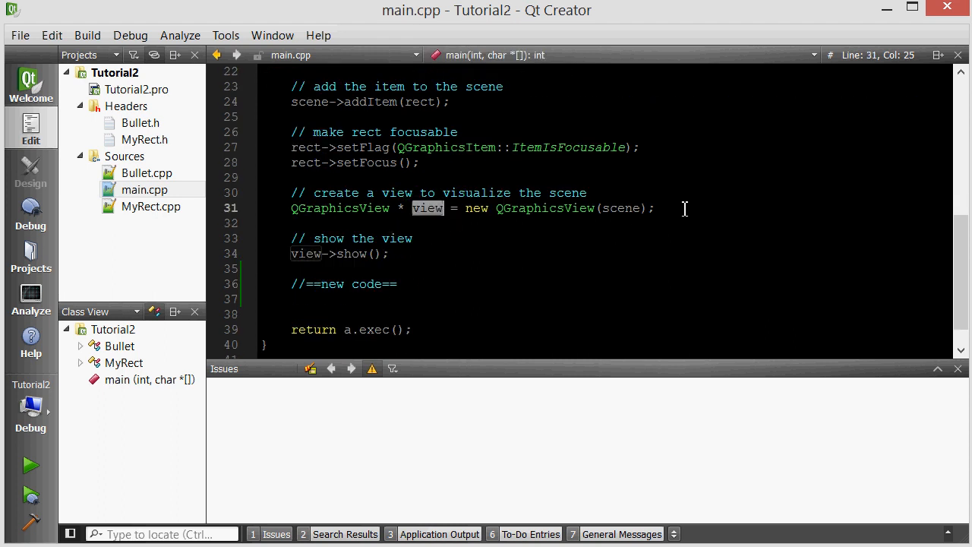
{"action": "left_click", "coordinate": [654, 208]}
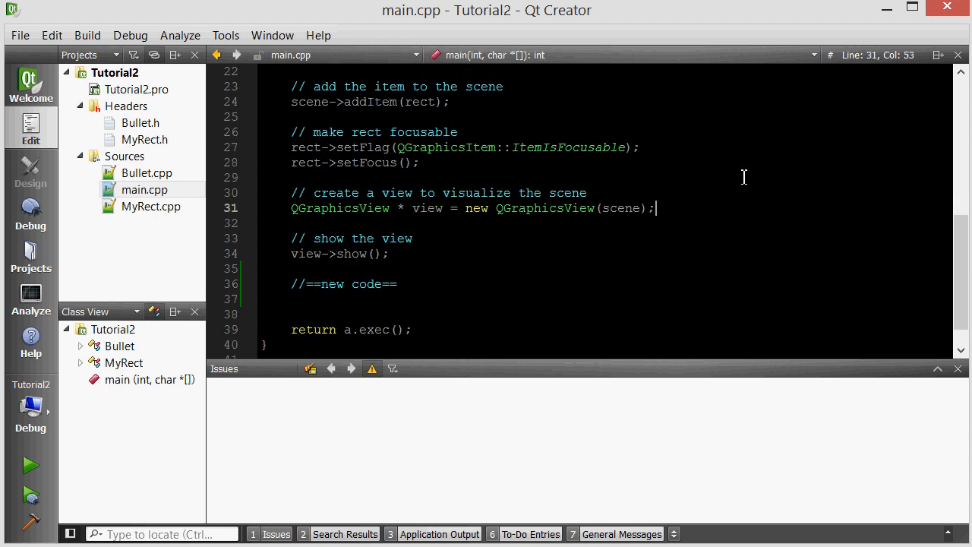
{"action": "type", "text": "vi"}
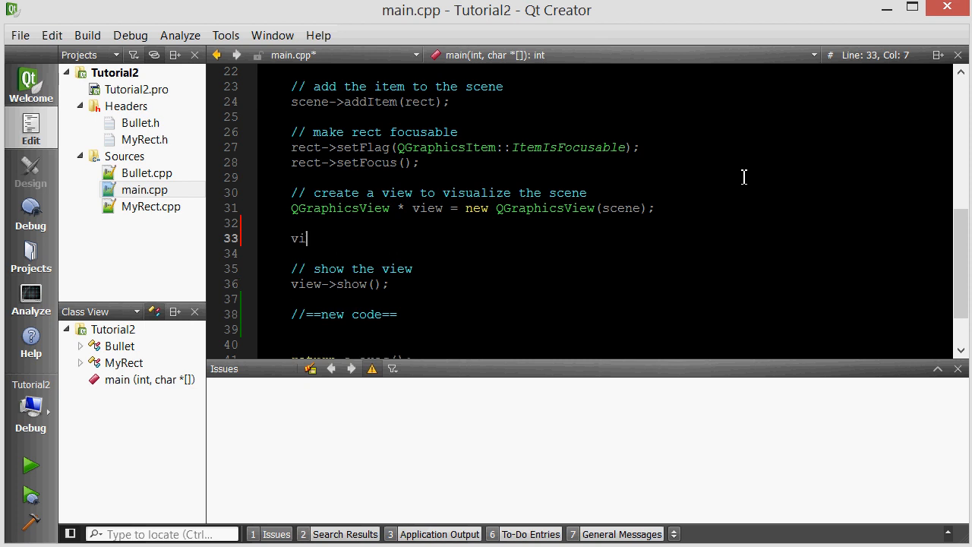
{"action": "type", "text": "ew"}
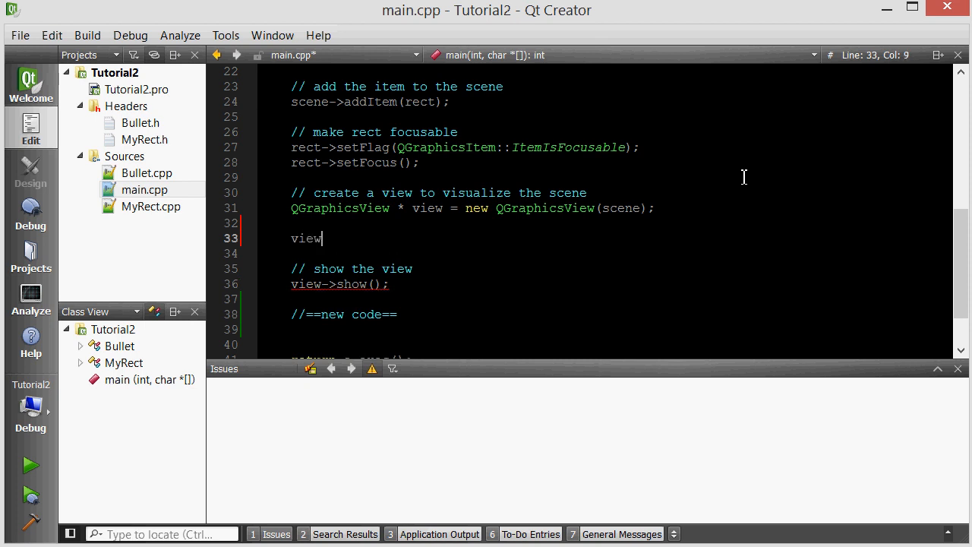
{"action": "type", "text": "->s"}
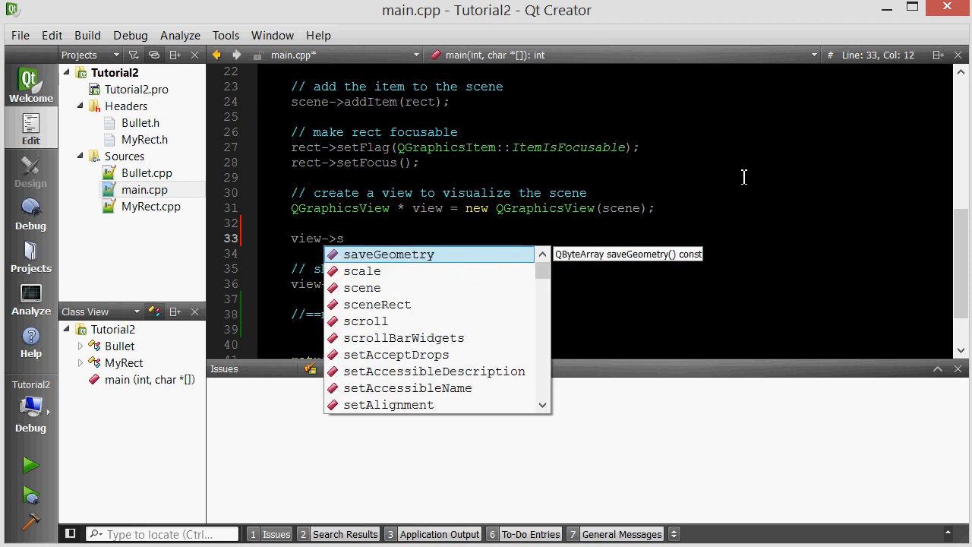
{"action": "type", "text": "etHorizontalScrollBarPolicy();"}
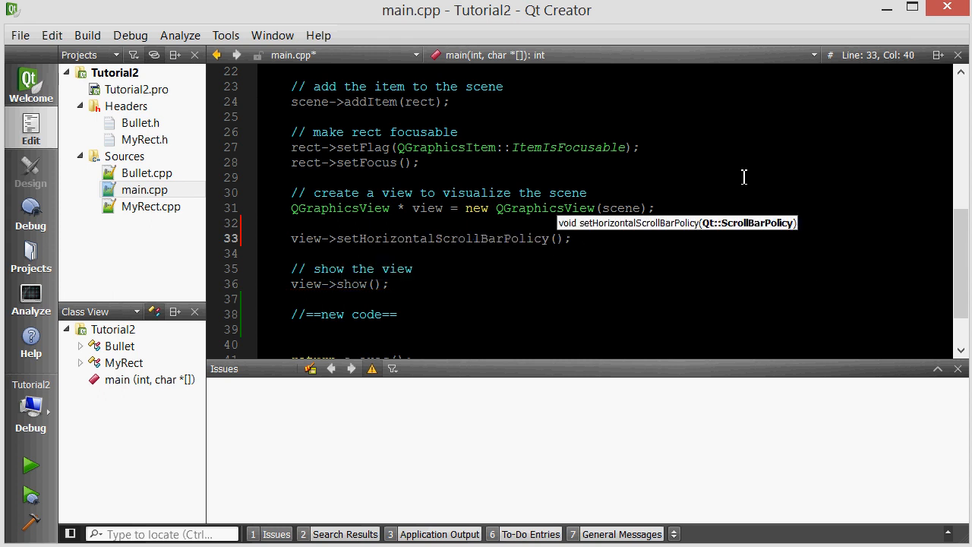
{"action": "type", "text": "Qt::"}
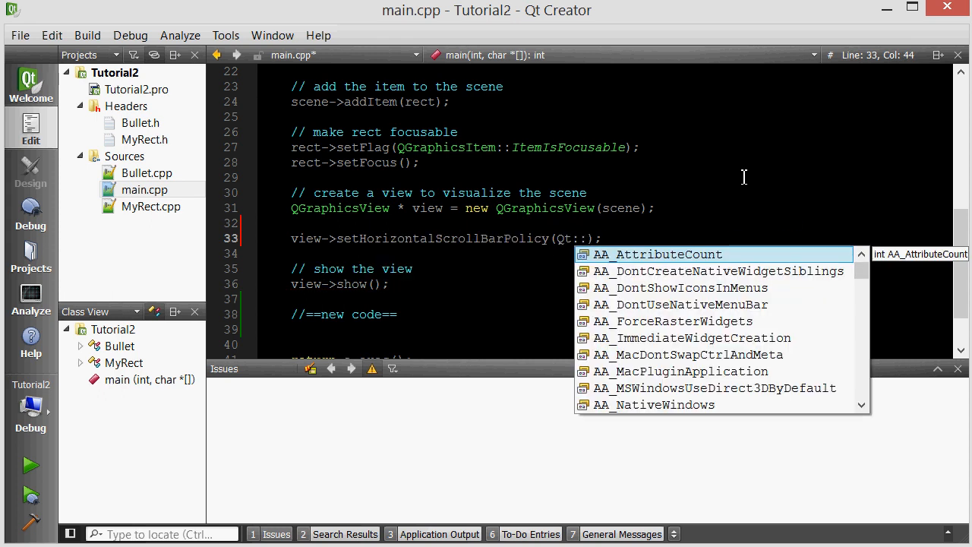
{"action": "type", "text": "ScrollBarAlwaysOff"}
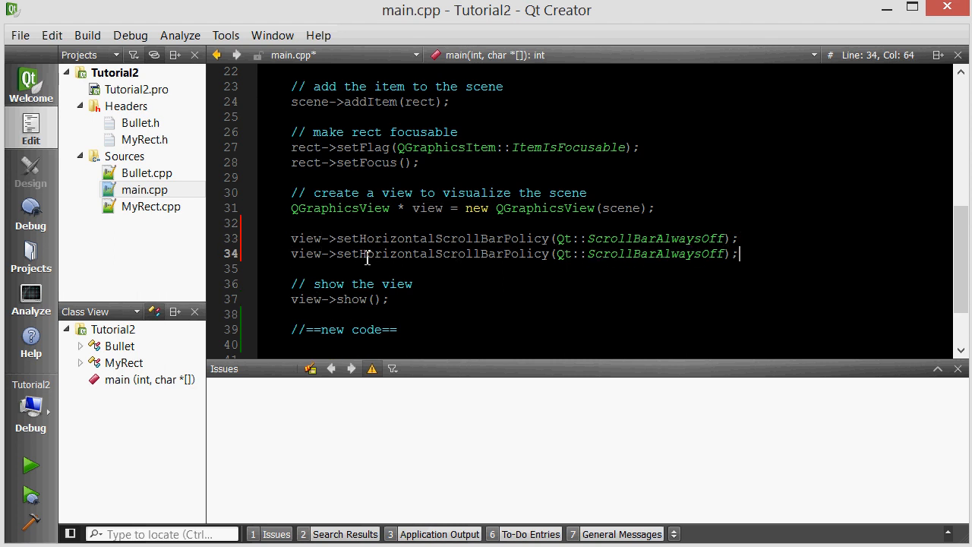
{"action": "double_click", "coordinate": [399, 253]}
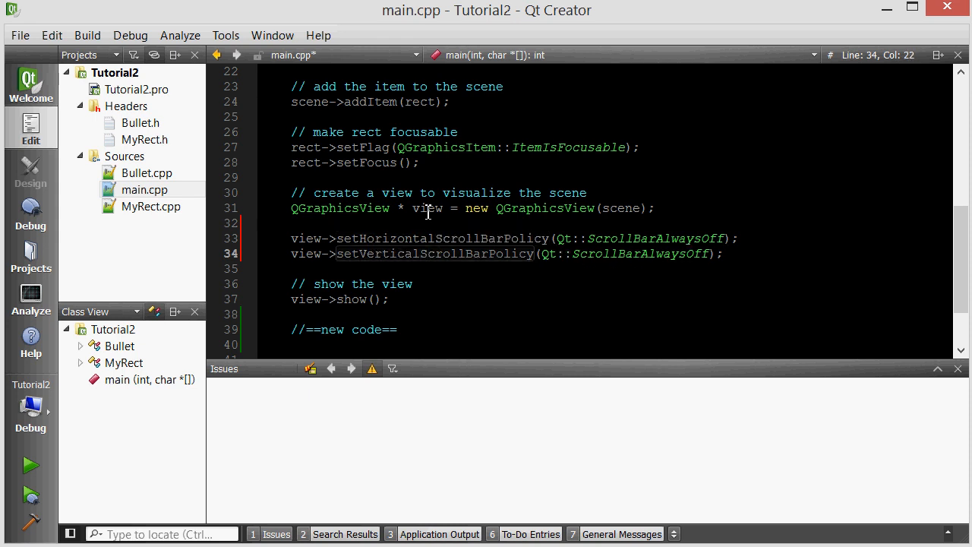
{"action": "left_click", "coordinate": [726, 253]}
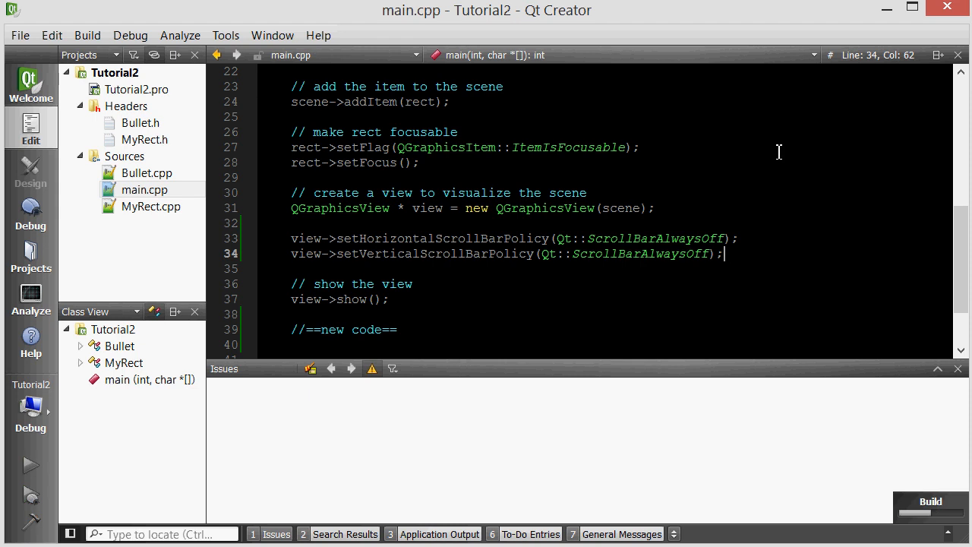
Step: Run the rebuilt Tutorial2 game and check its window shows the square without scrollbars
{"action": "left_click", "coordinate": [30, 465]}
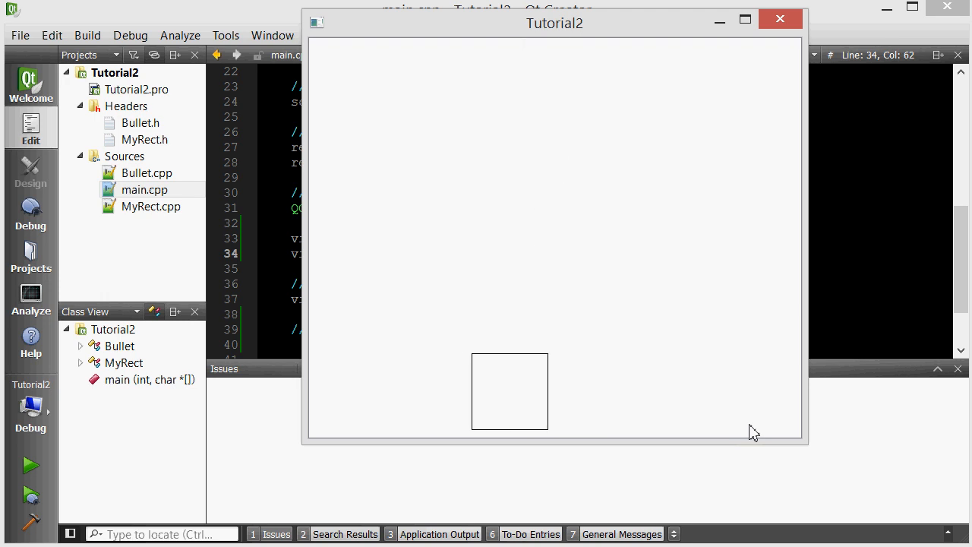
{"action": "mouse_move", "coordinate": [669, 177]}
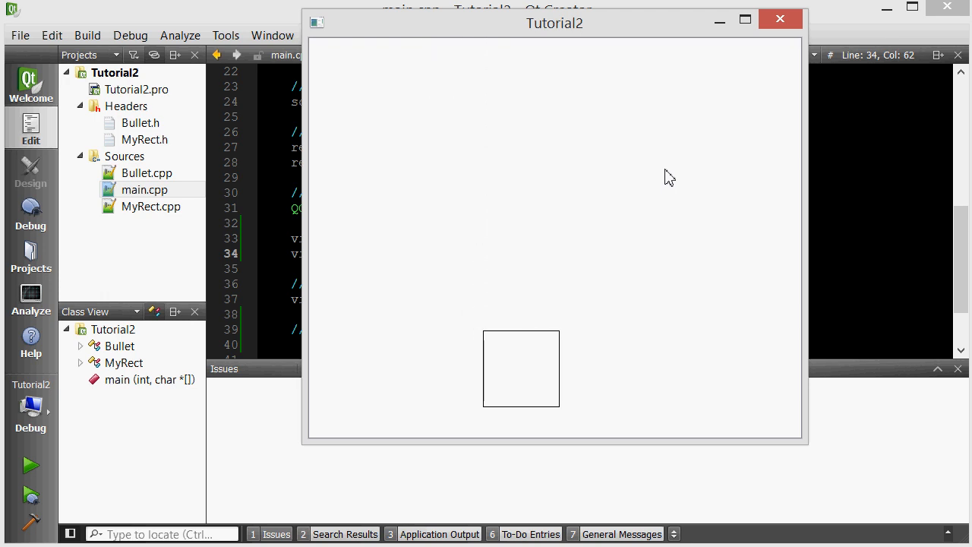
{"action": "mouse_move", "coordinate": [642, 328]}
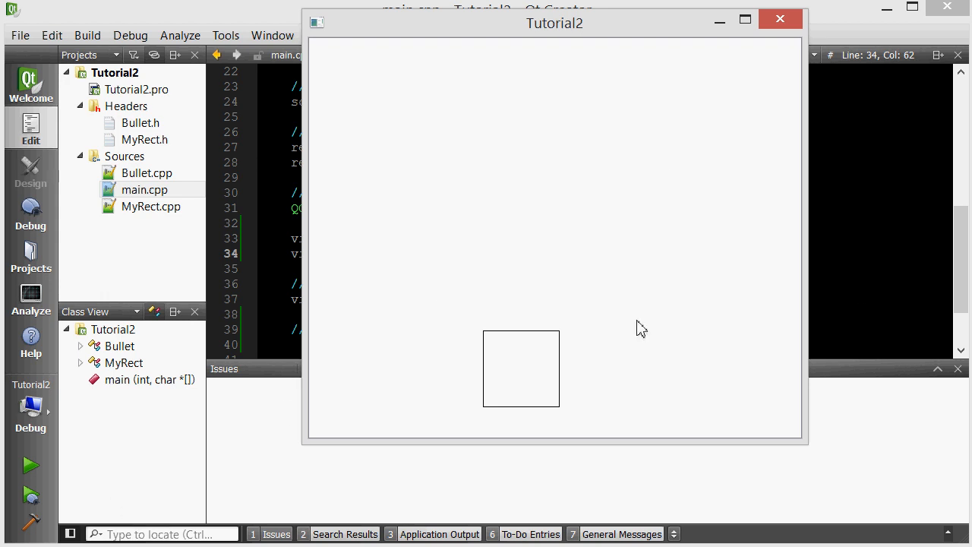